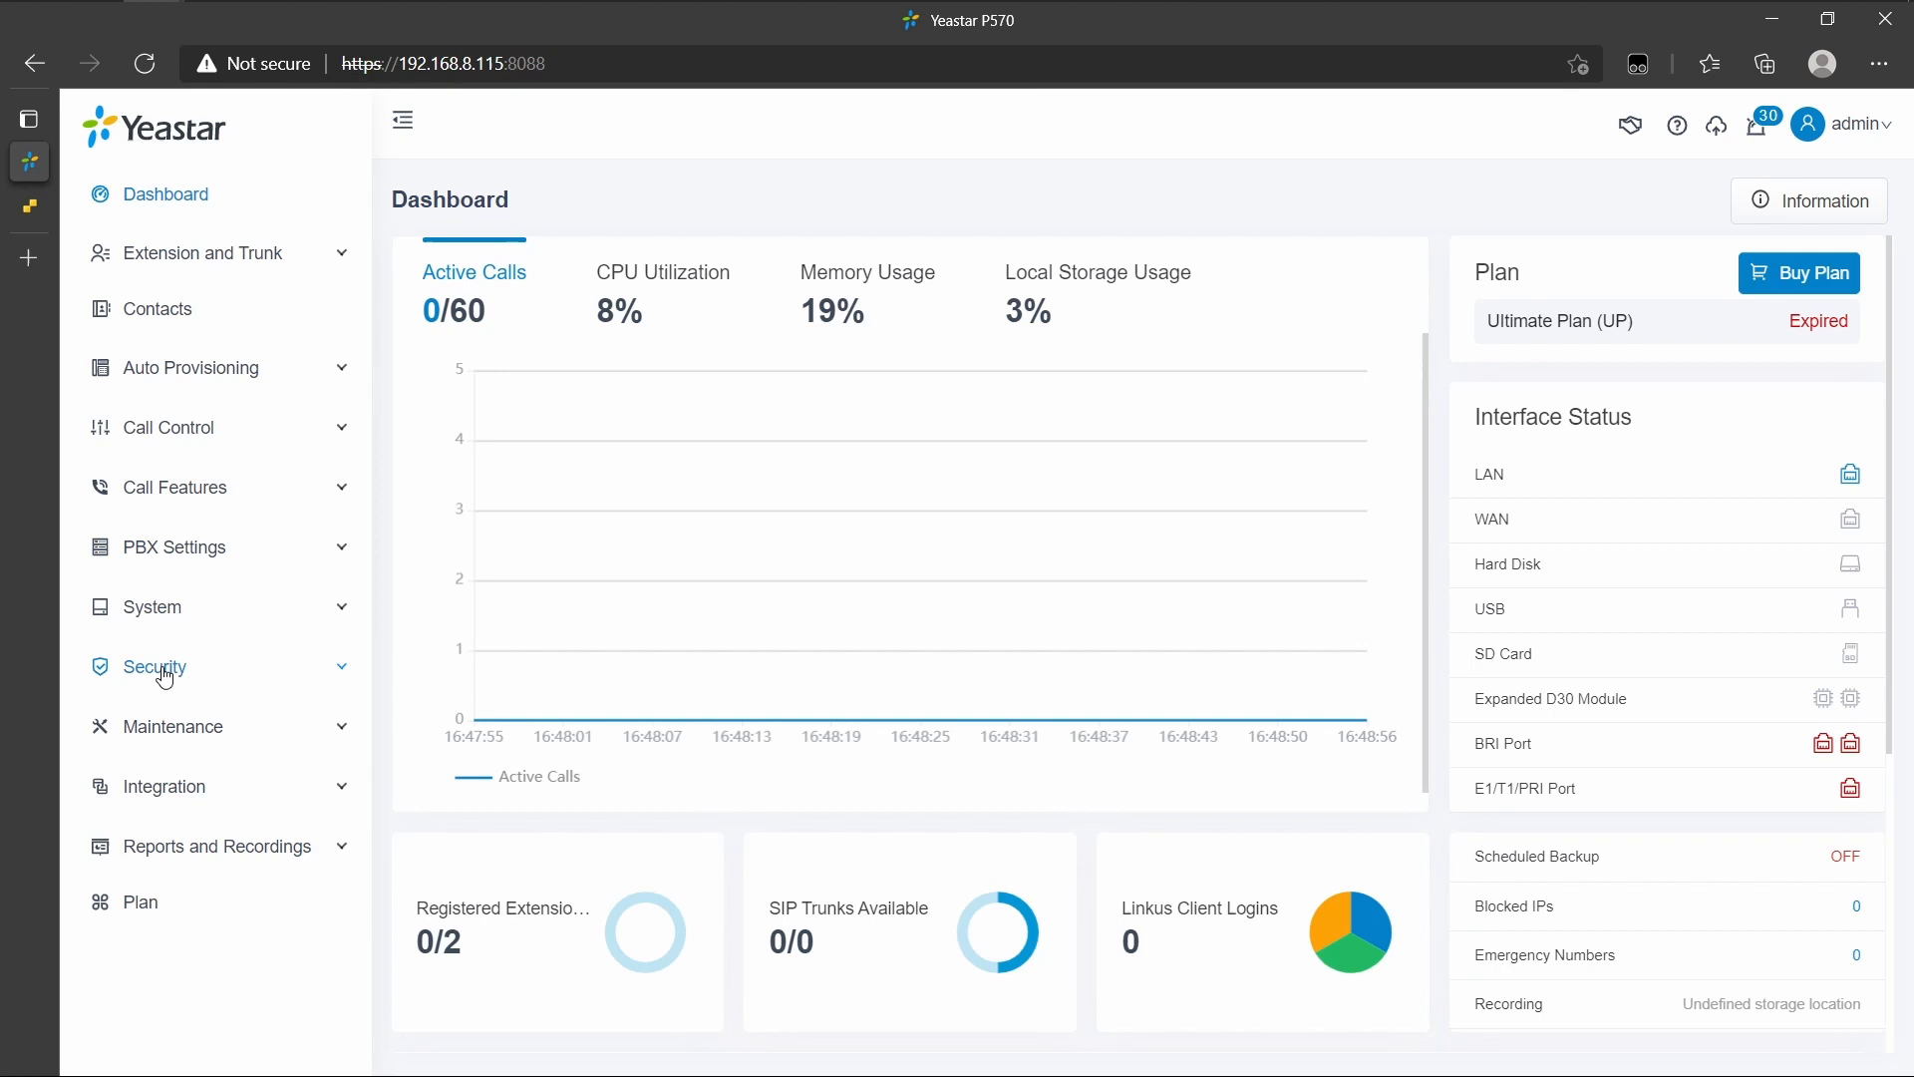
Show the Console/SSH Access tab under Security > Security Settings
left_click(191, 782)
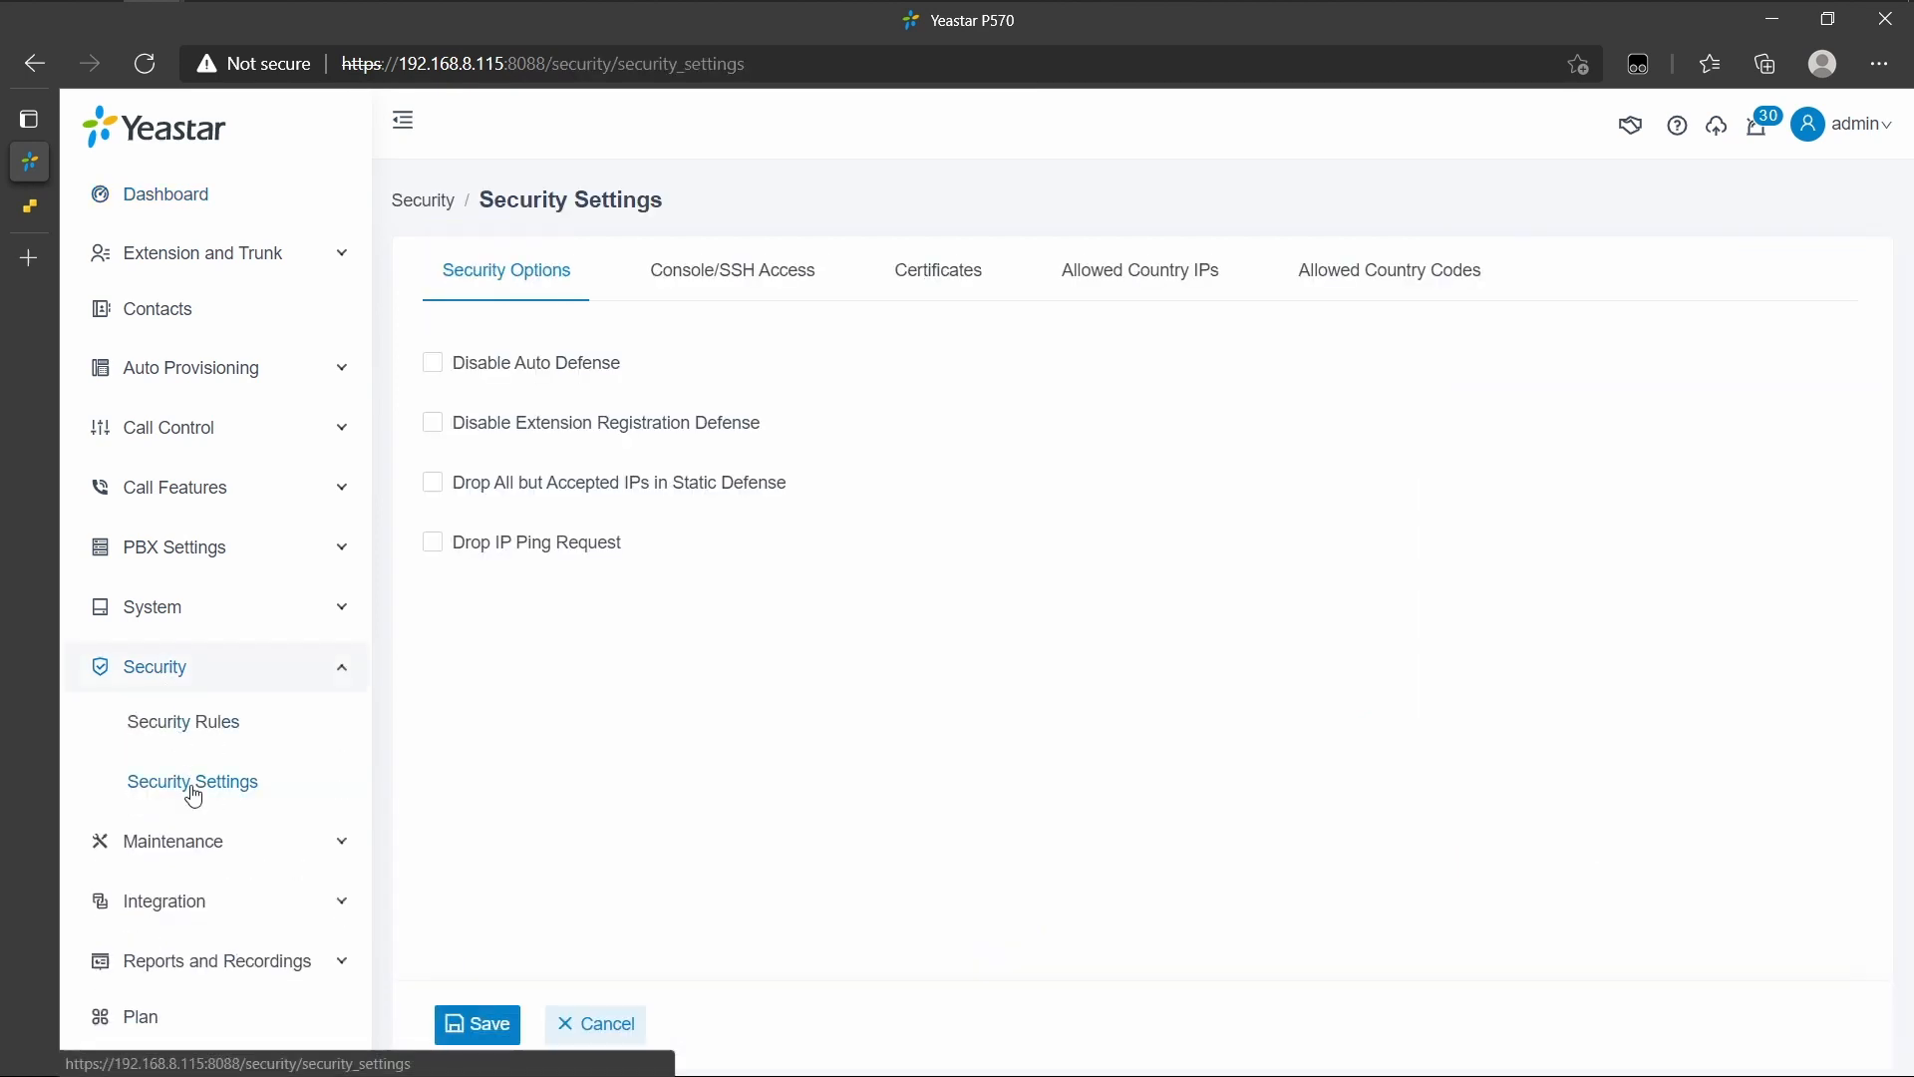
left_click(731, 270)
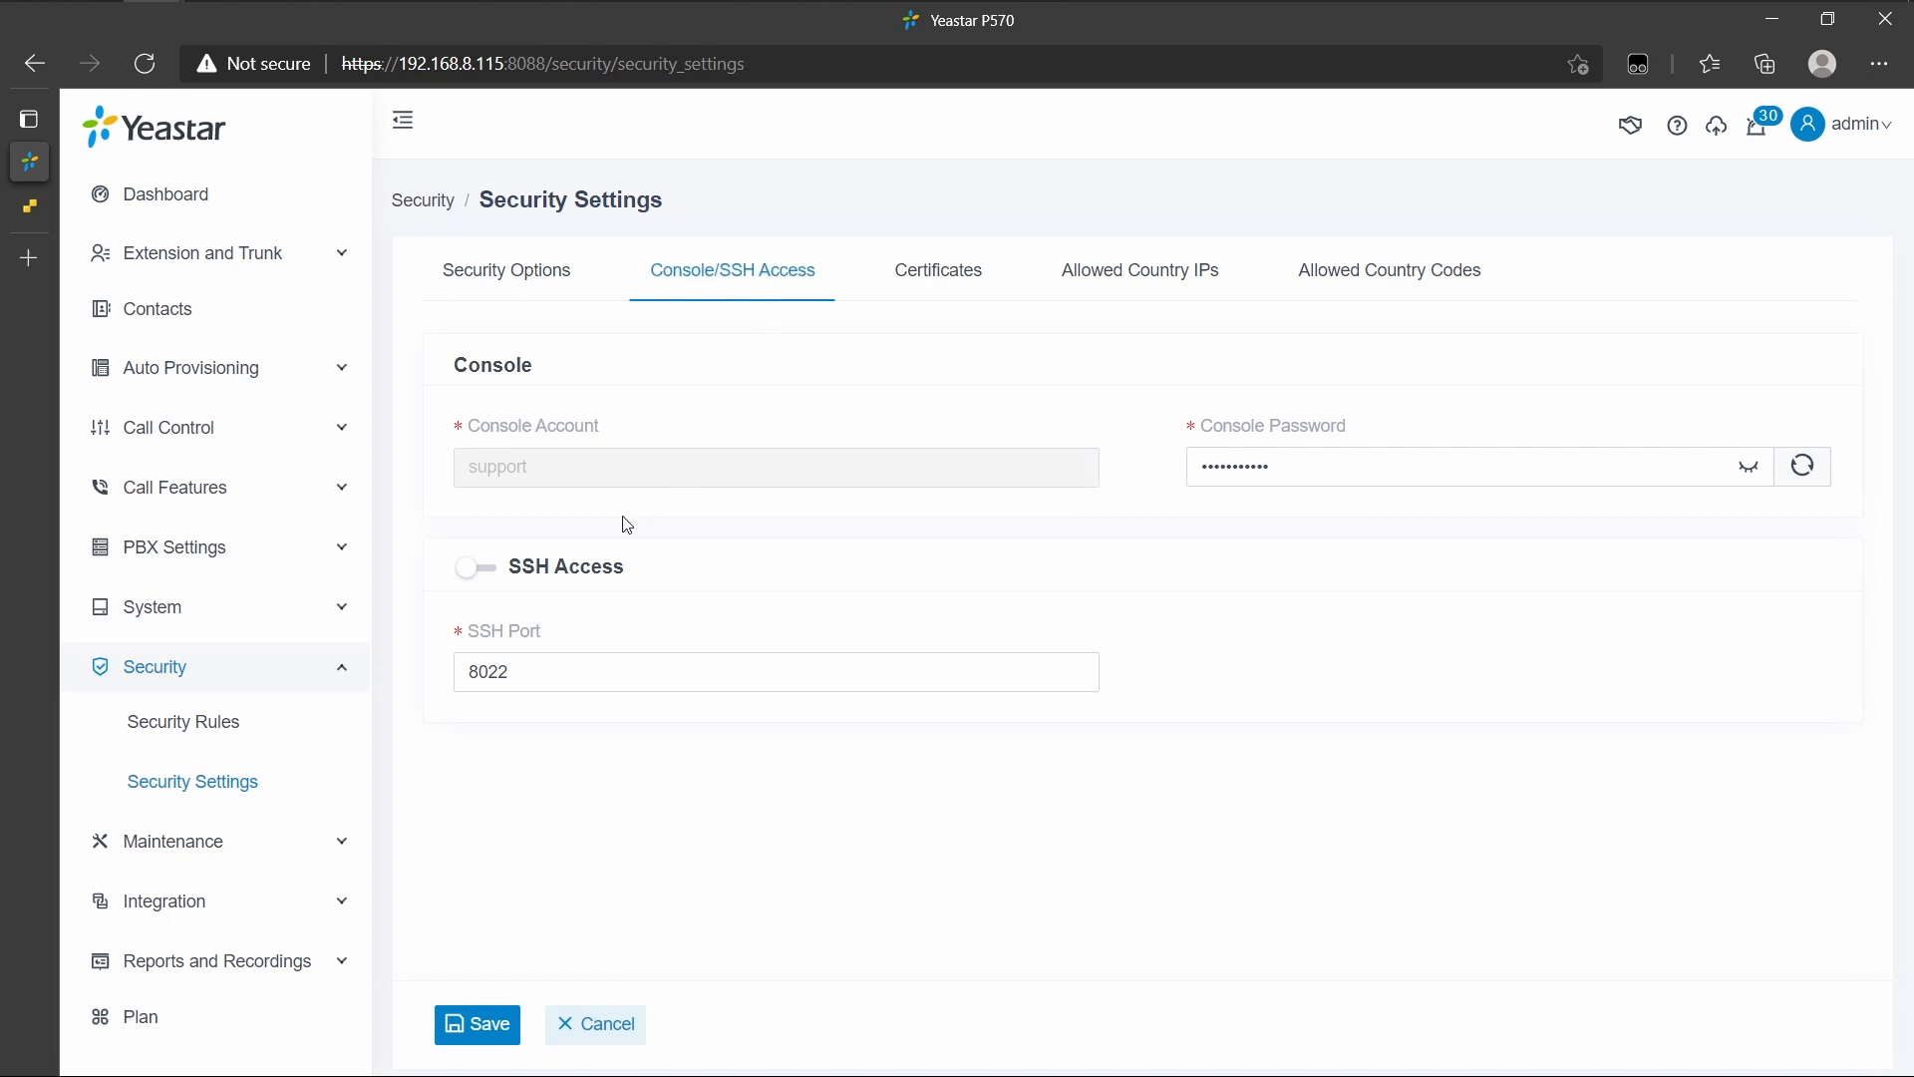
left_click(776, 671)
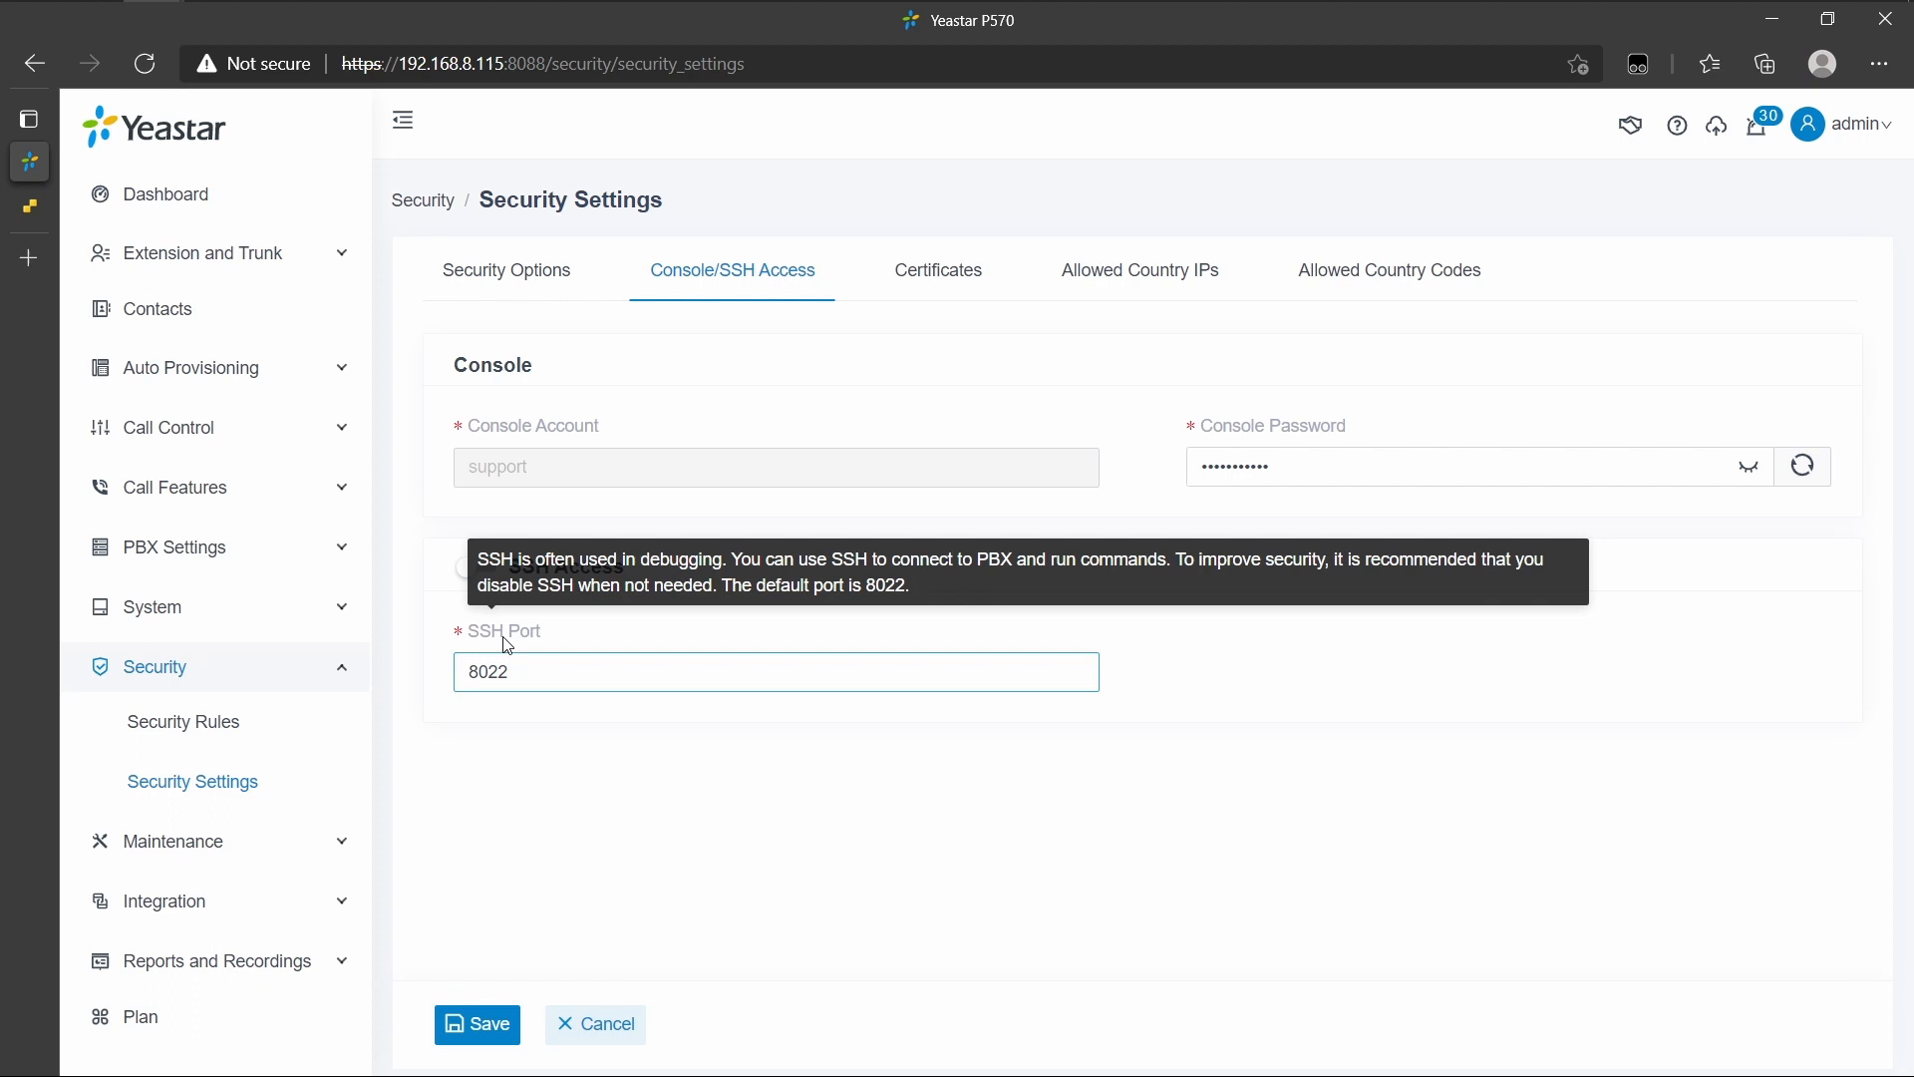
mouse_move(540, 626)
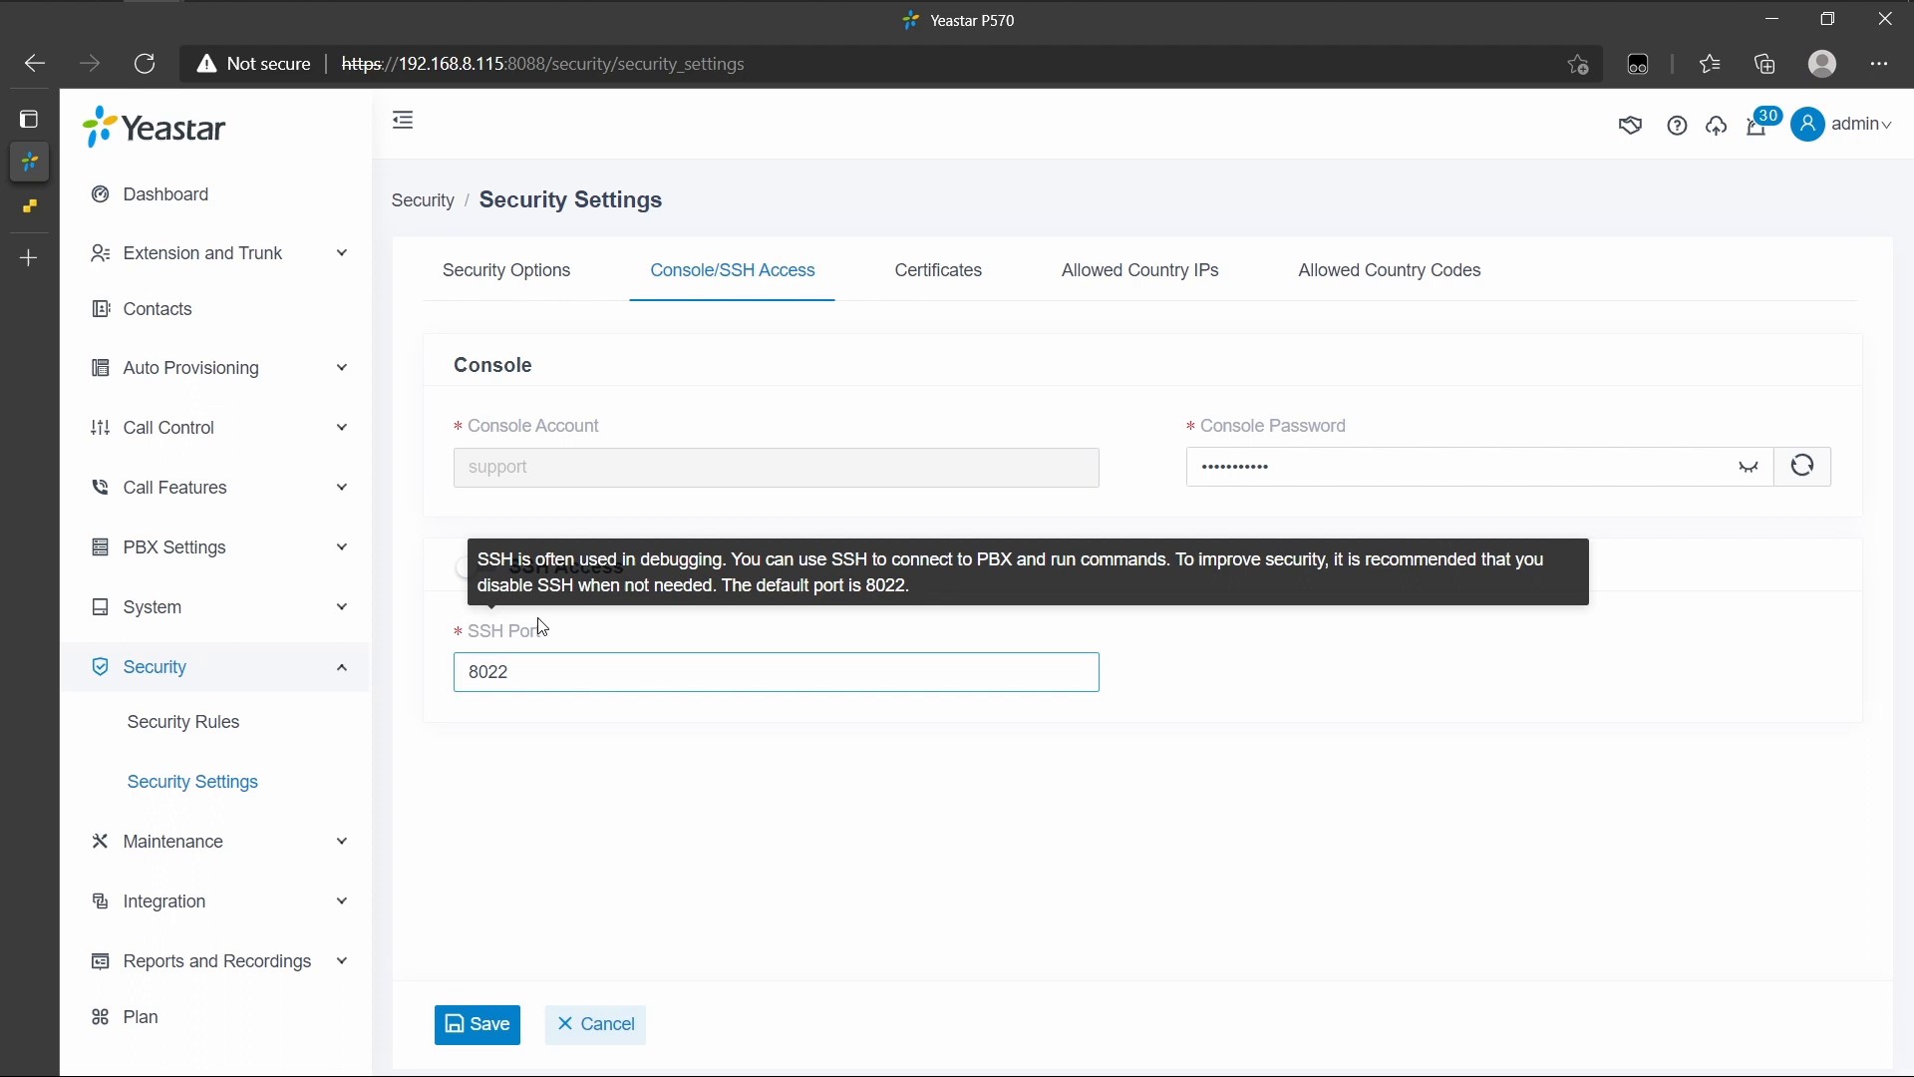
mouse_move(500, 607)
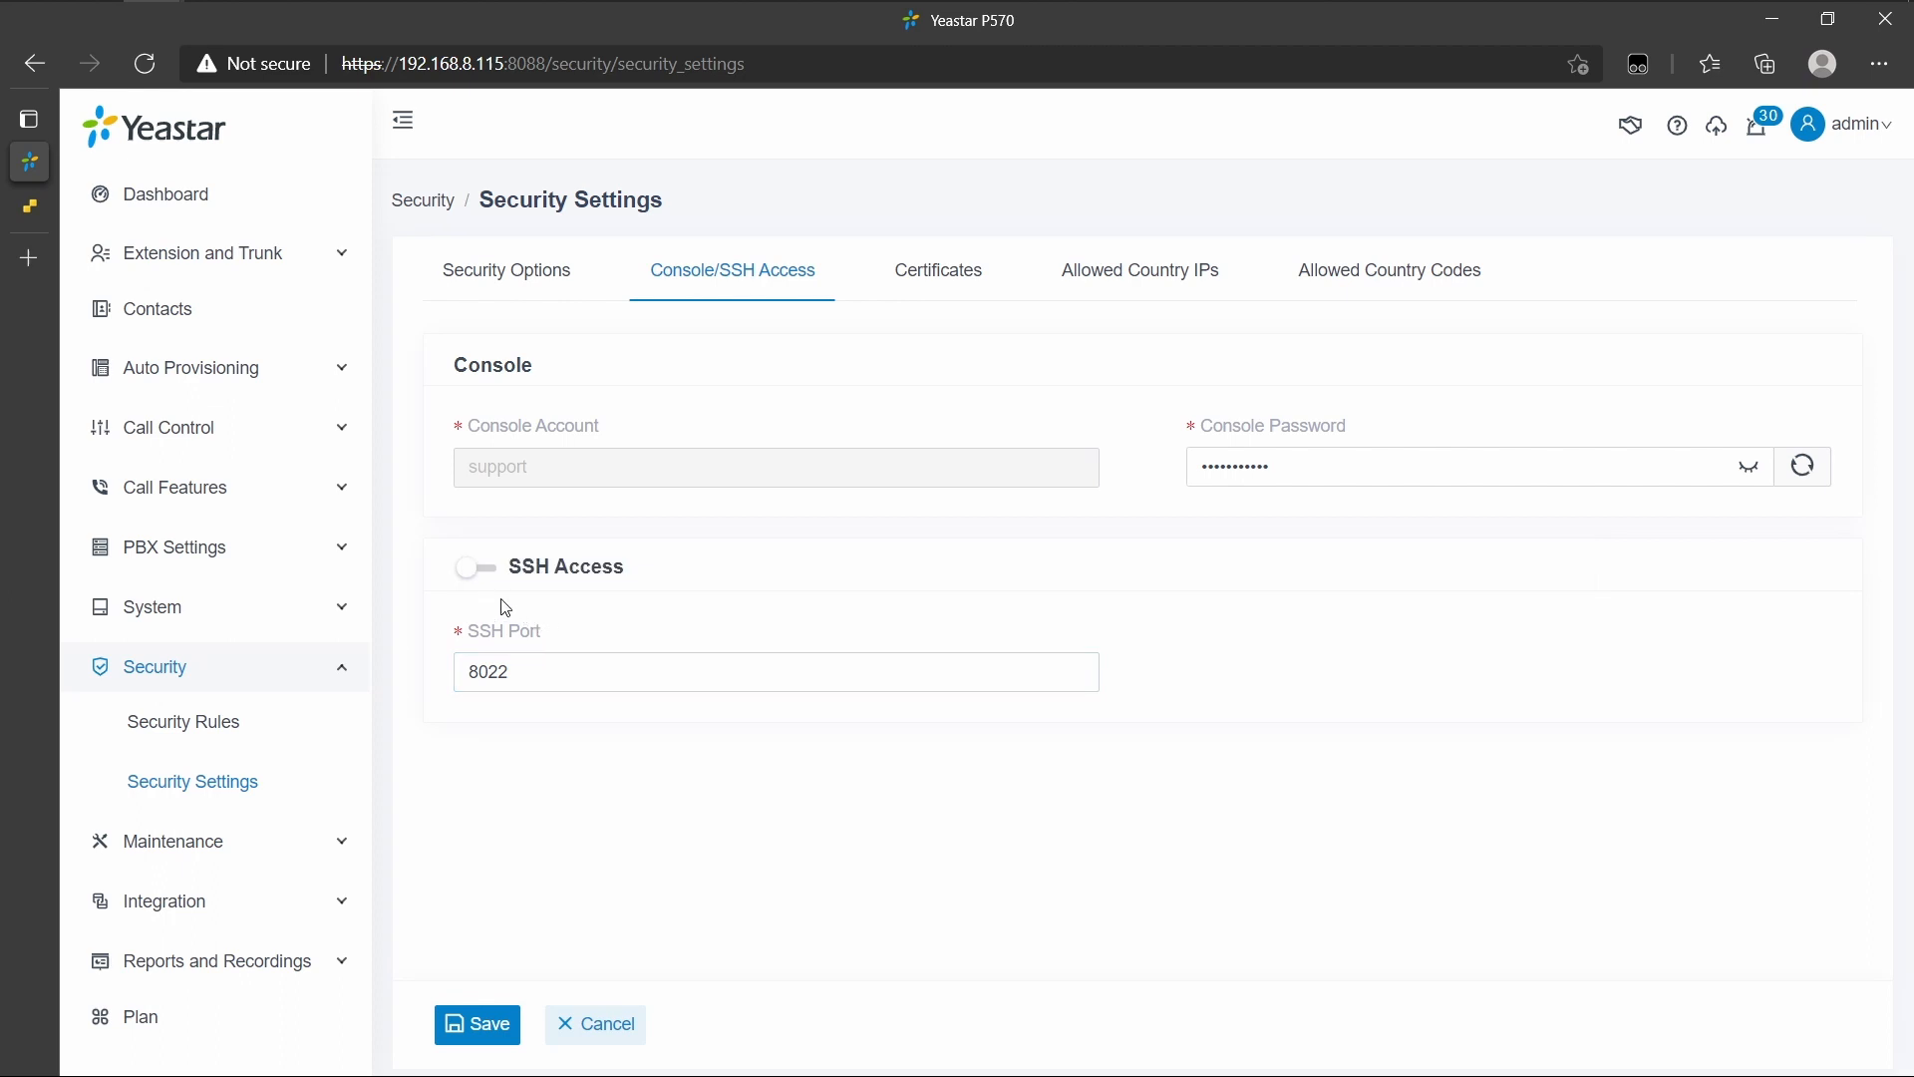
Keep the SSH port at 8022, enable SSH Access, and copy the console password
type("9")
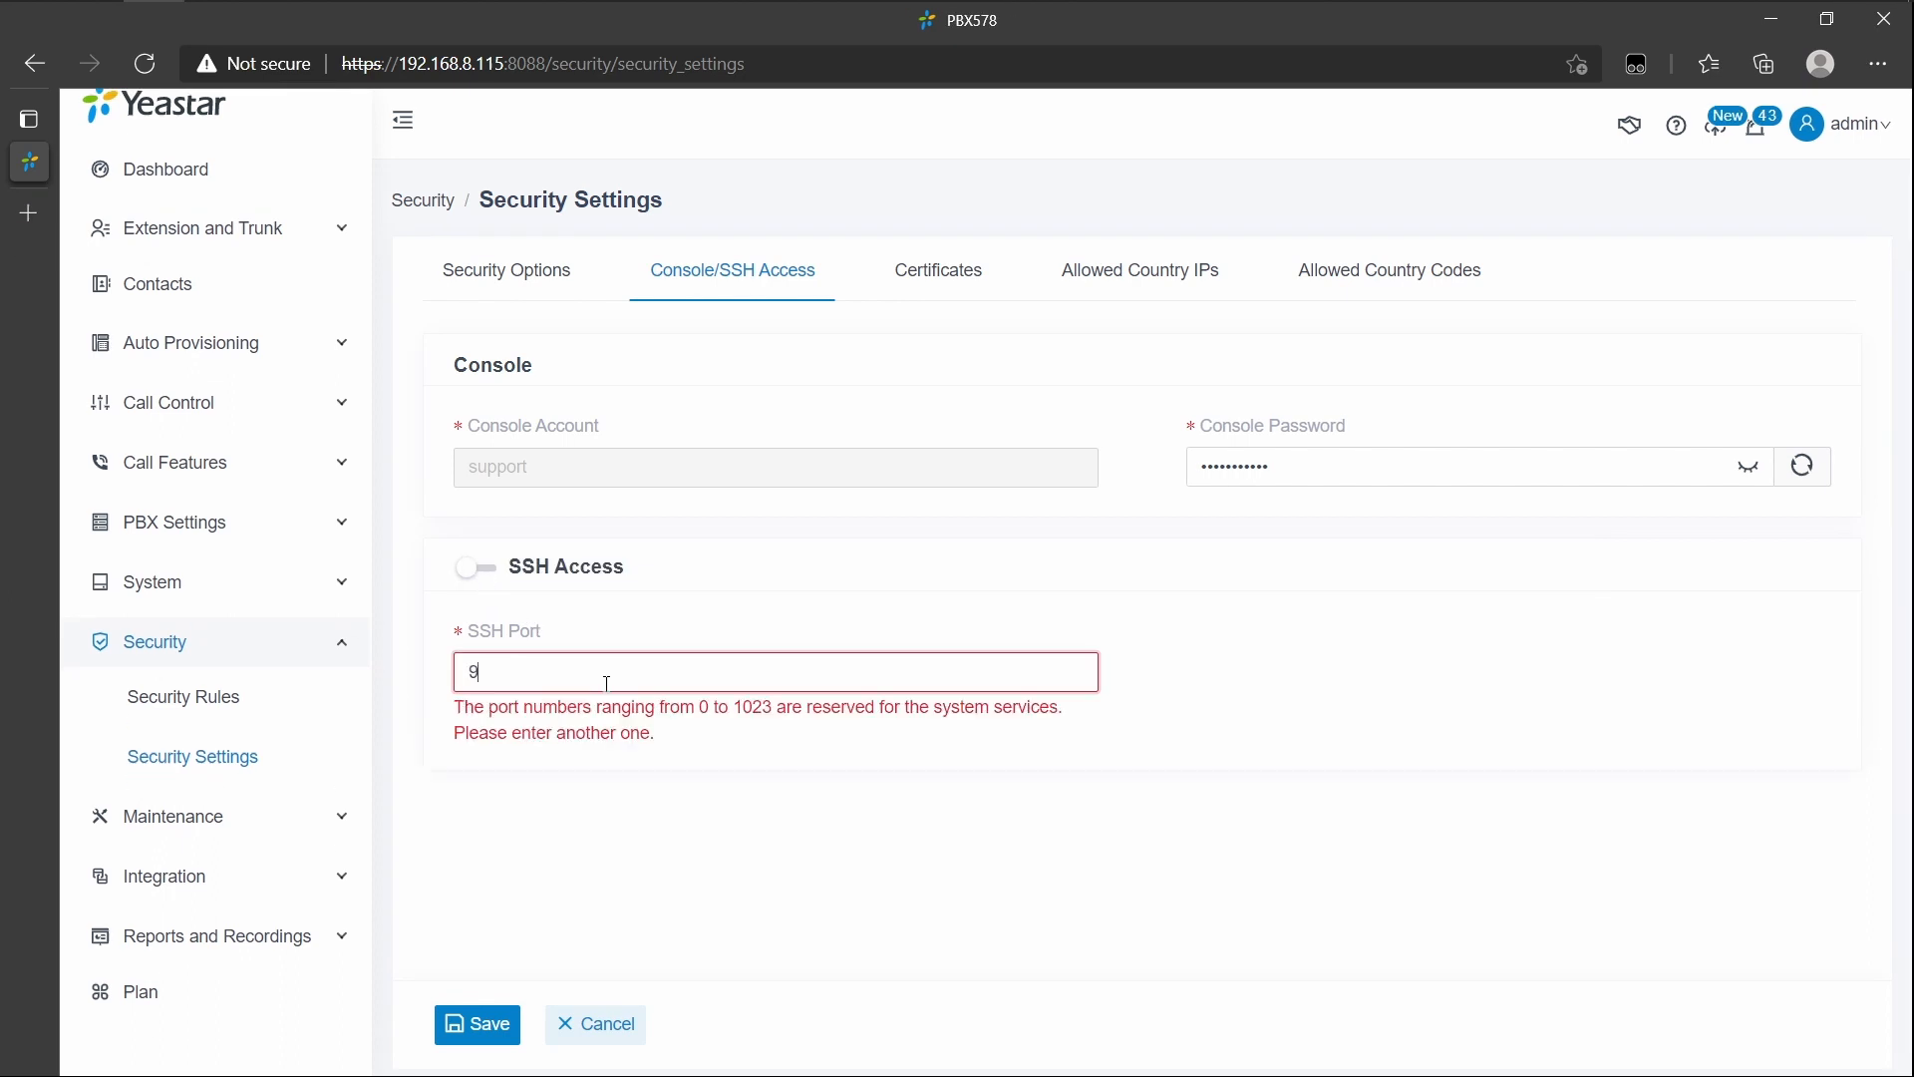
type("001")
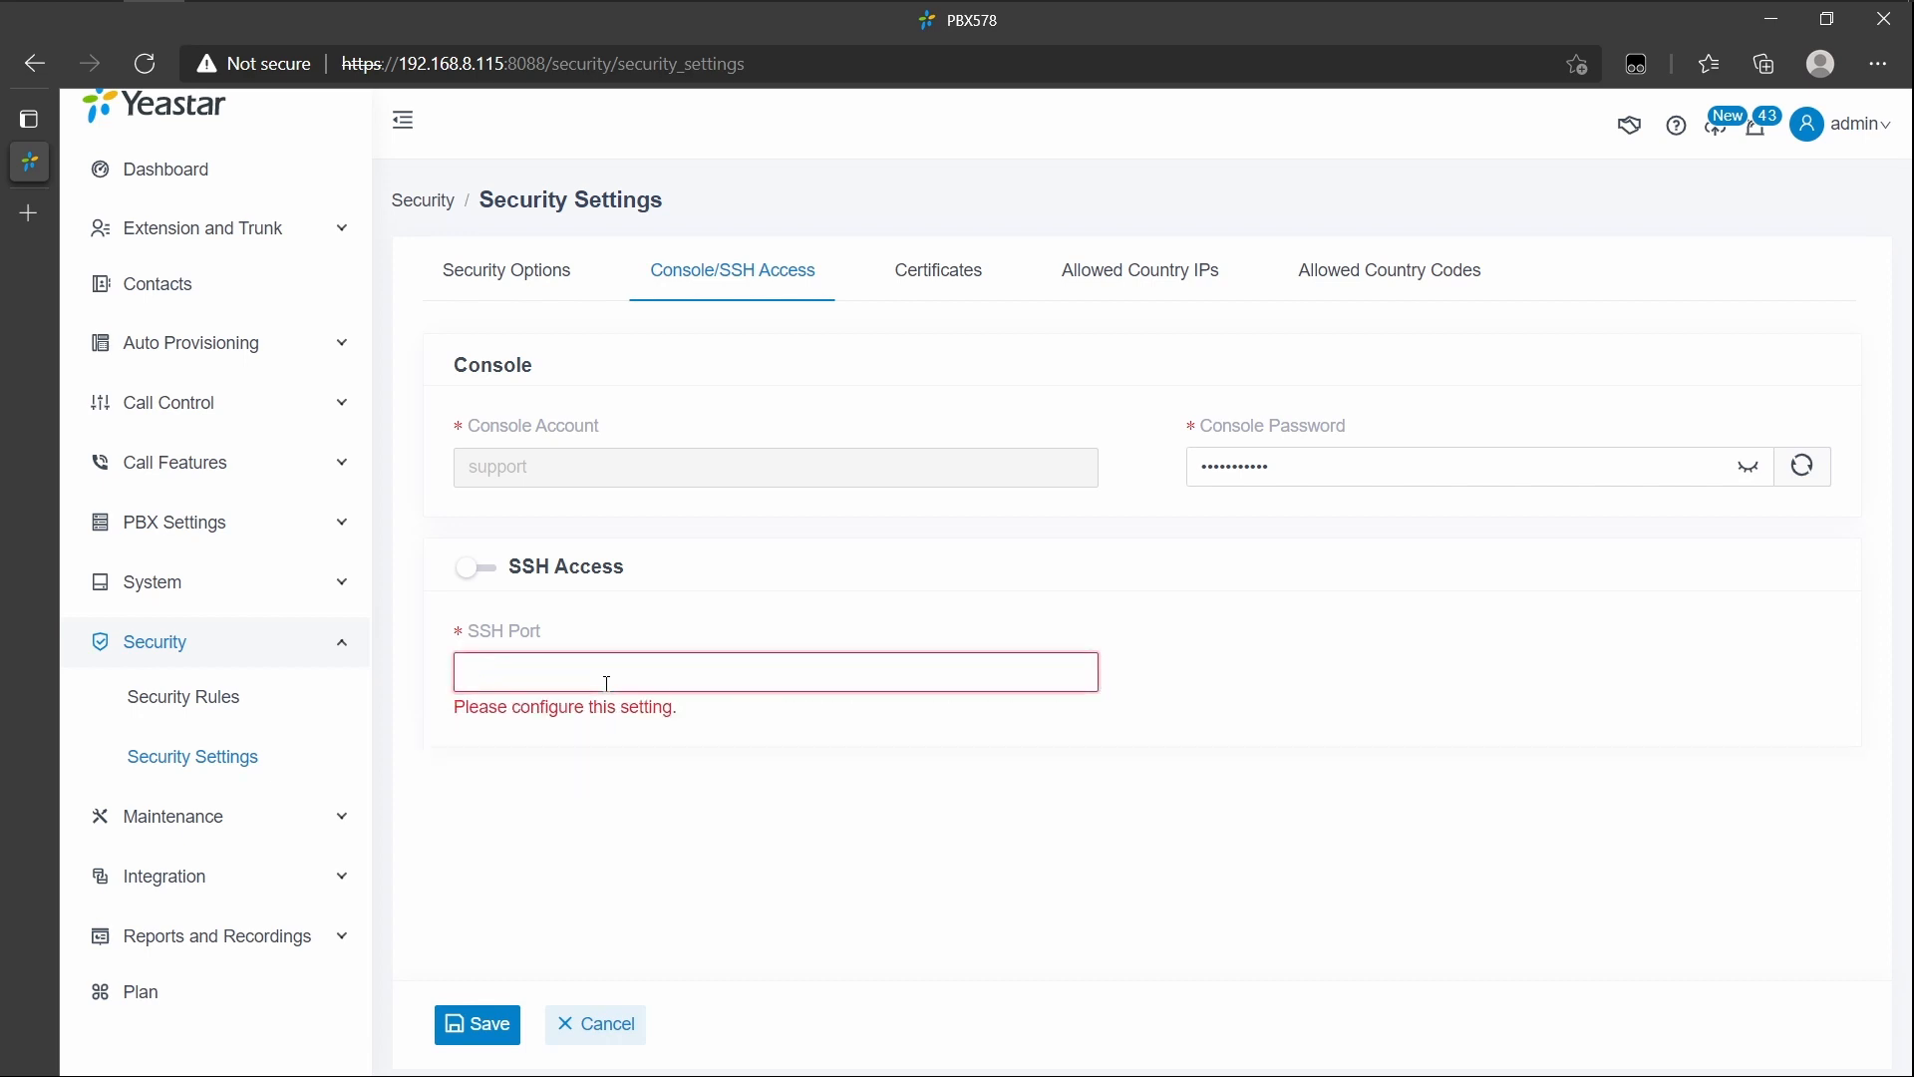
type("8022")
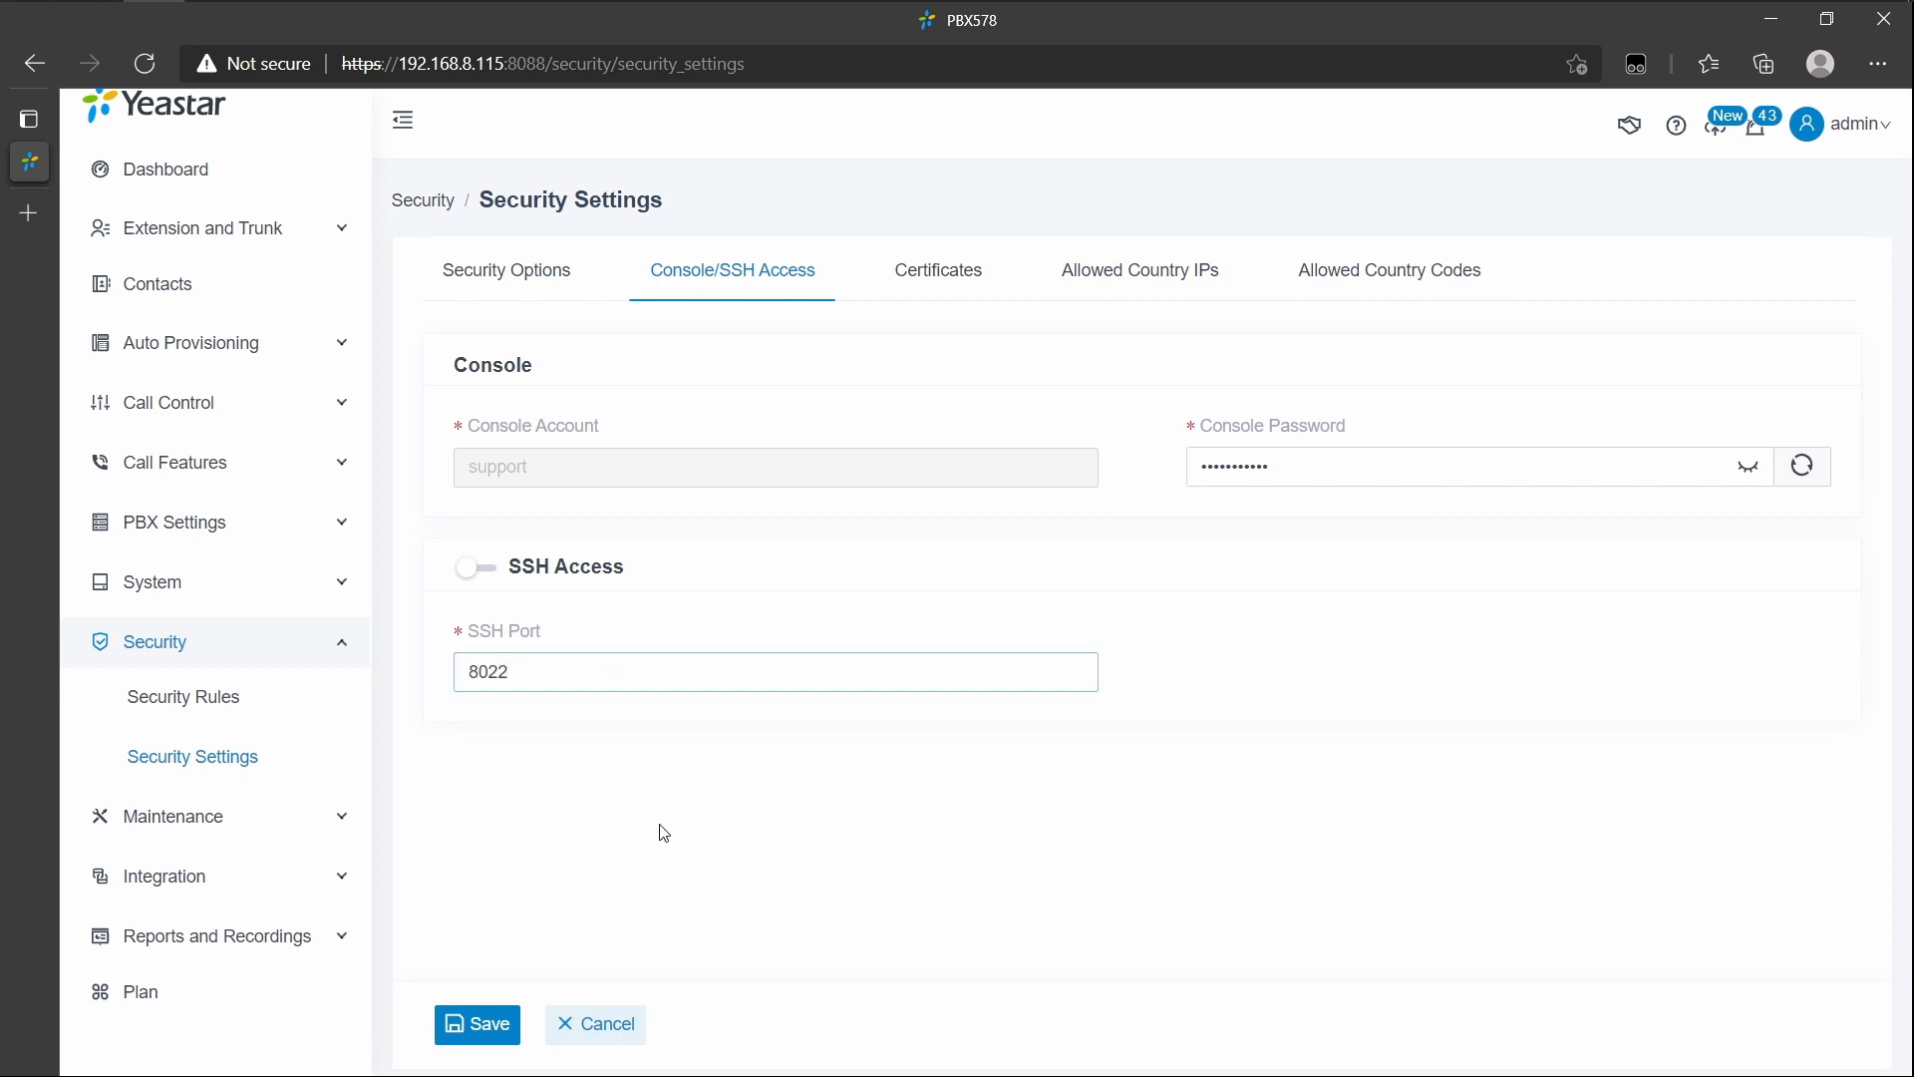
left_click(473, 566)
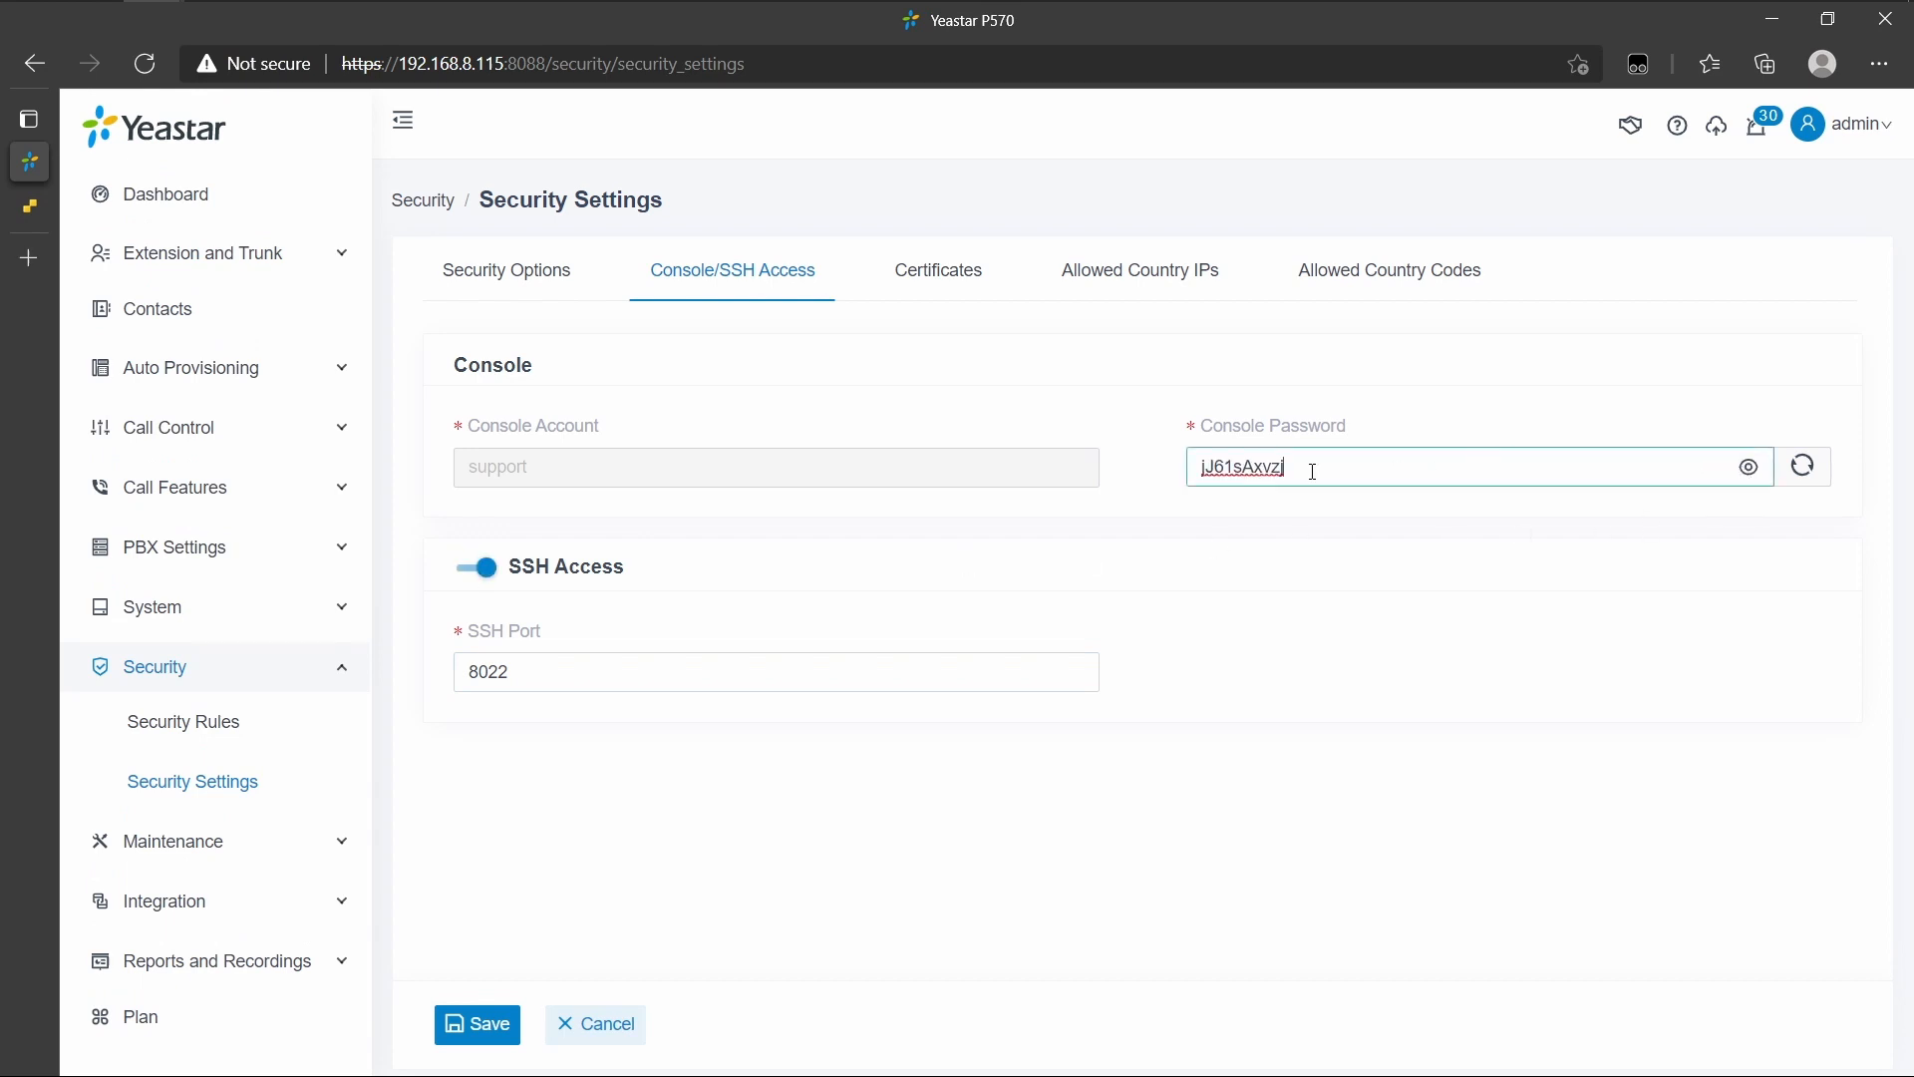
right_click(1238, 466)
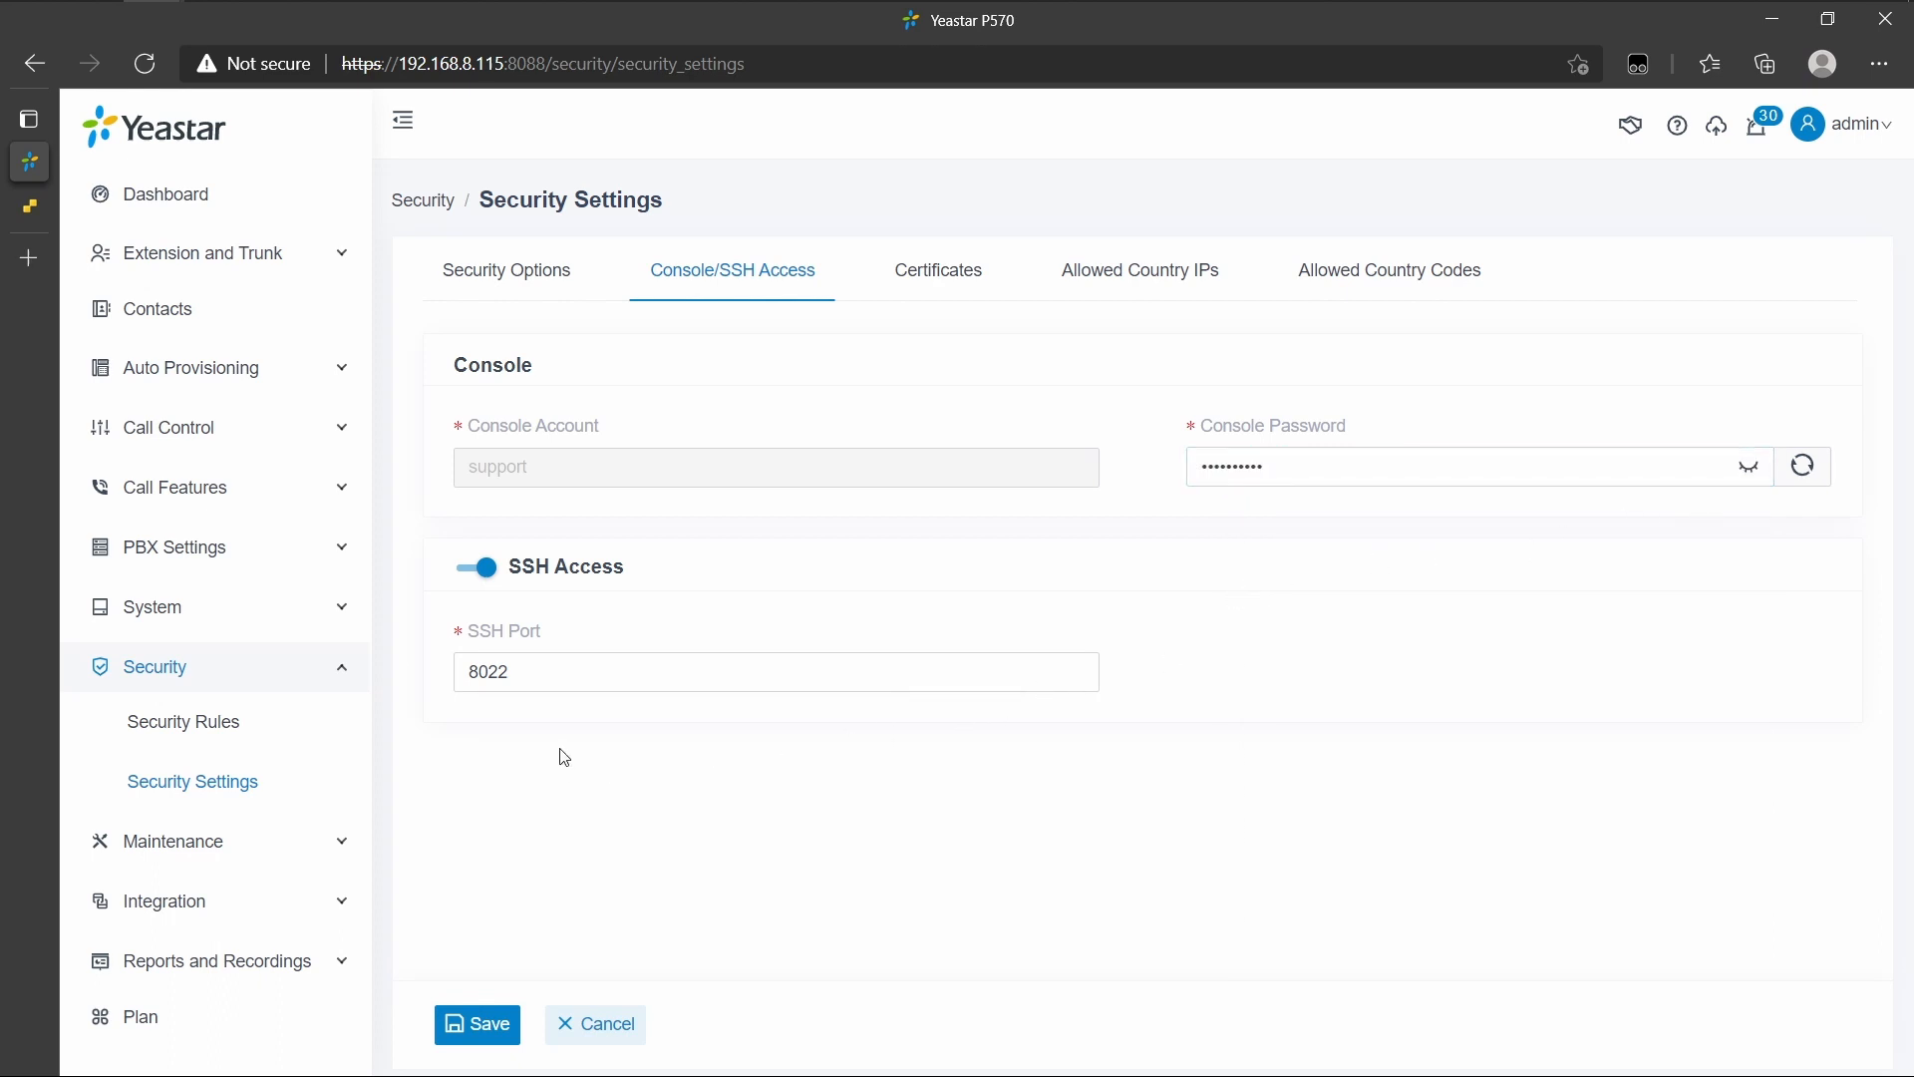
left_click(478, 1023)
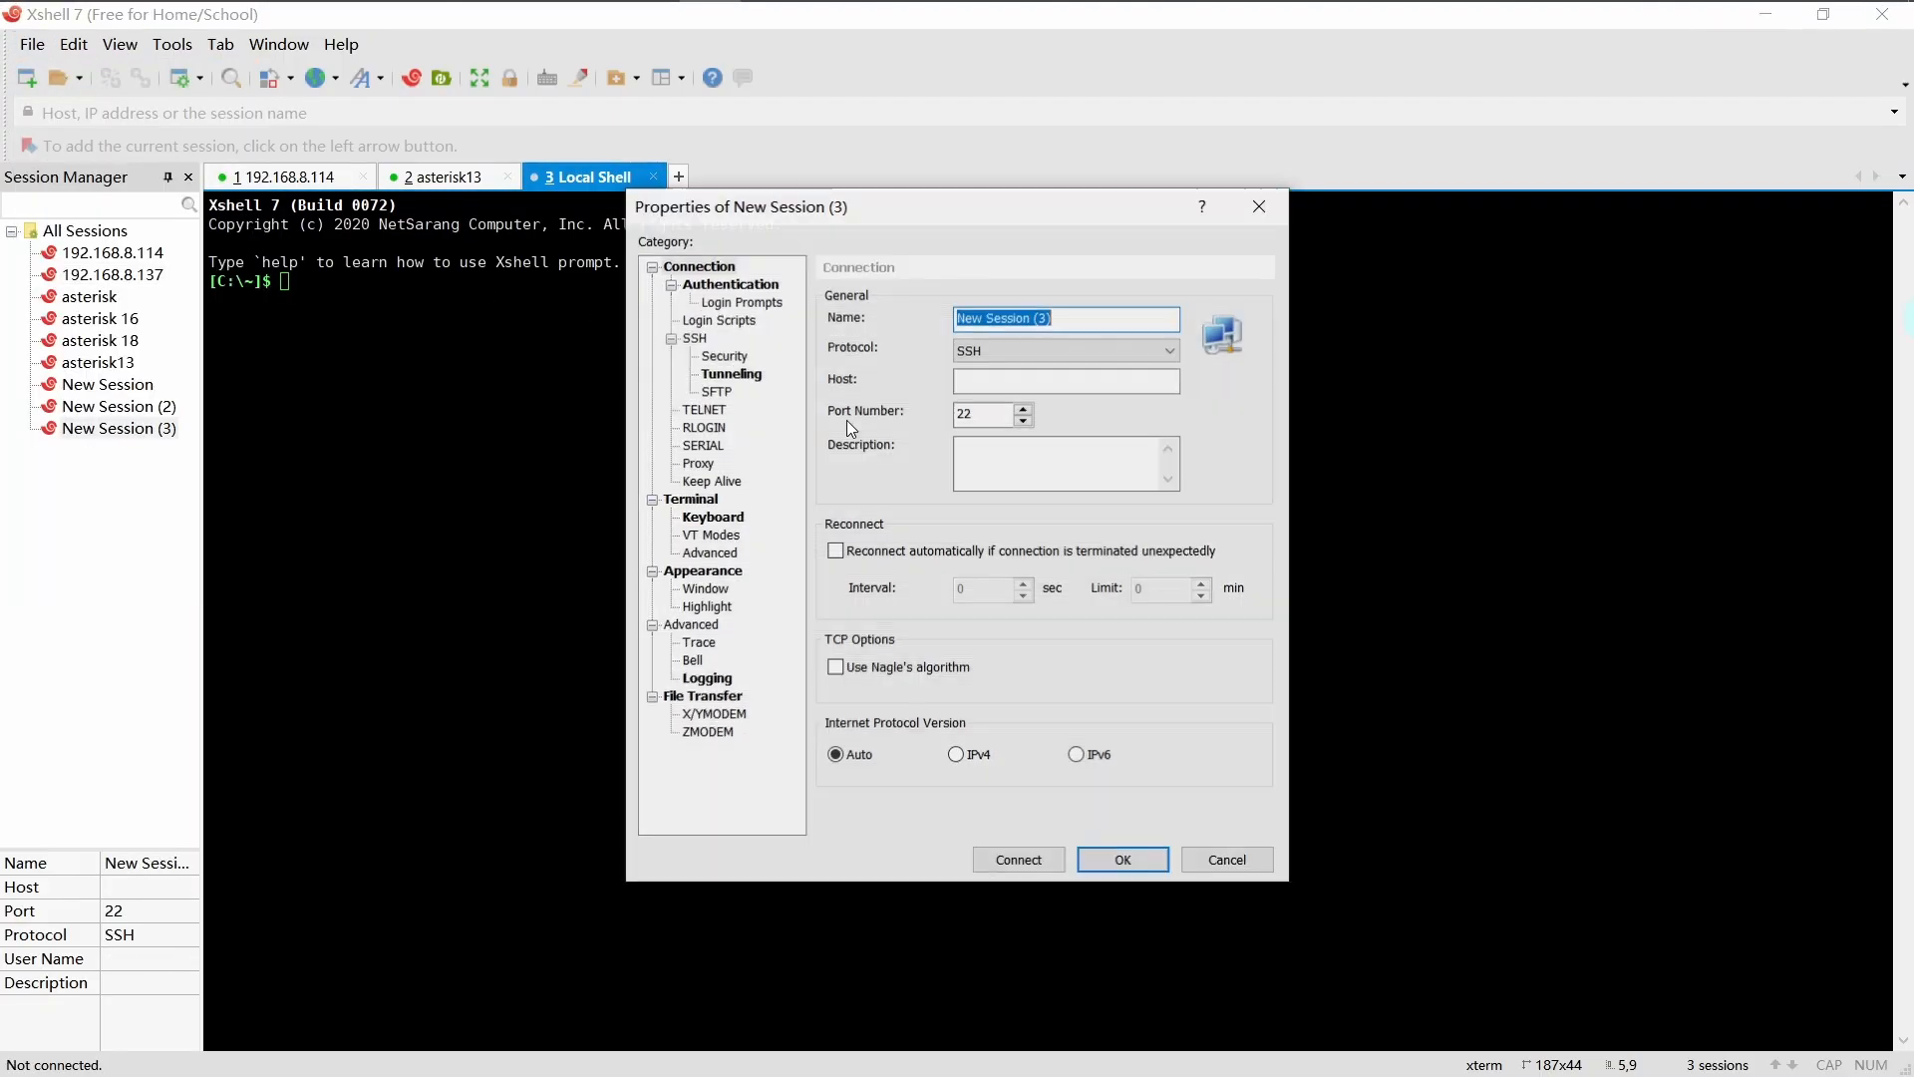
Save an Xshell session named 192.168.8.115 for host 192.168.8.115, port 8022
type("1")
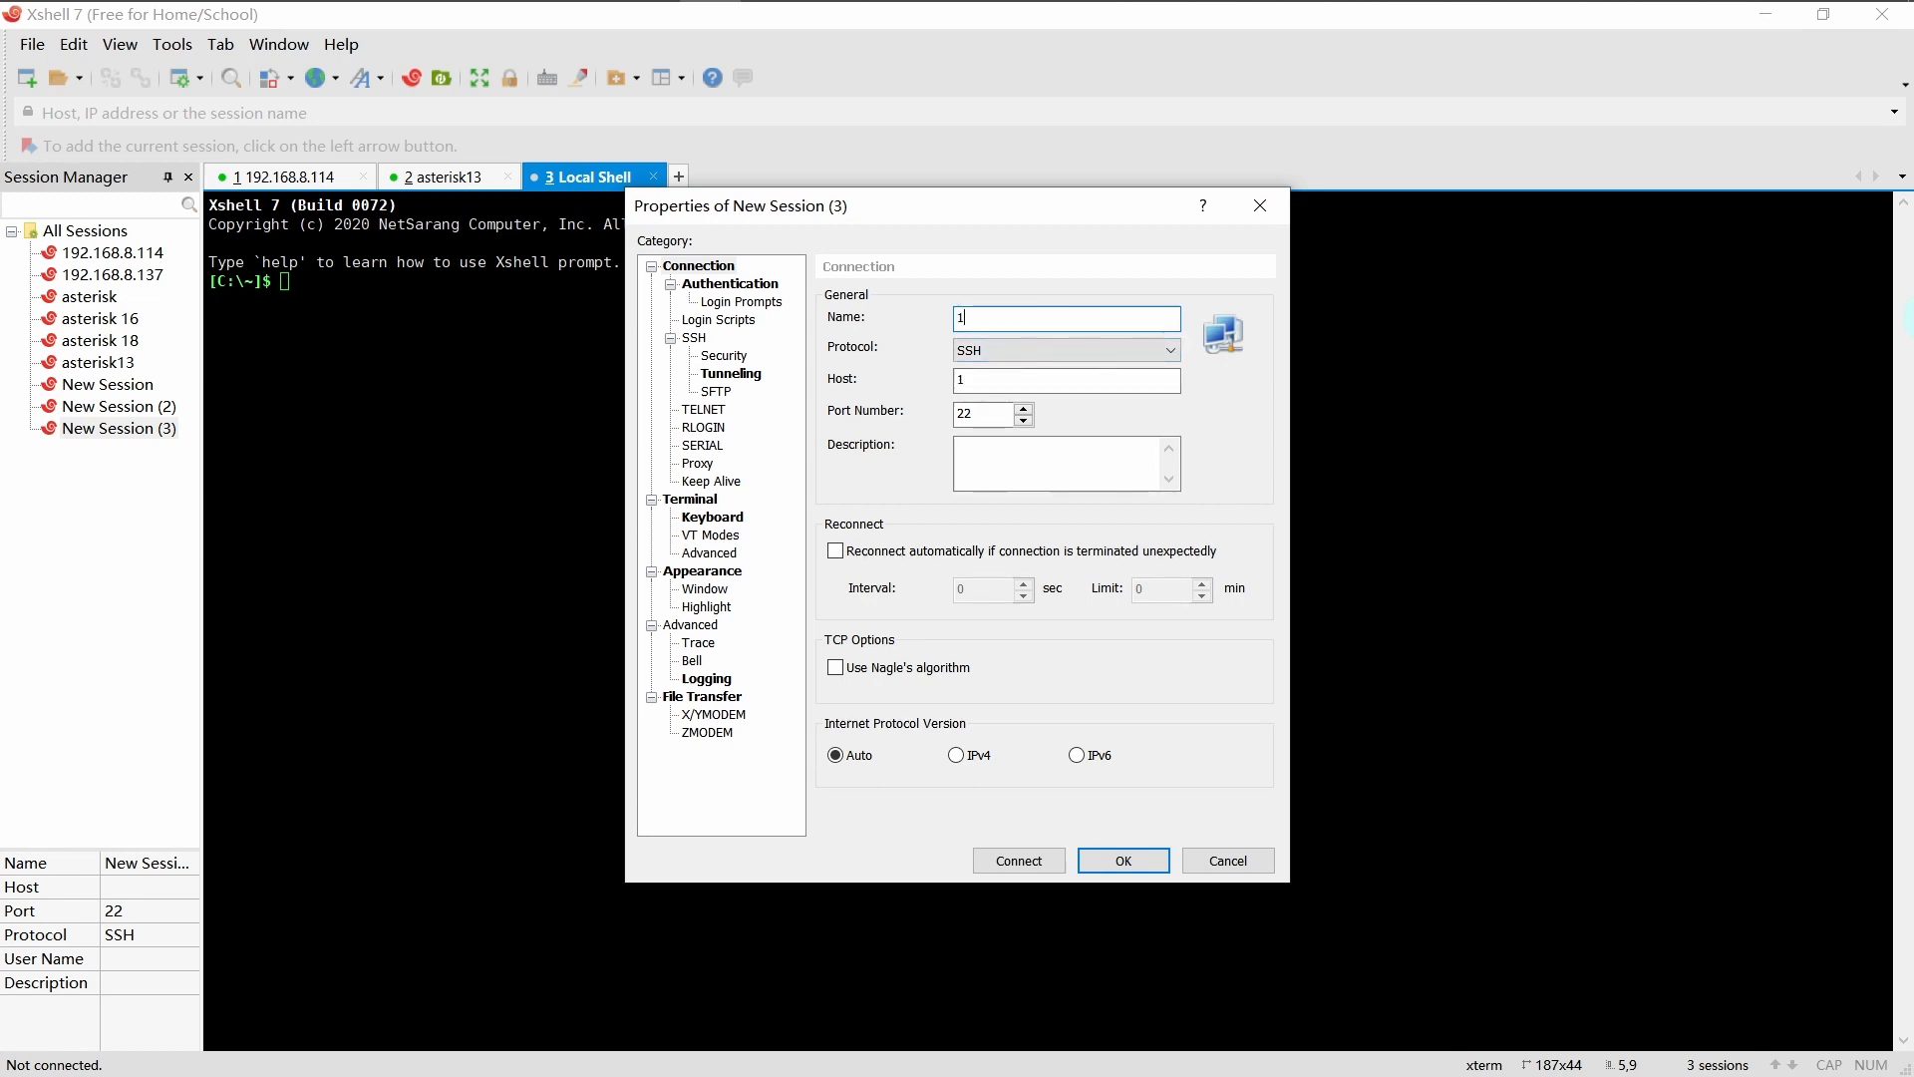
type("92.168.8.115")
left_click(985, 413)
type("8022")
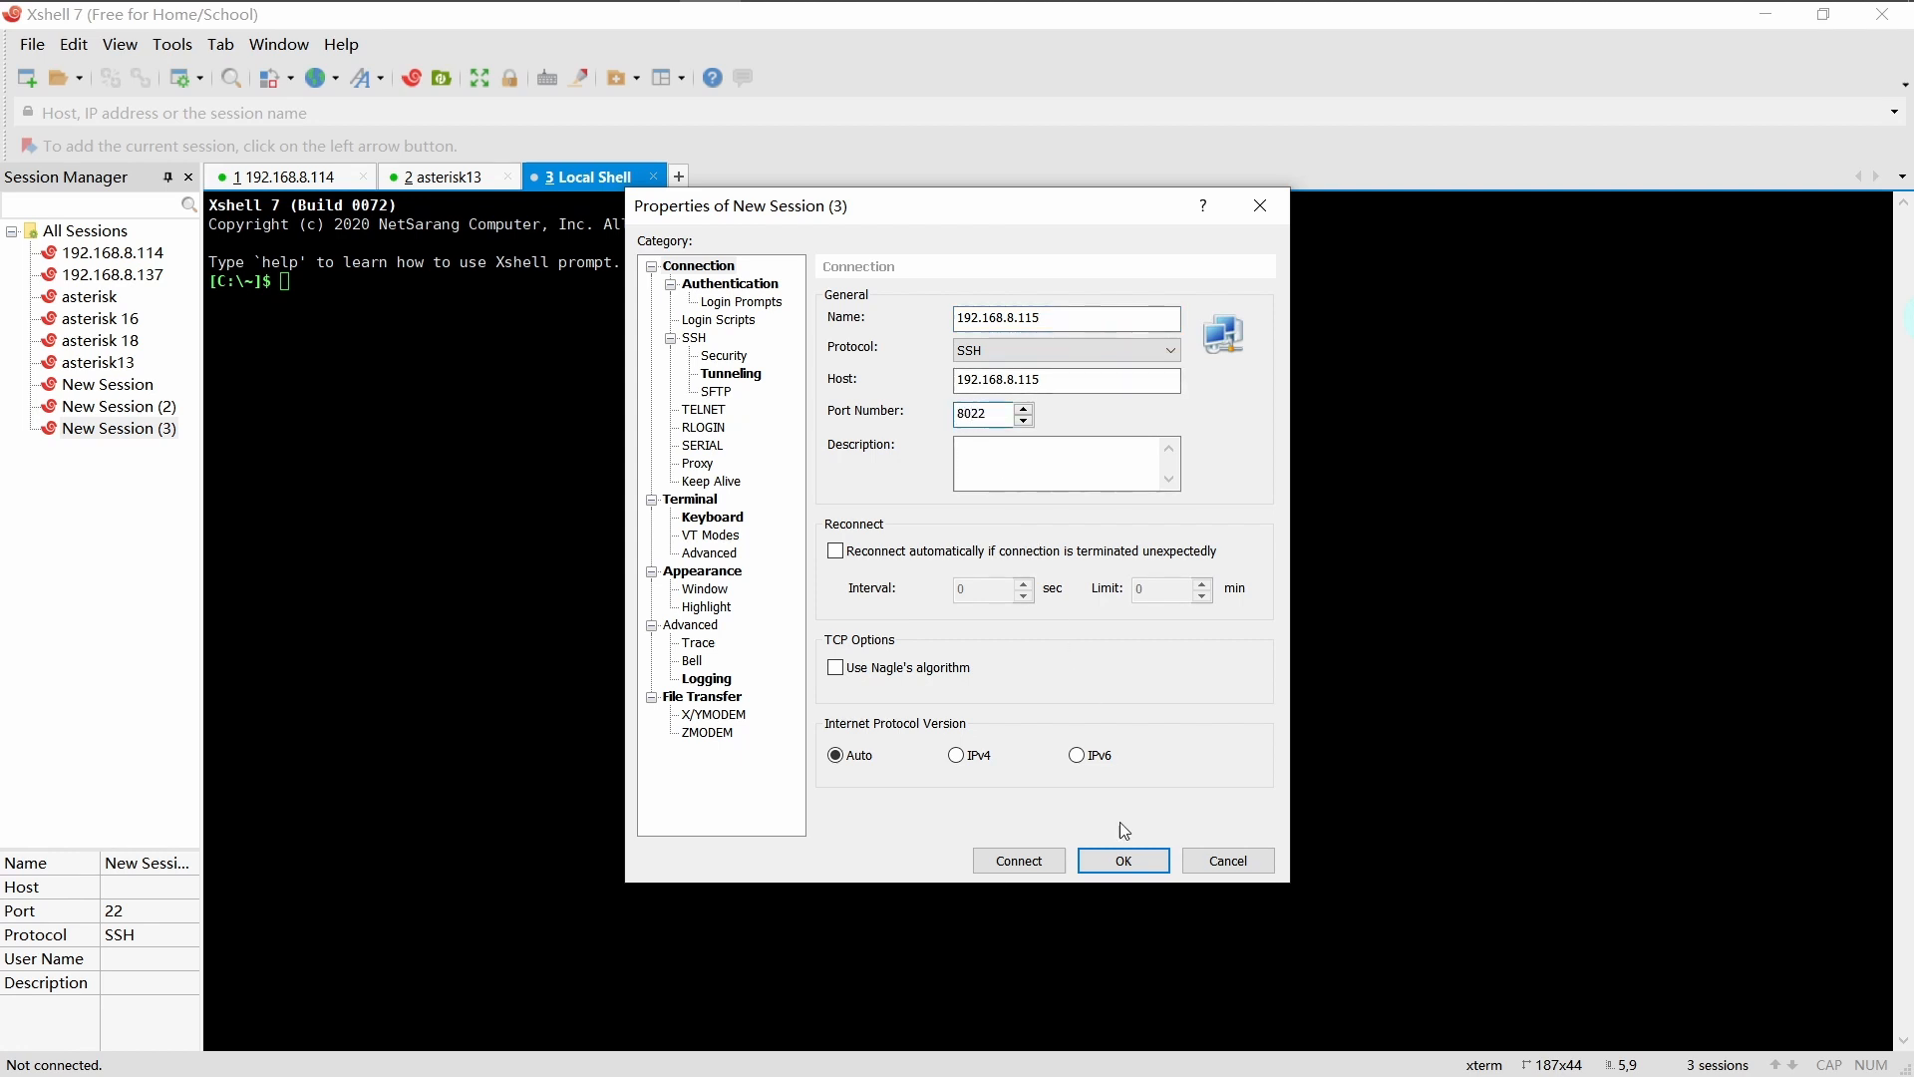
left_click(1121, 861)
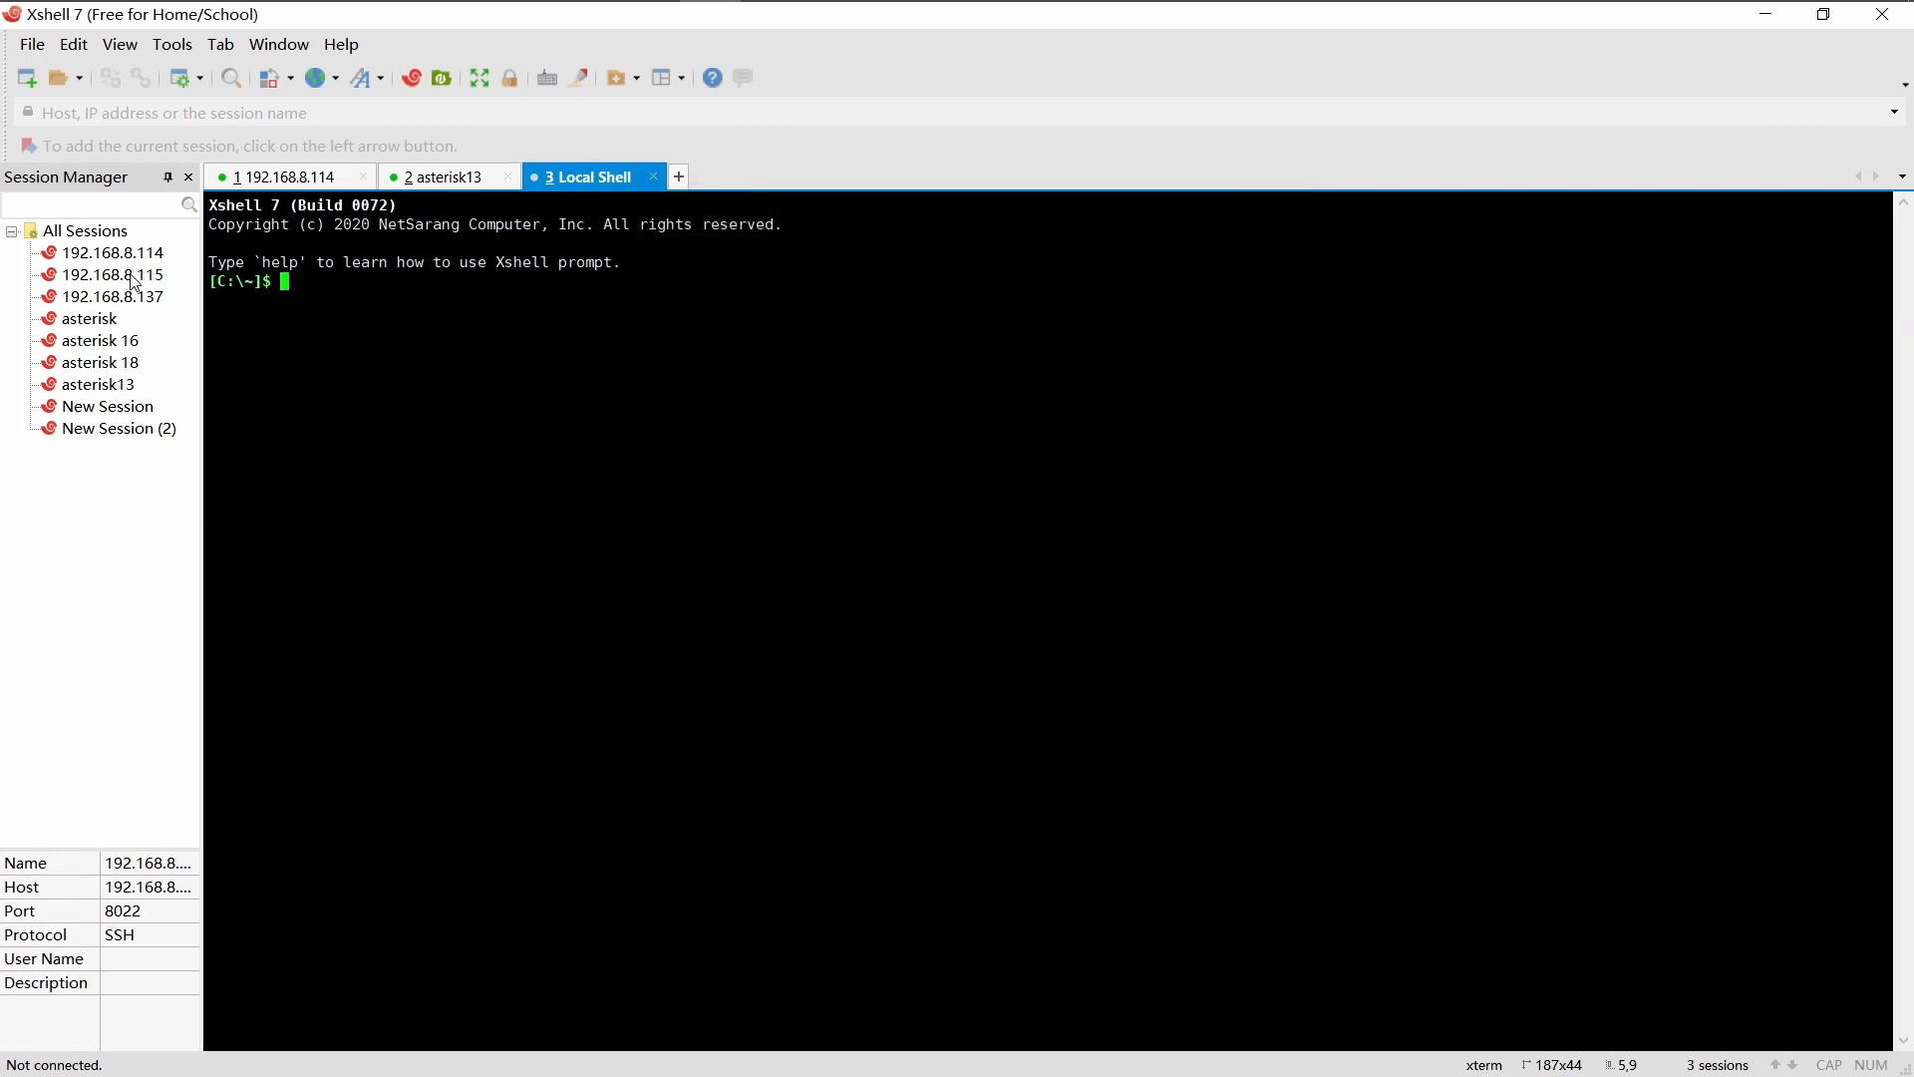
Connect to 192.168.8.115 as user support, remembering the user name
double_click(110, 275)
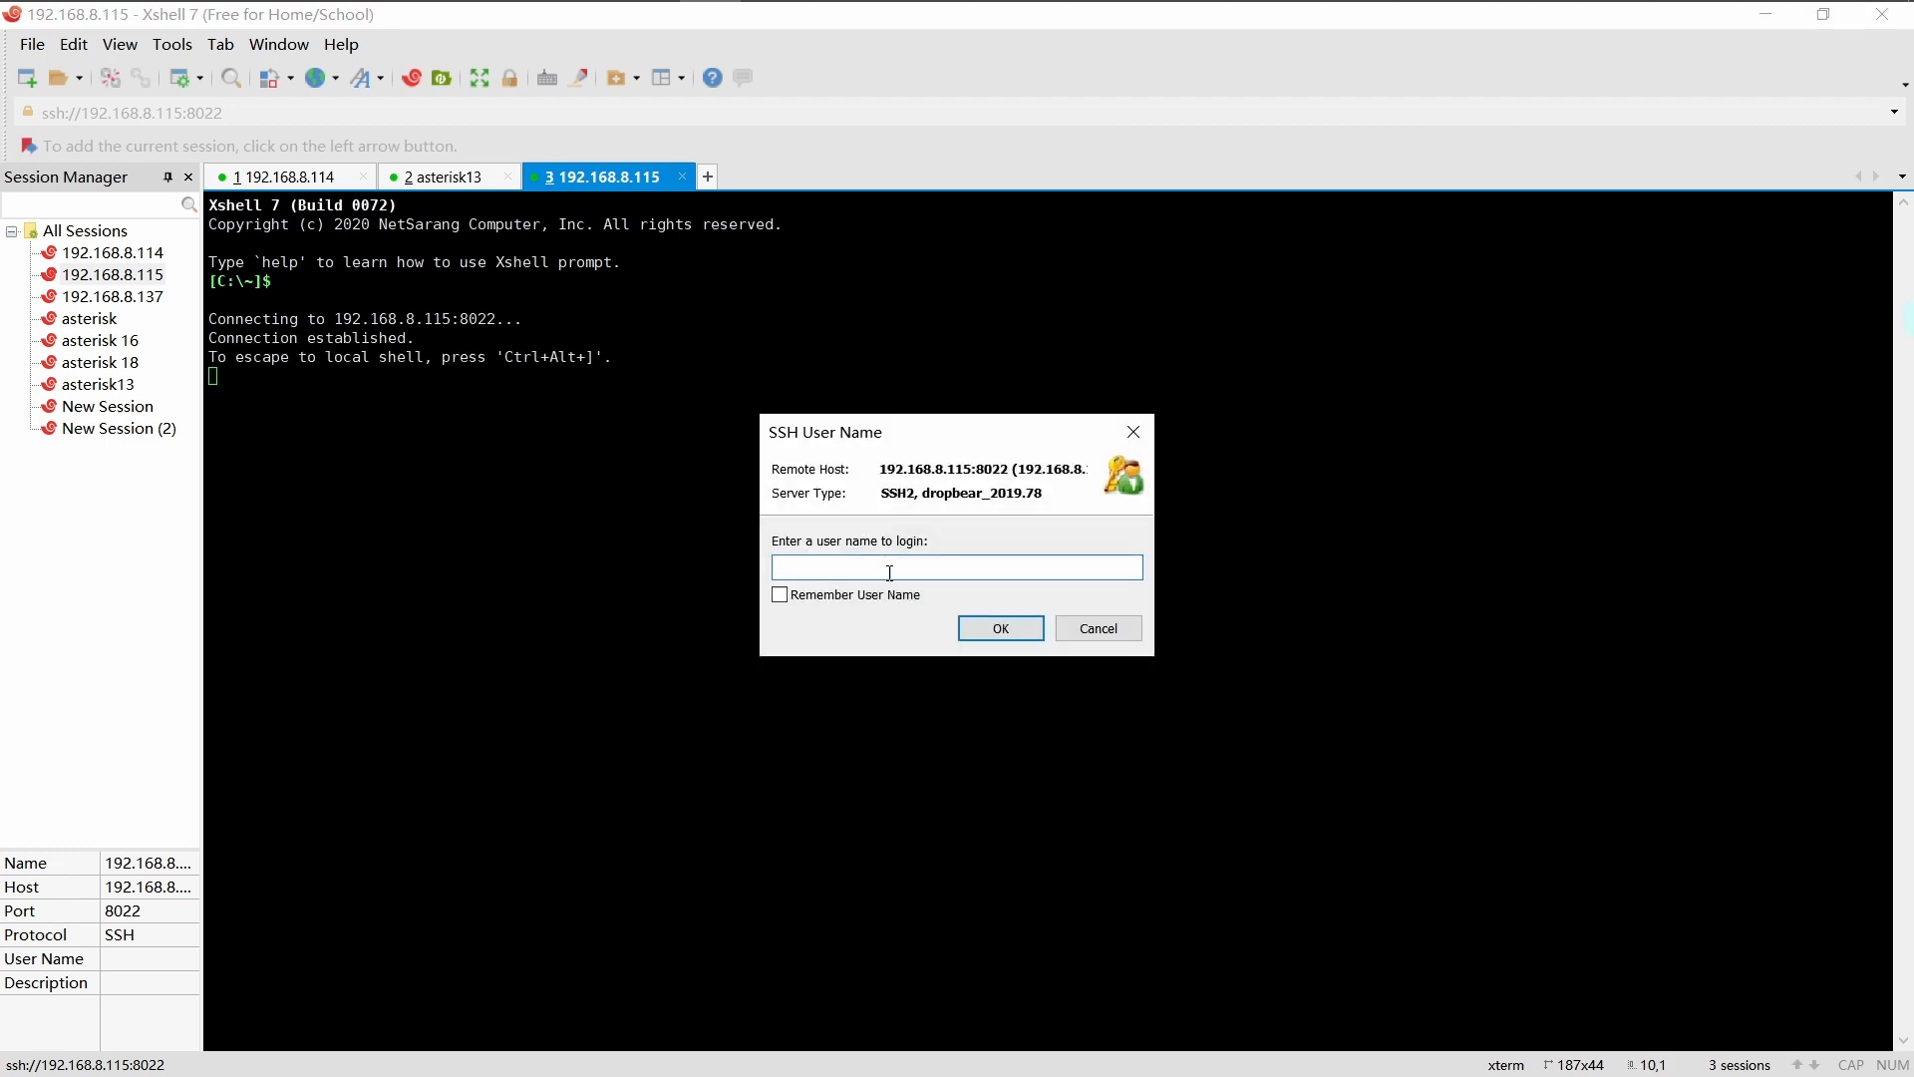
type("su")
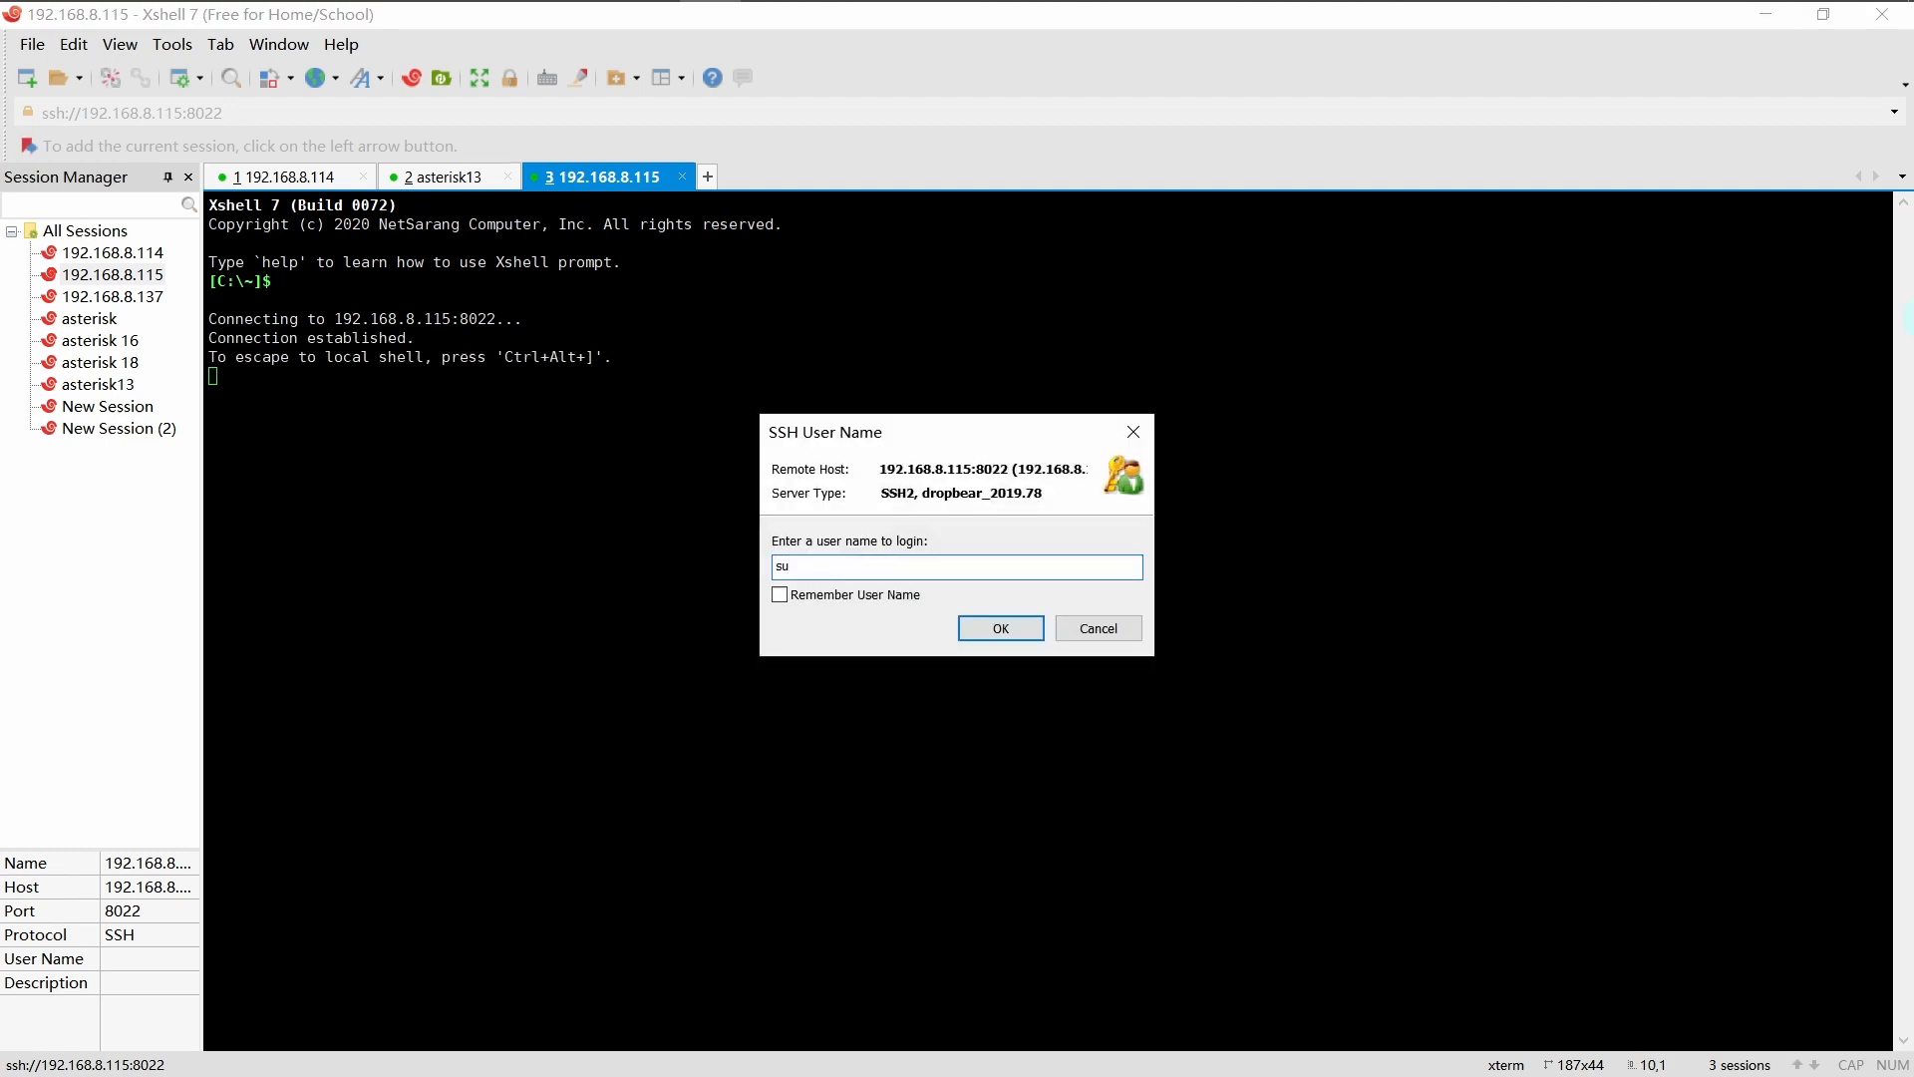
type("support")
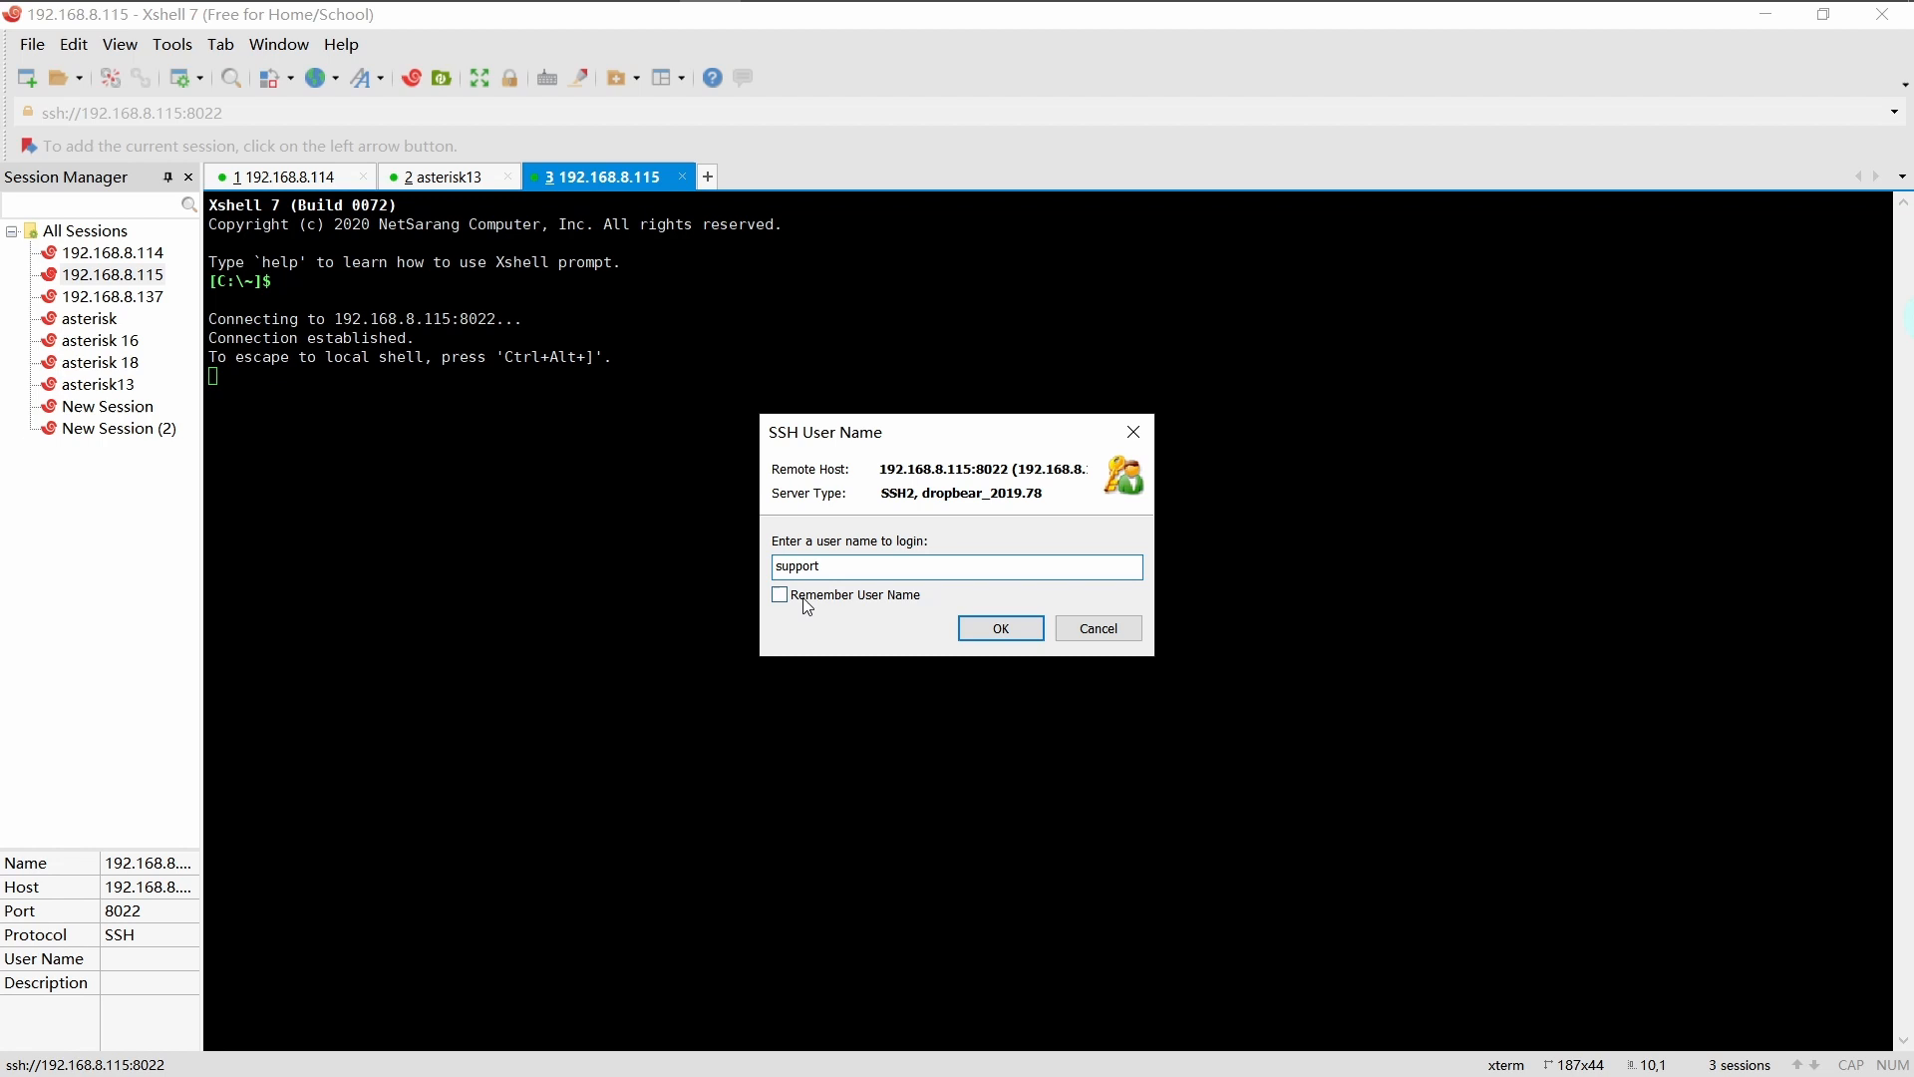
left_click(998, 627)
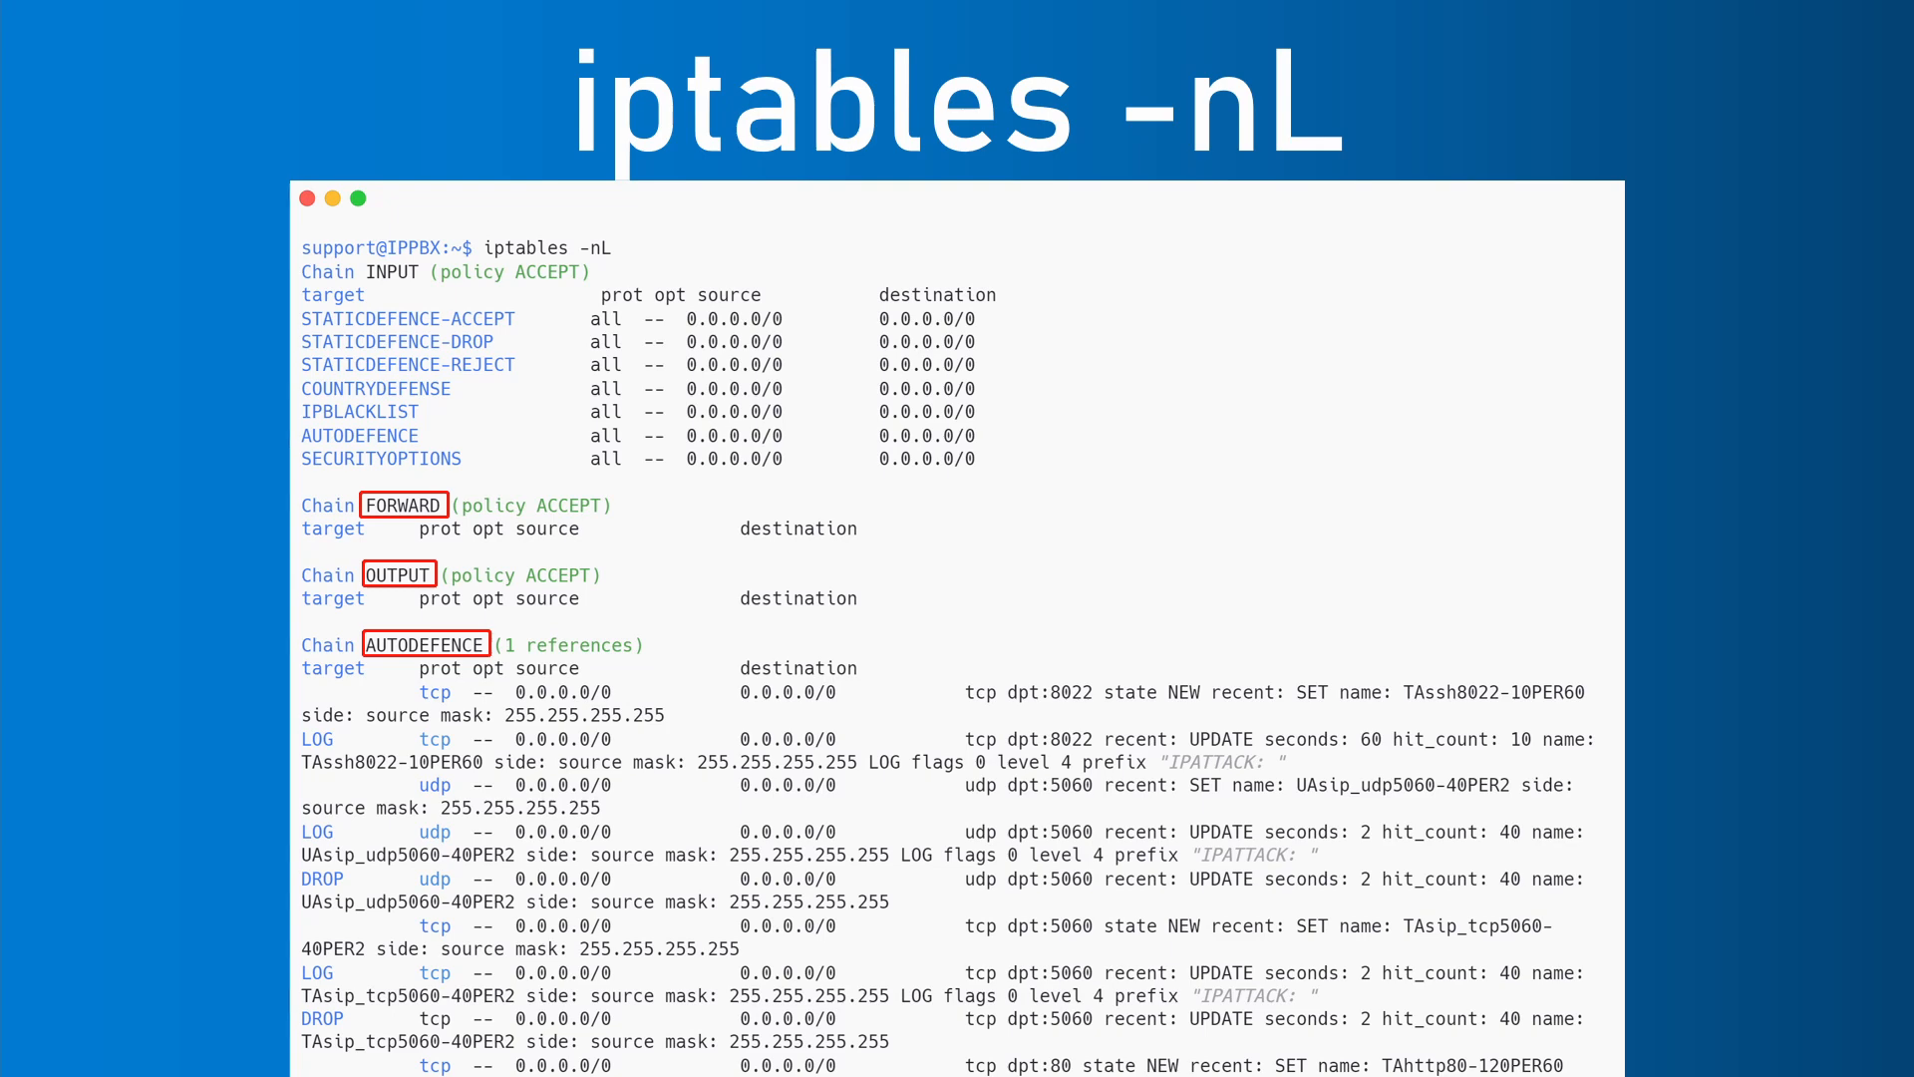
Scroll through the PBX shell session output
scroll("down", 3)
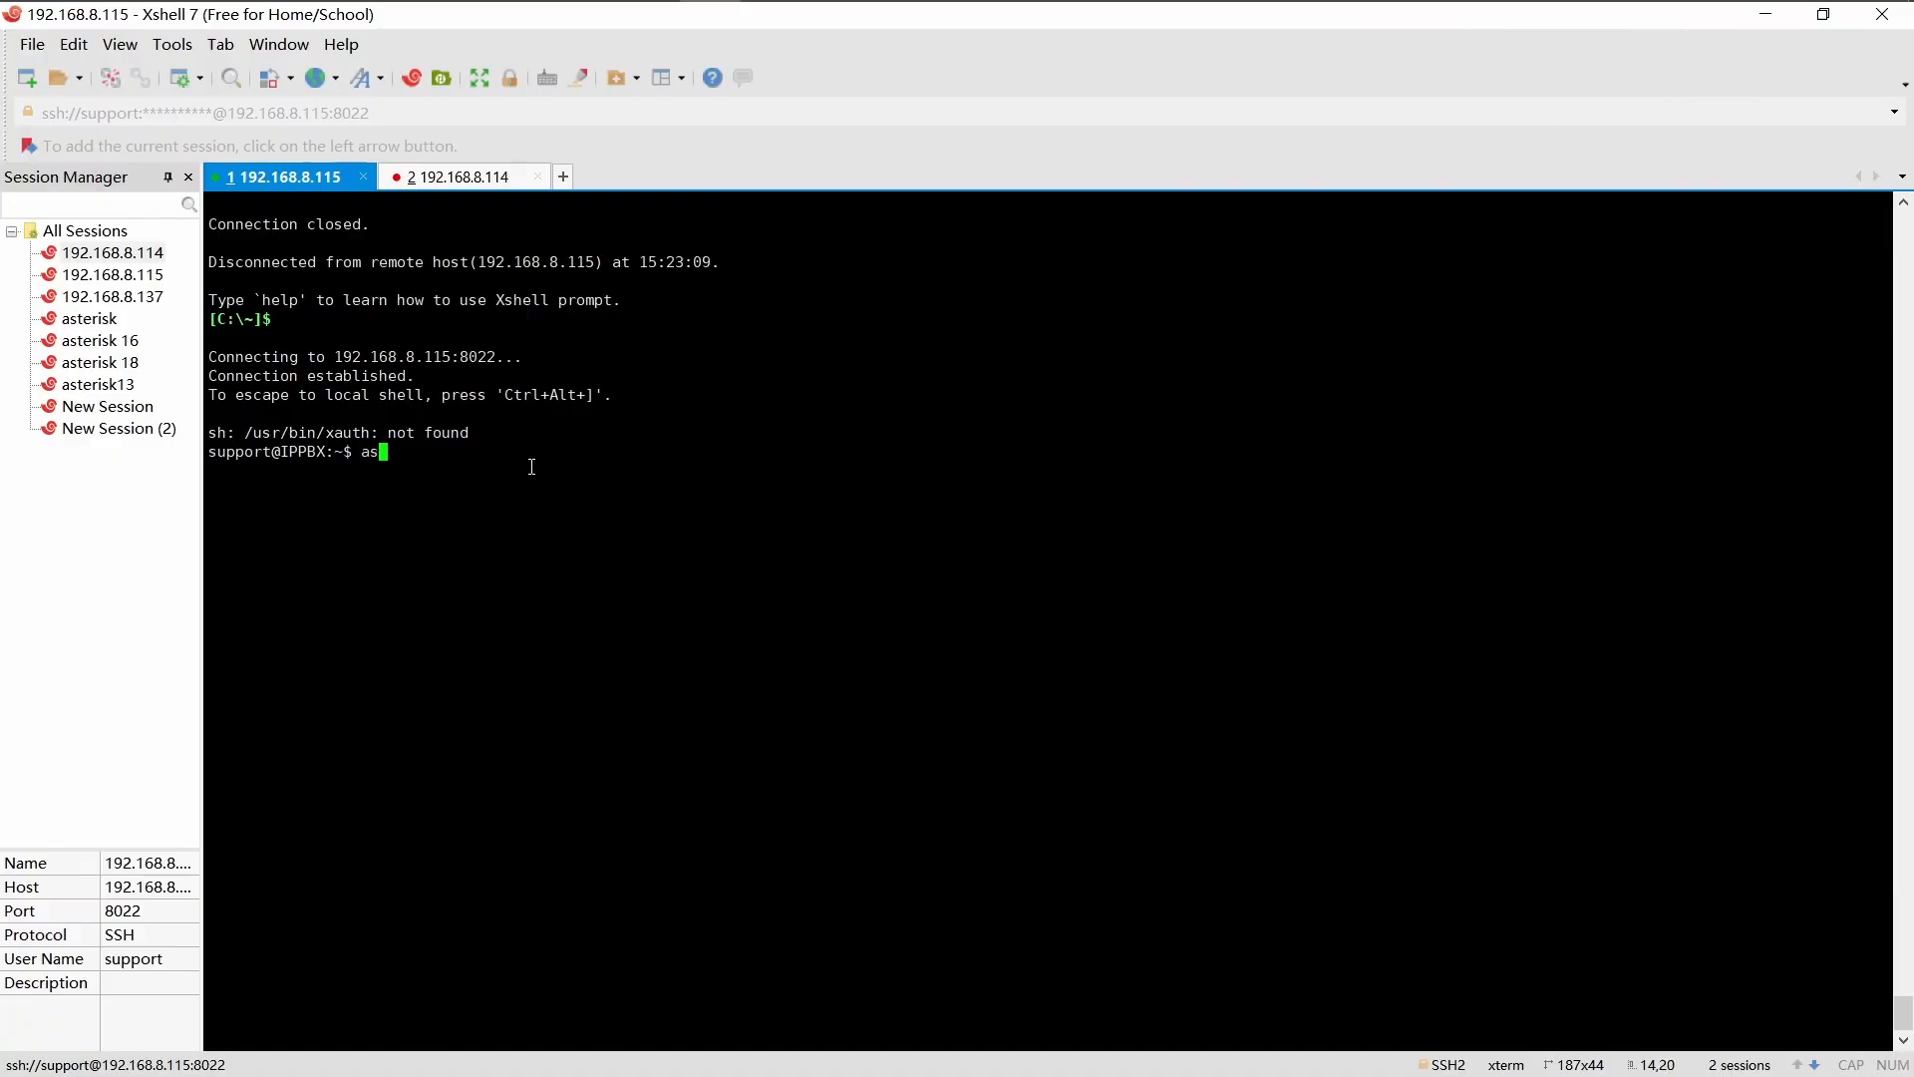
Run 'asterisk -r', then view the 192.168.8.114 session's CLI
type("terisk")
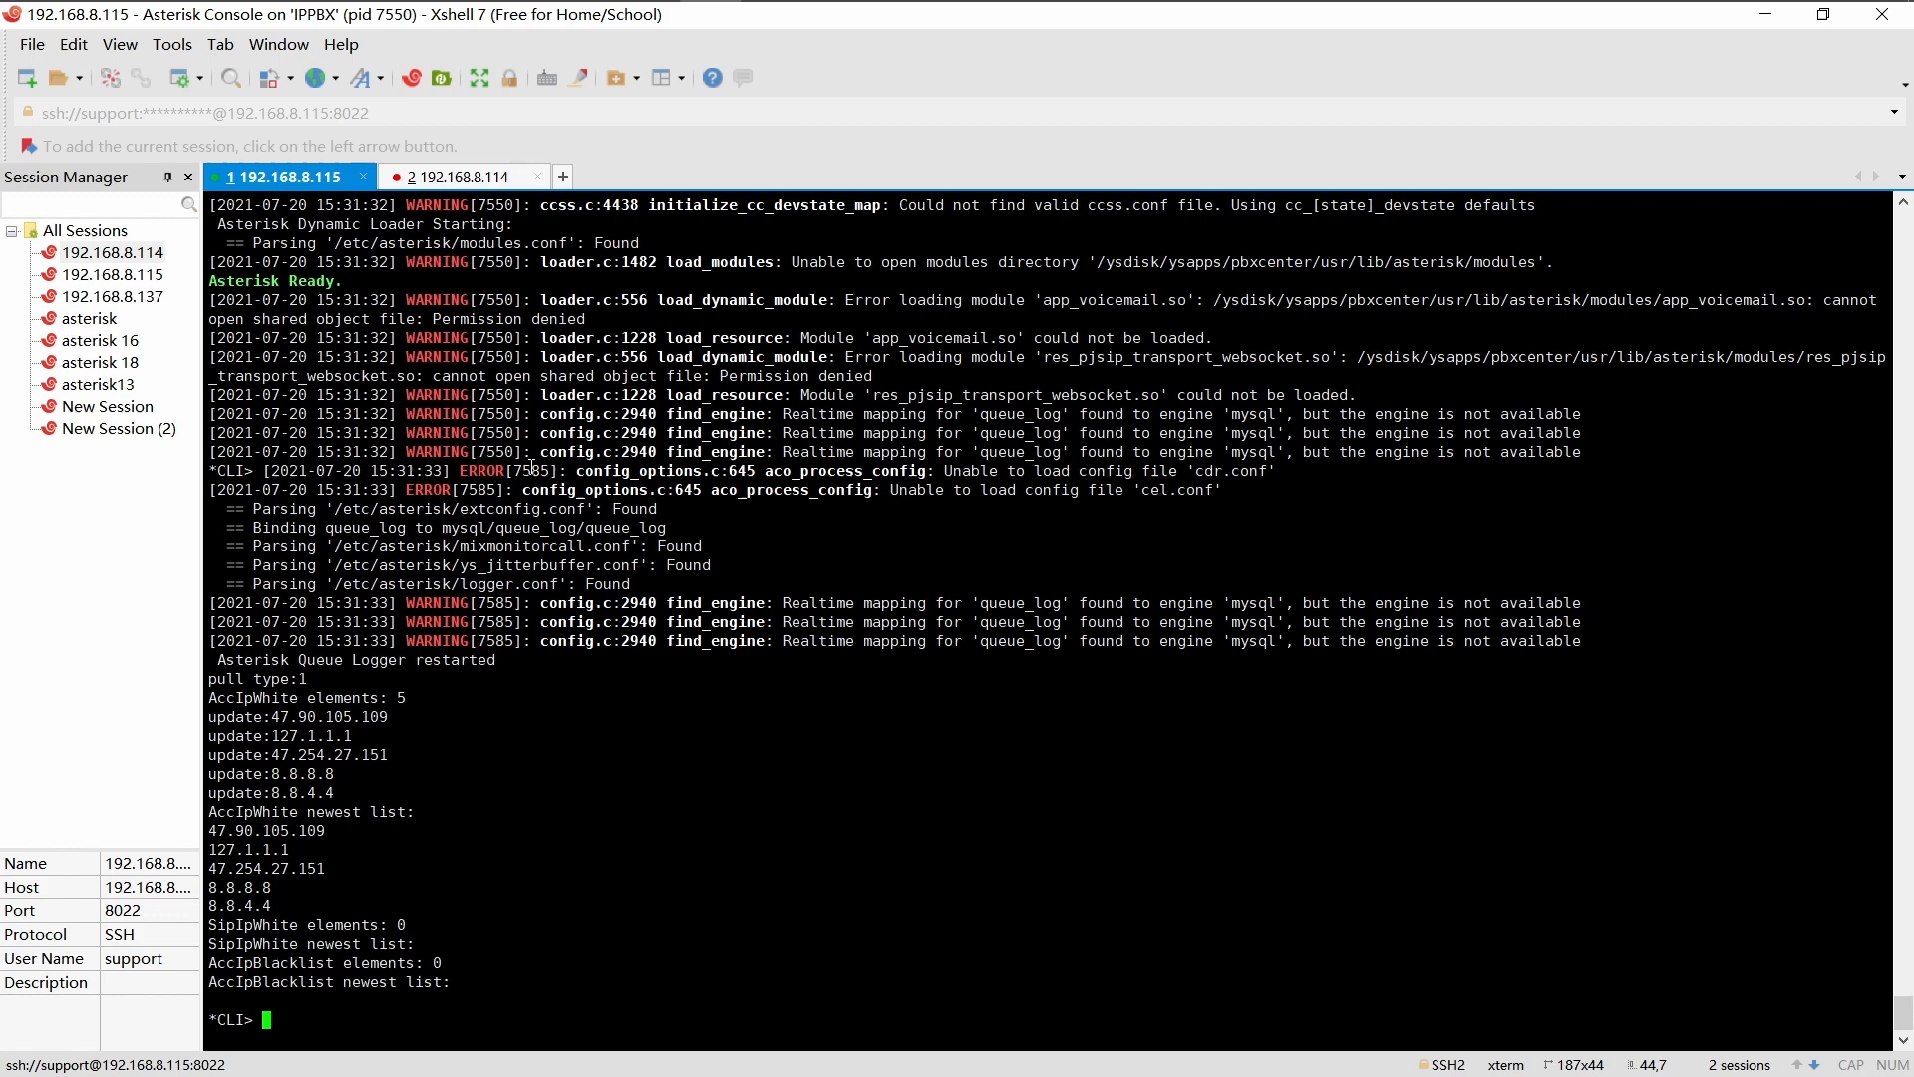
left_click(457, 176)
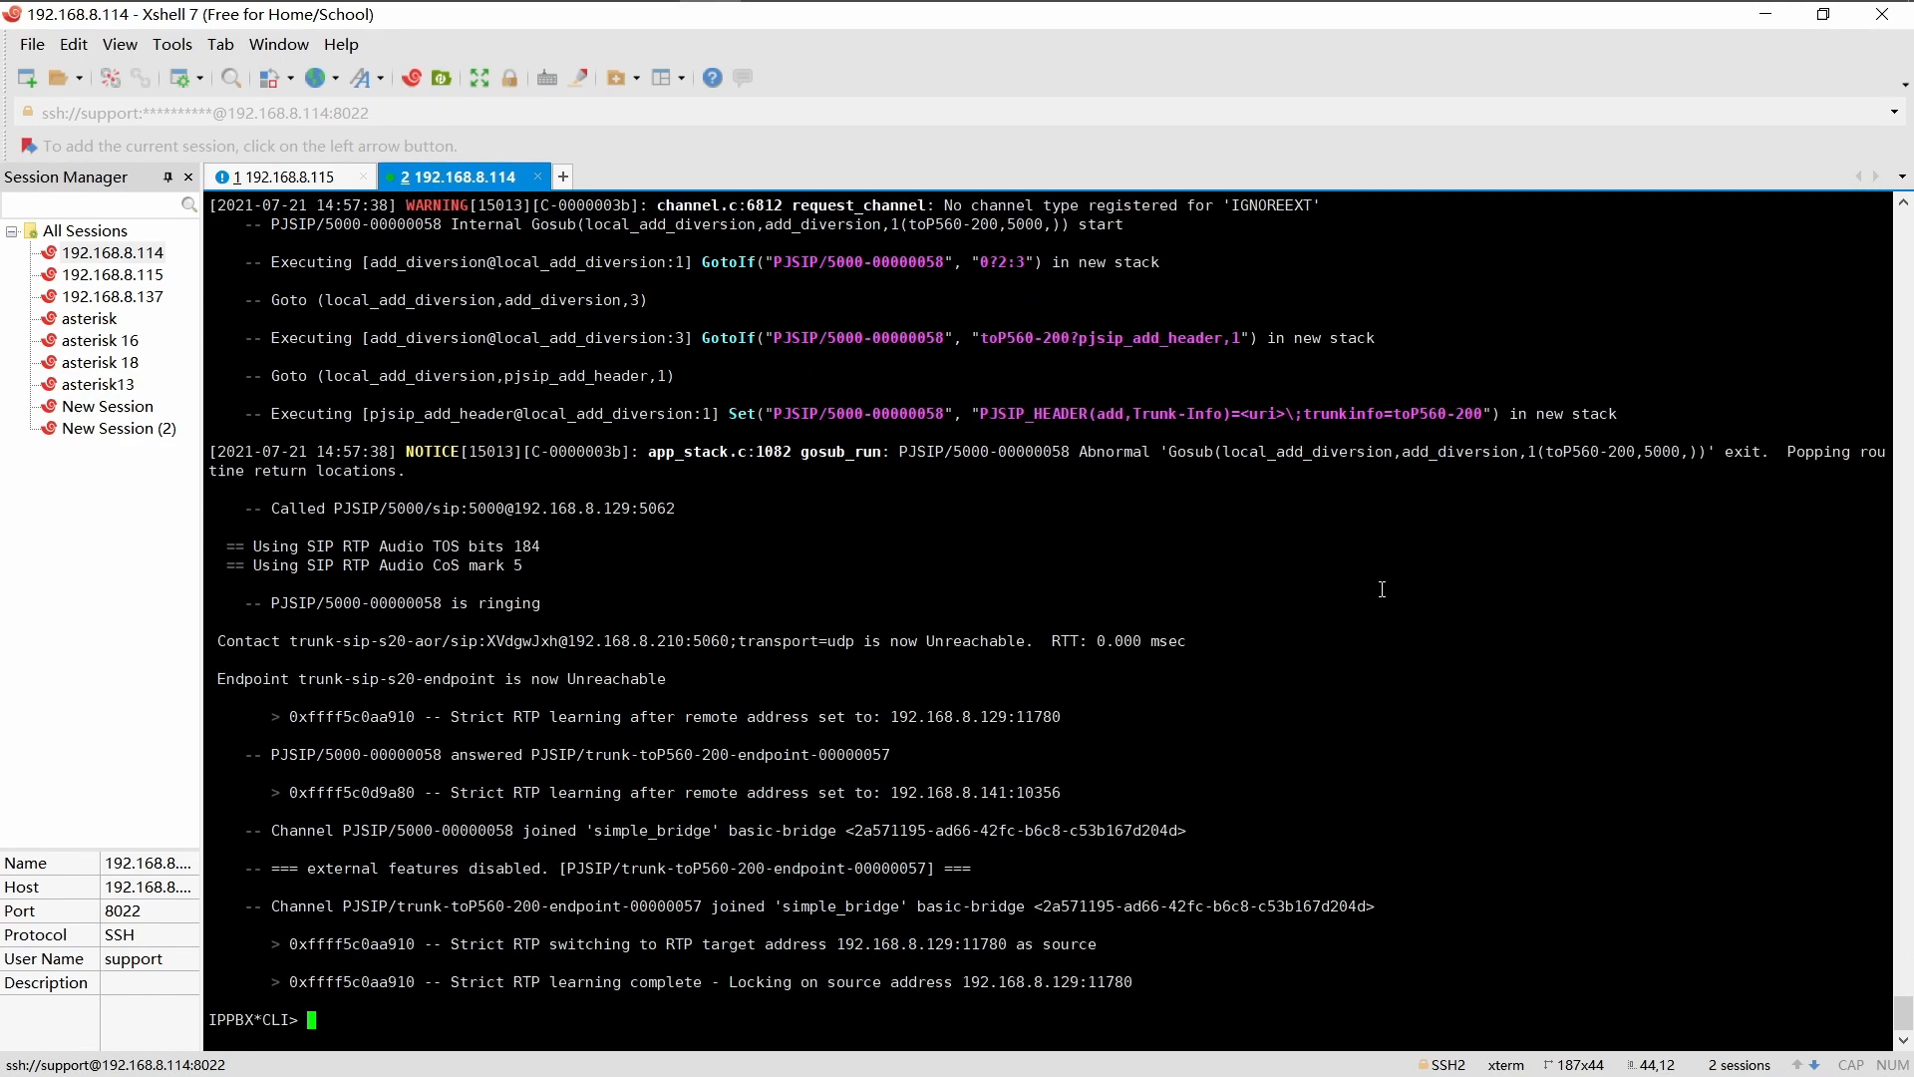
scroll("down", 3)
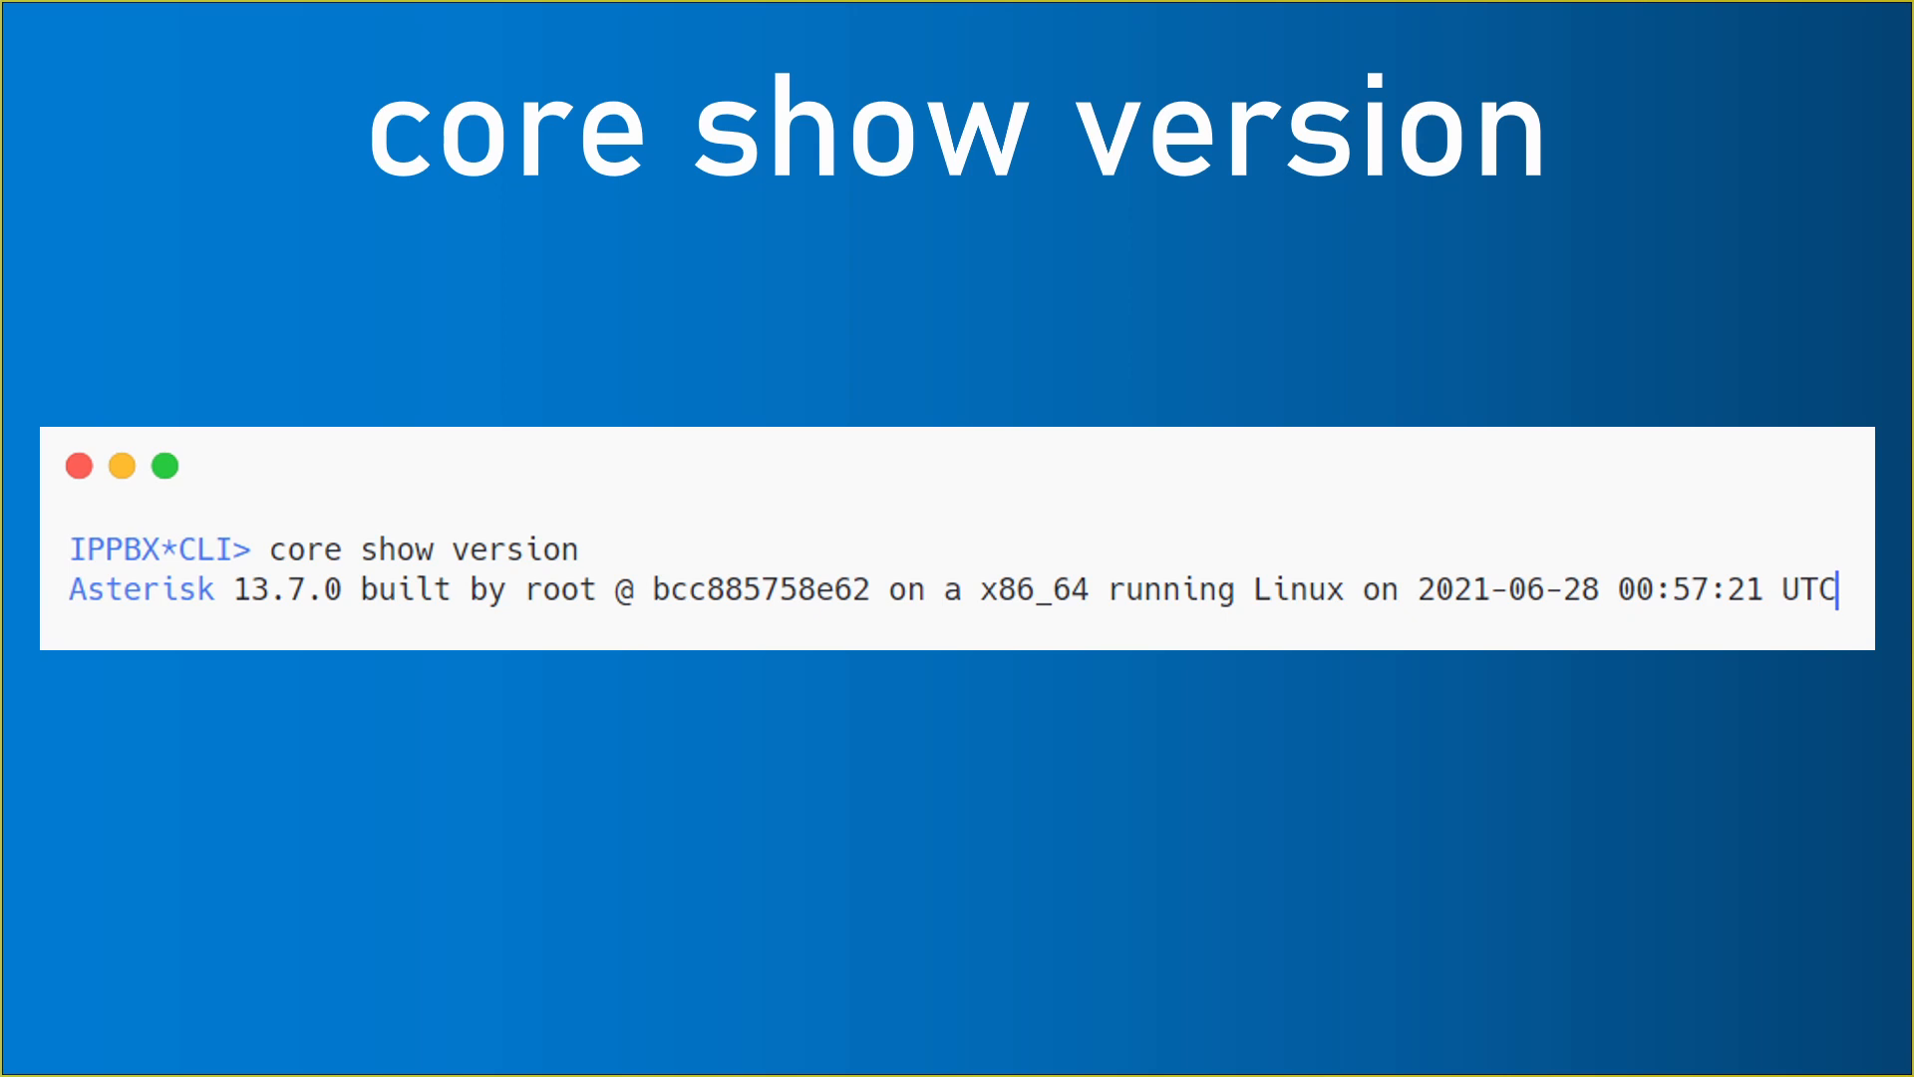
Run 'pjsip show endpoints' in the 192.168.8.114 Asterisk CLI and scroll the results
type("pjsip show endpoints")
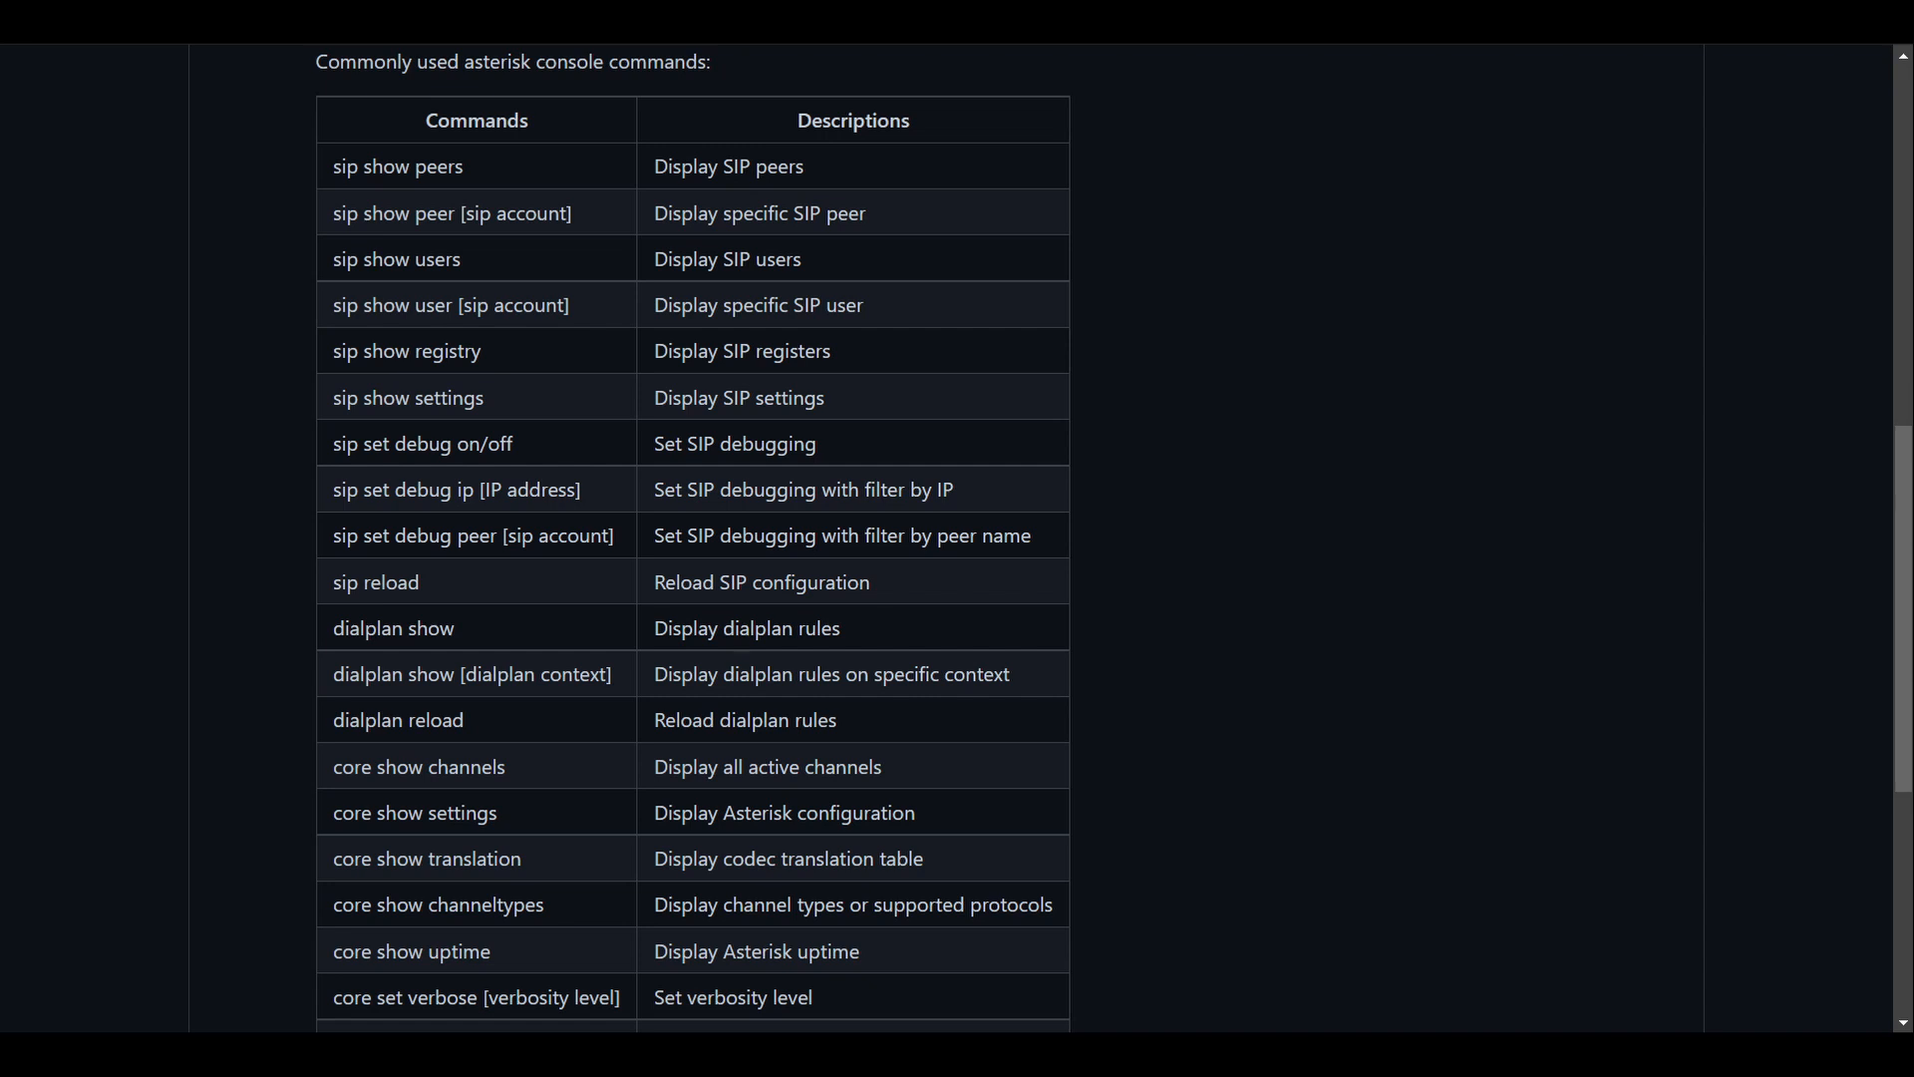
scroll("down", 3)
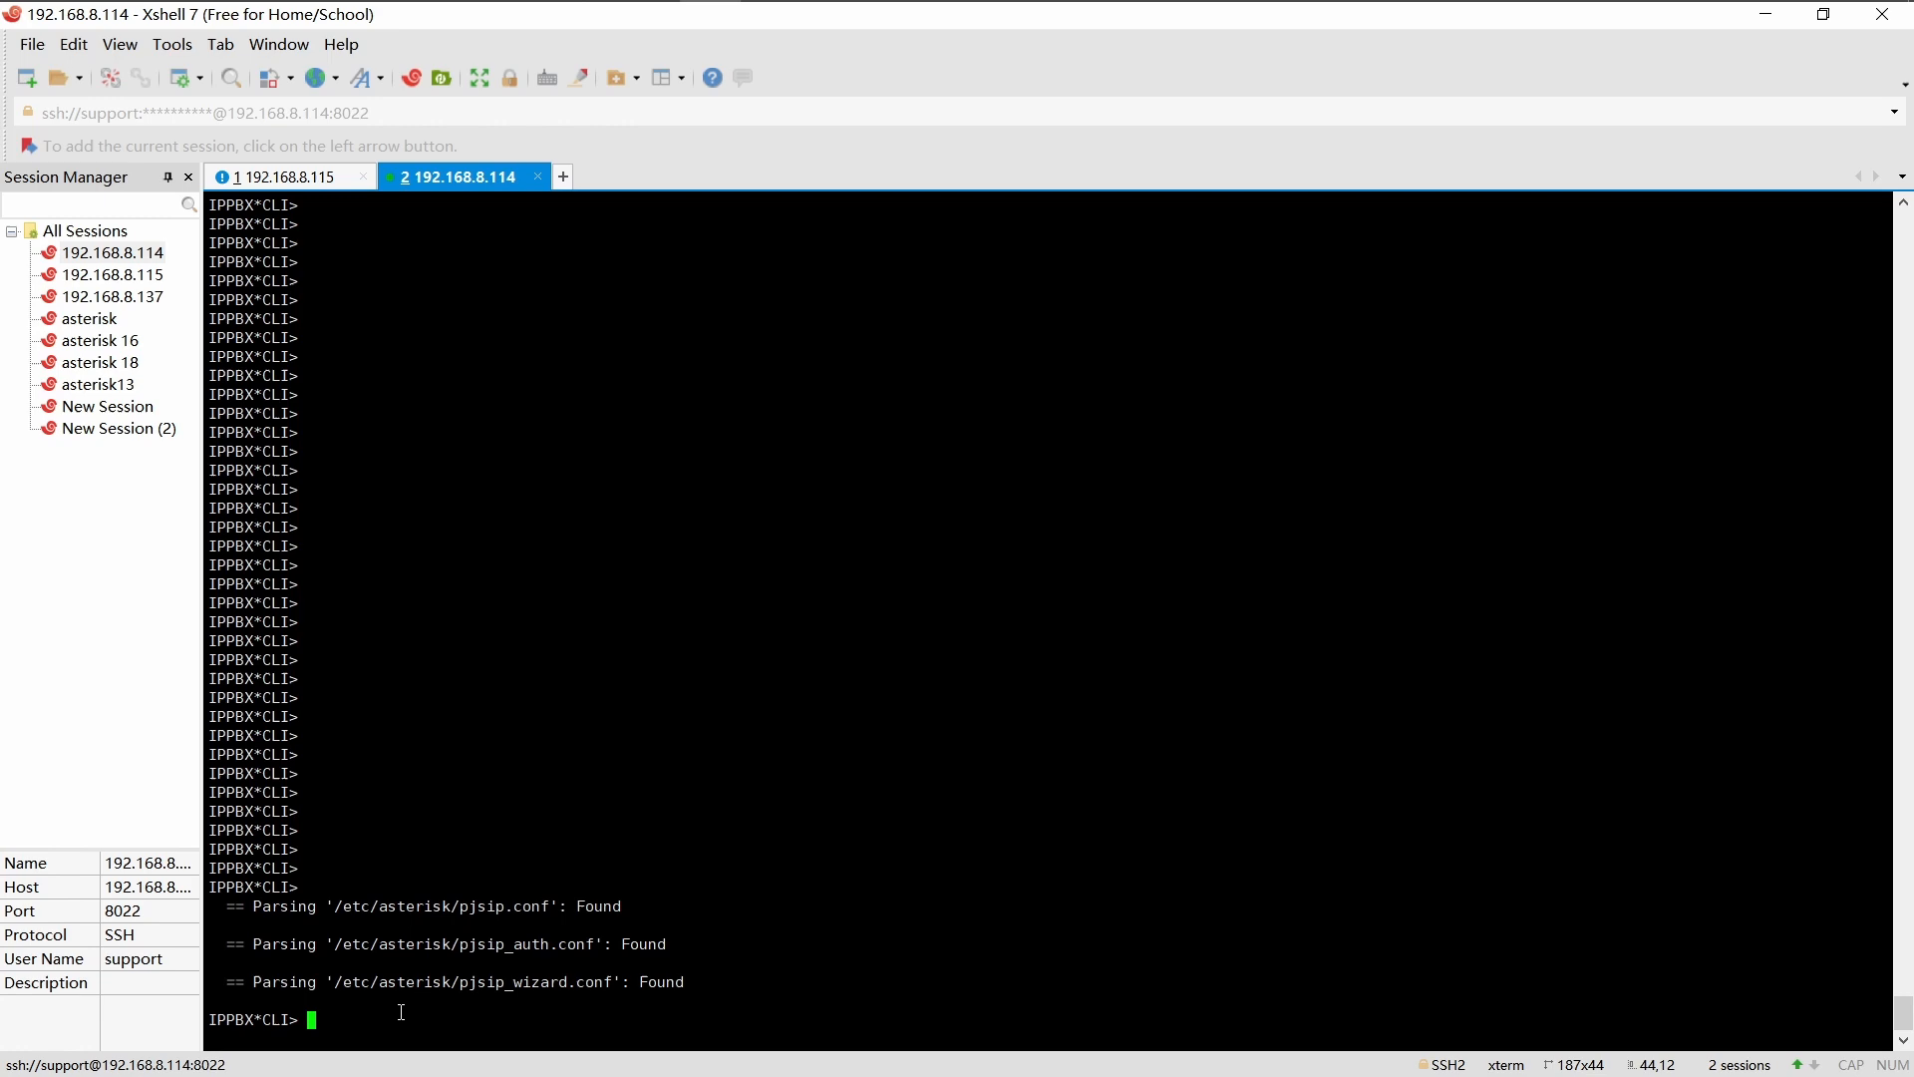
Enter the 'help' command in the Asterisk CLI
type("help")
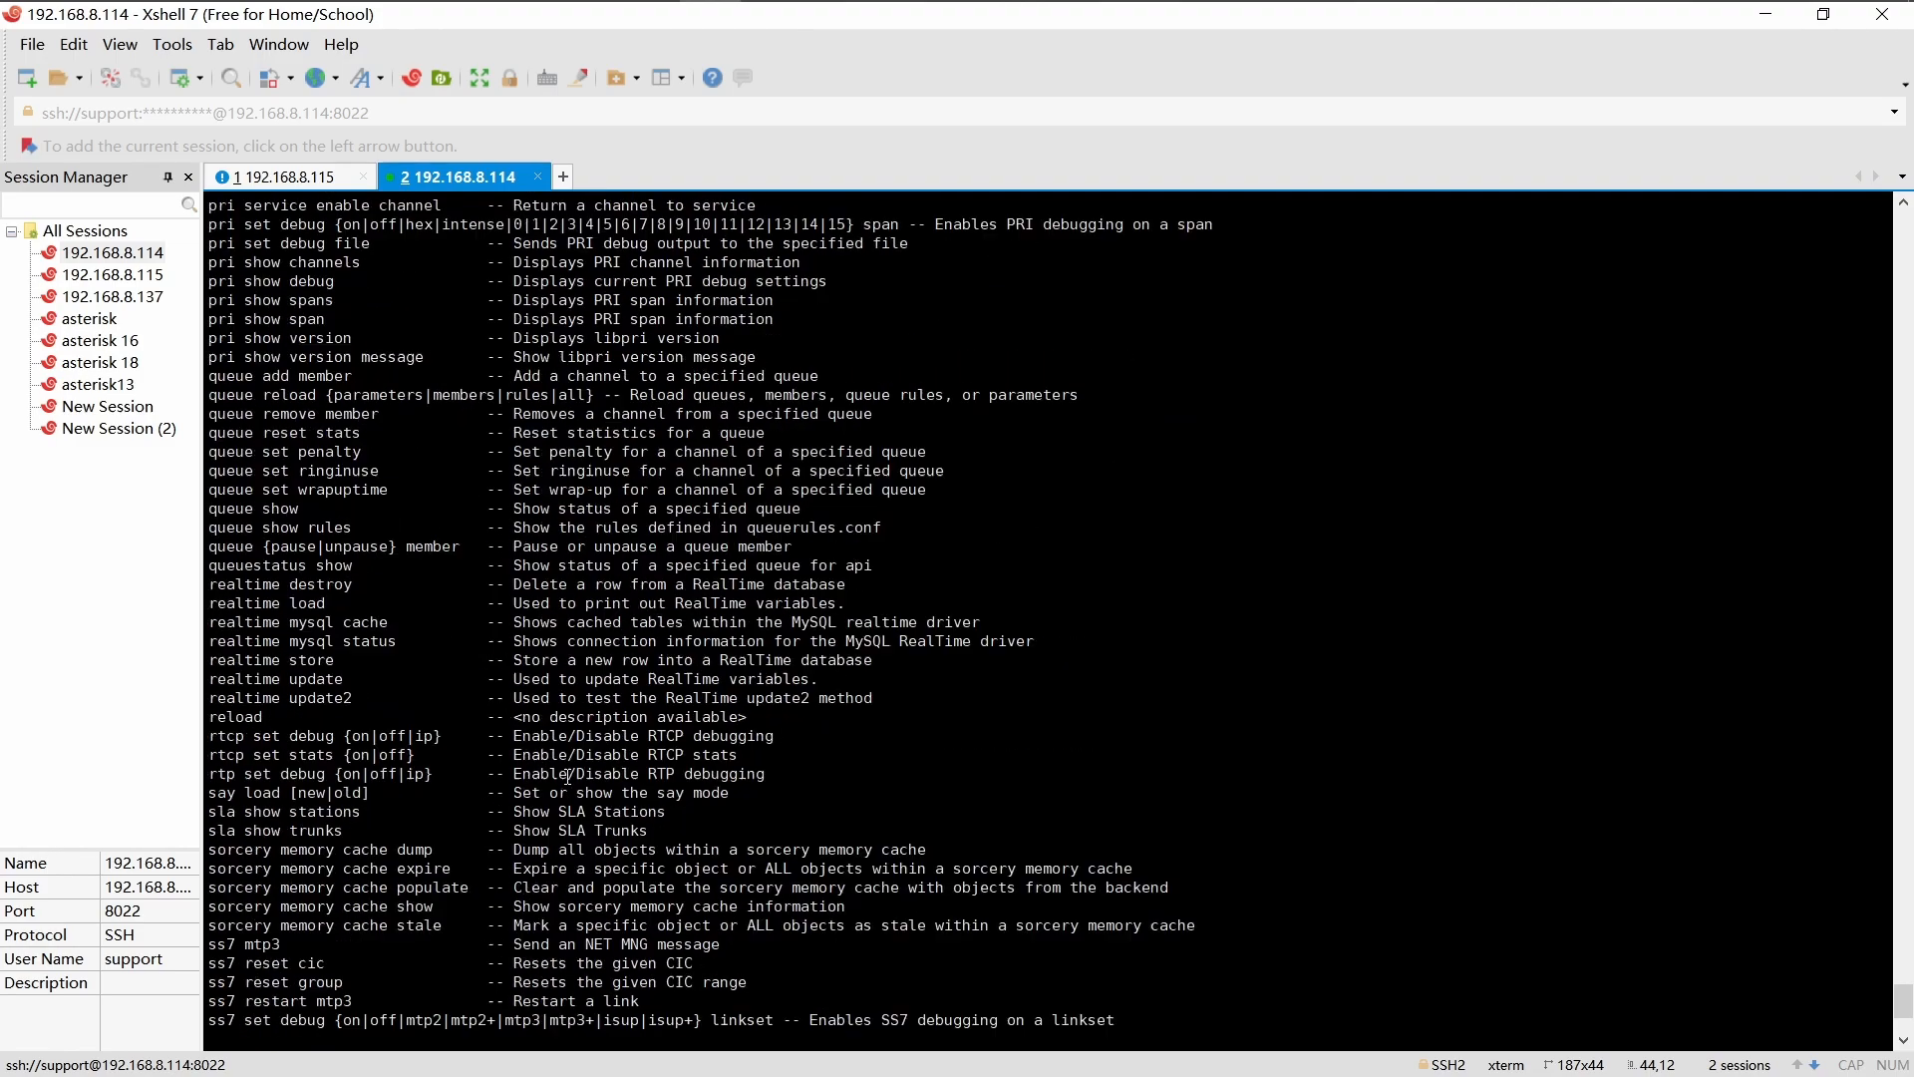
type("hel")
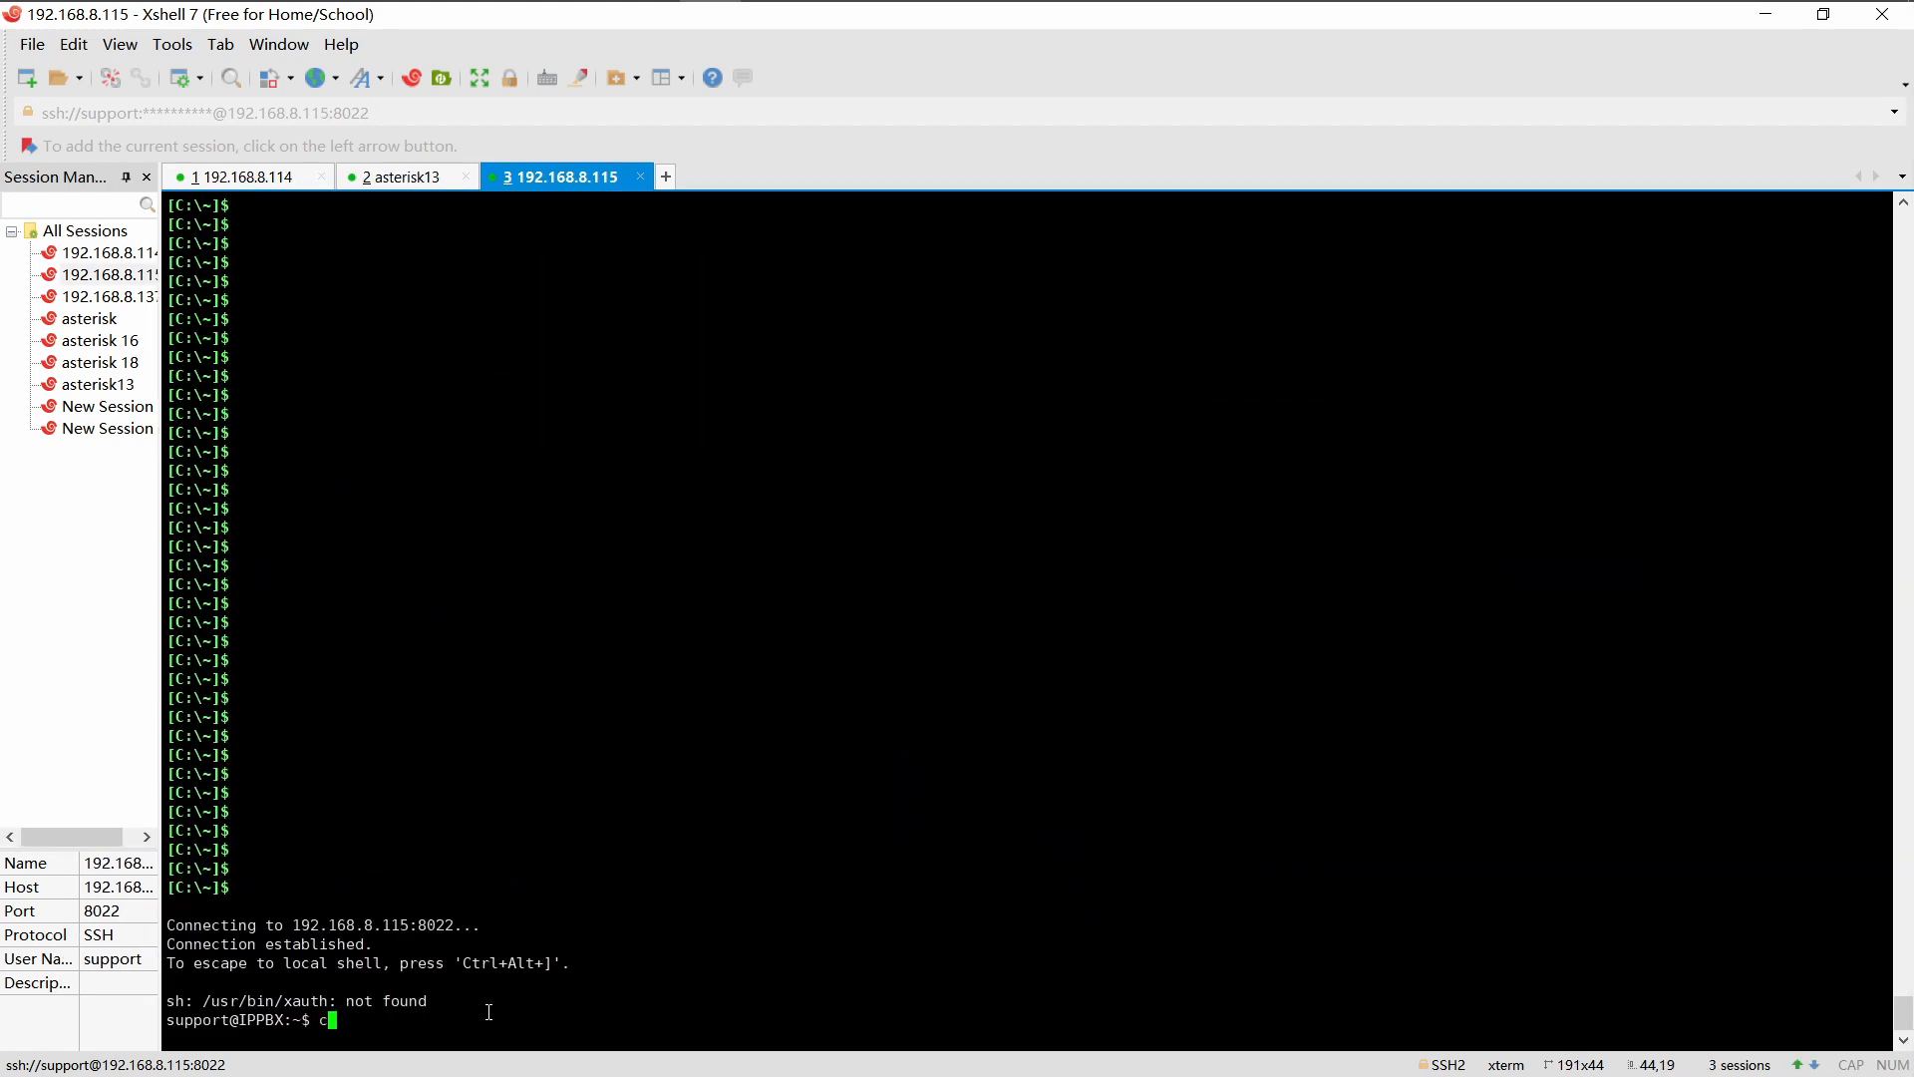
Browse /etc/asterisk/extensions.conf in vi, searching for '[cl'
type("d /etc/asterisk")
type("vi")
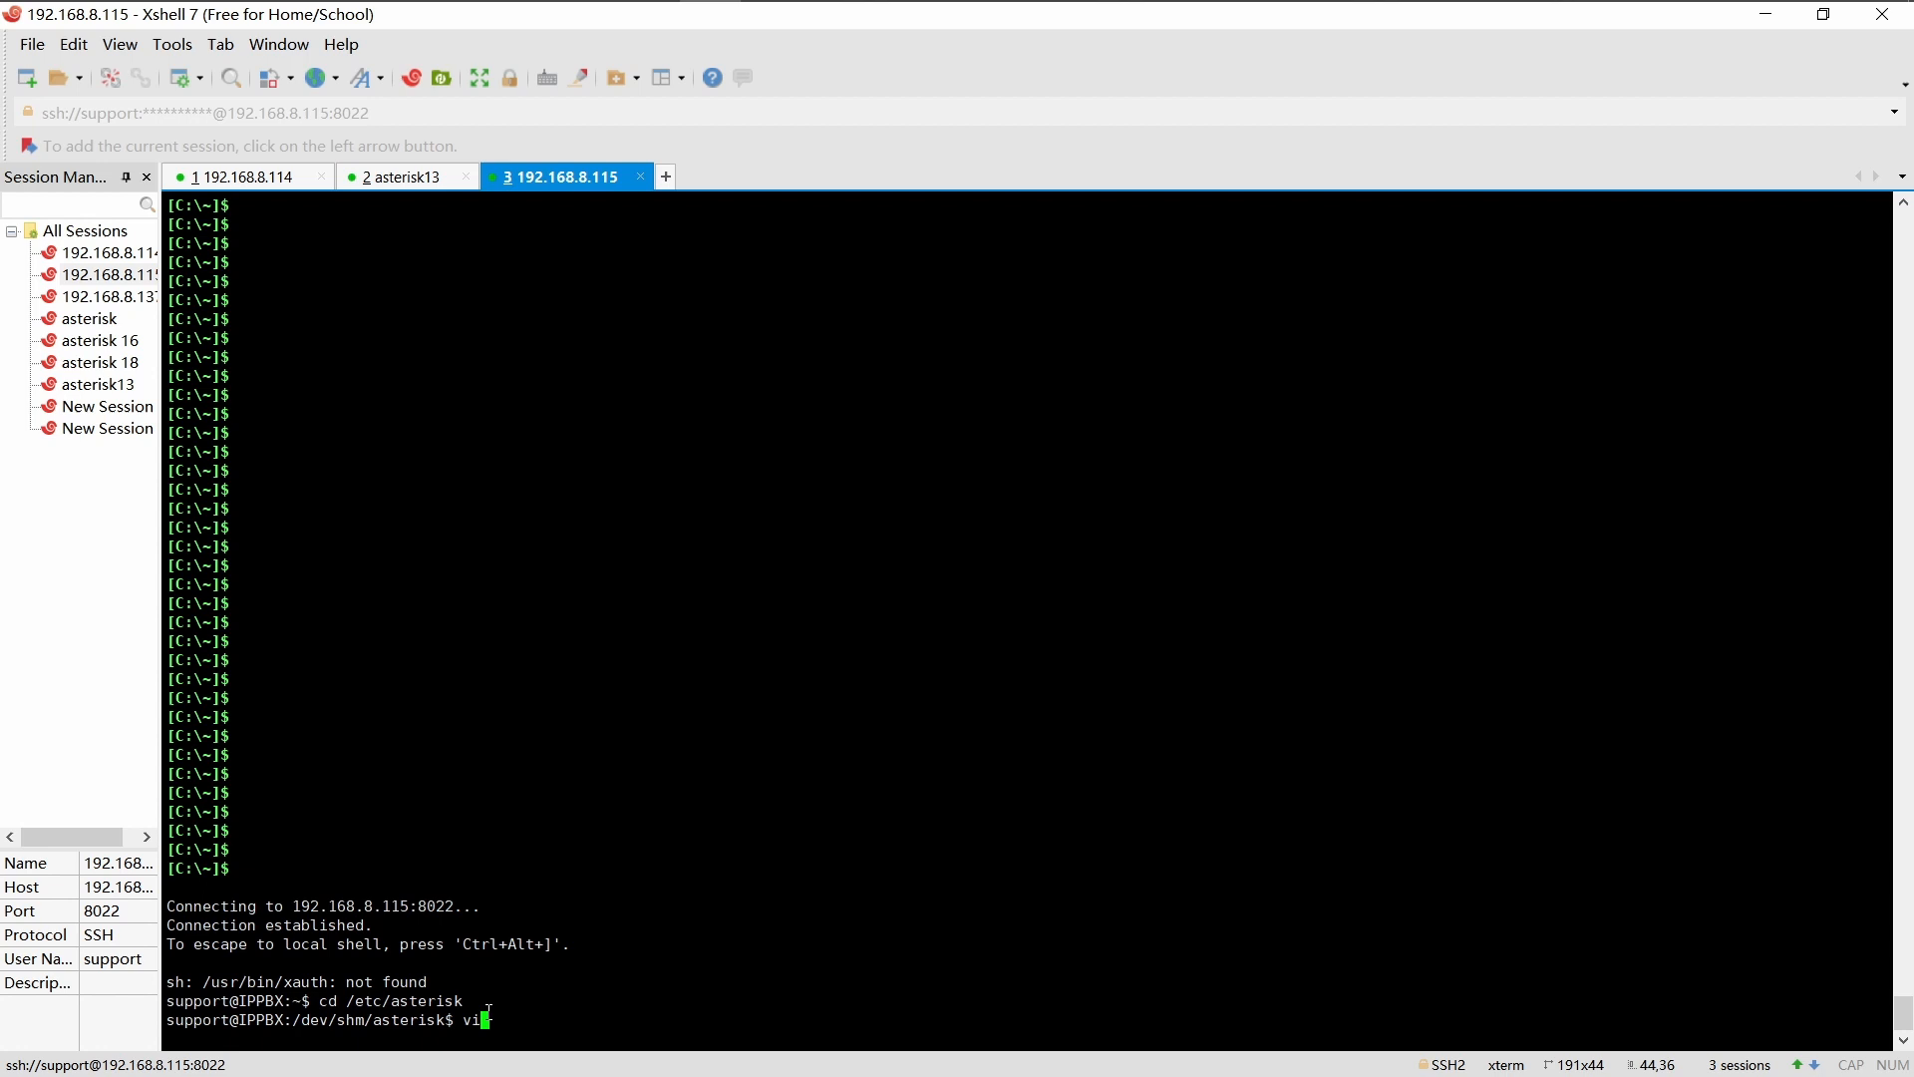
type("extensi")
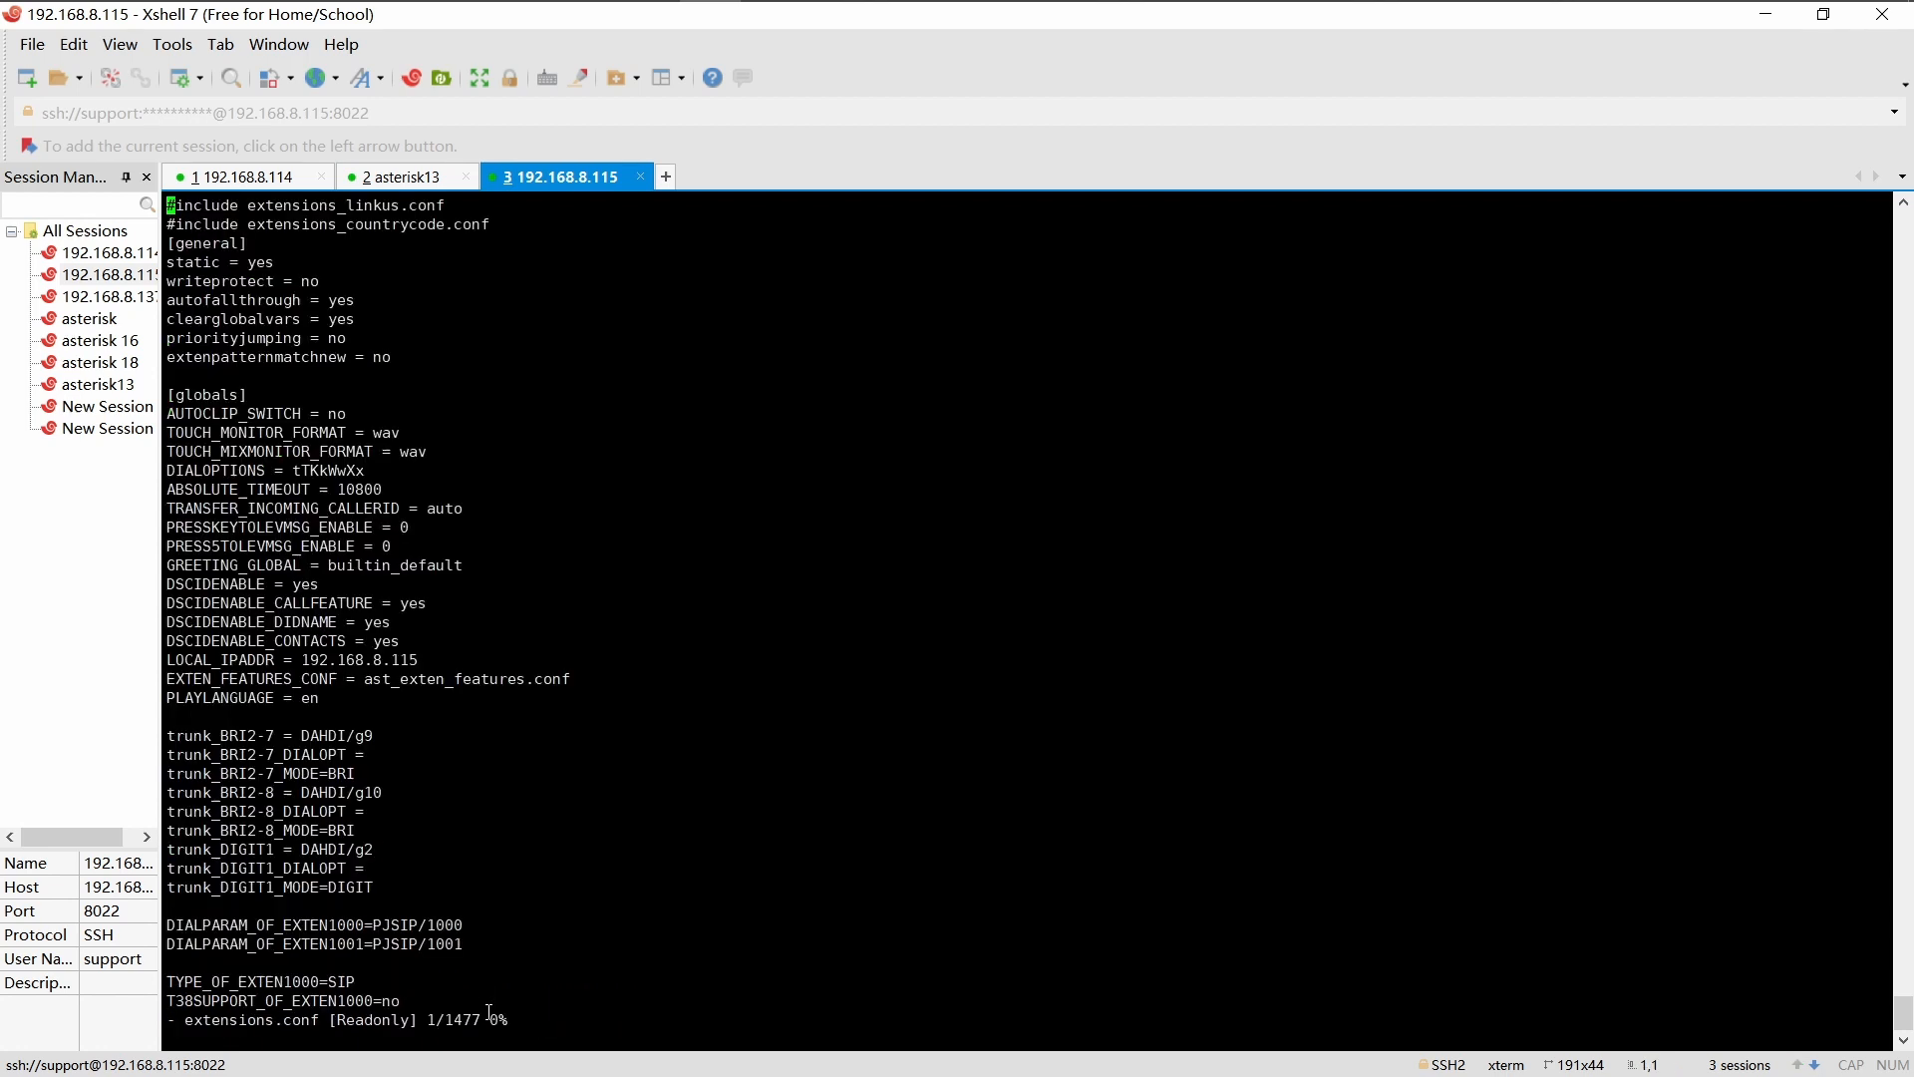
type("/[cl")
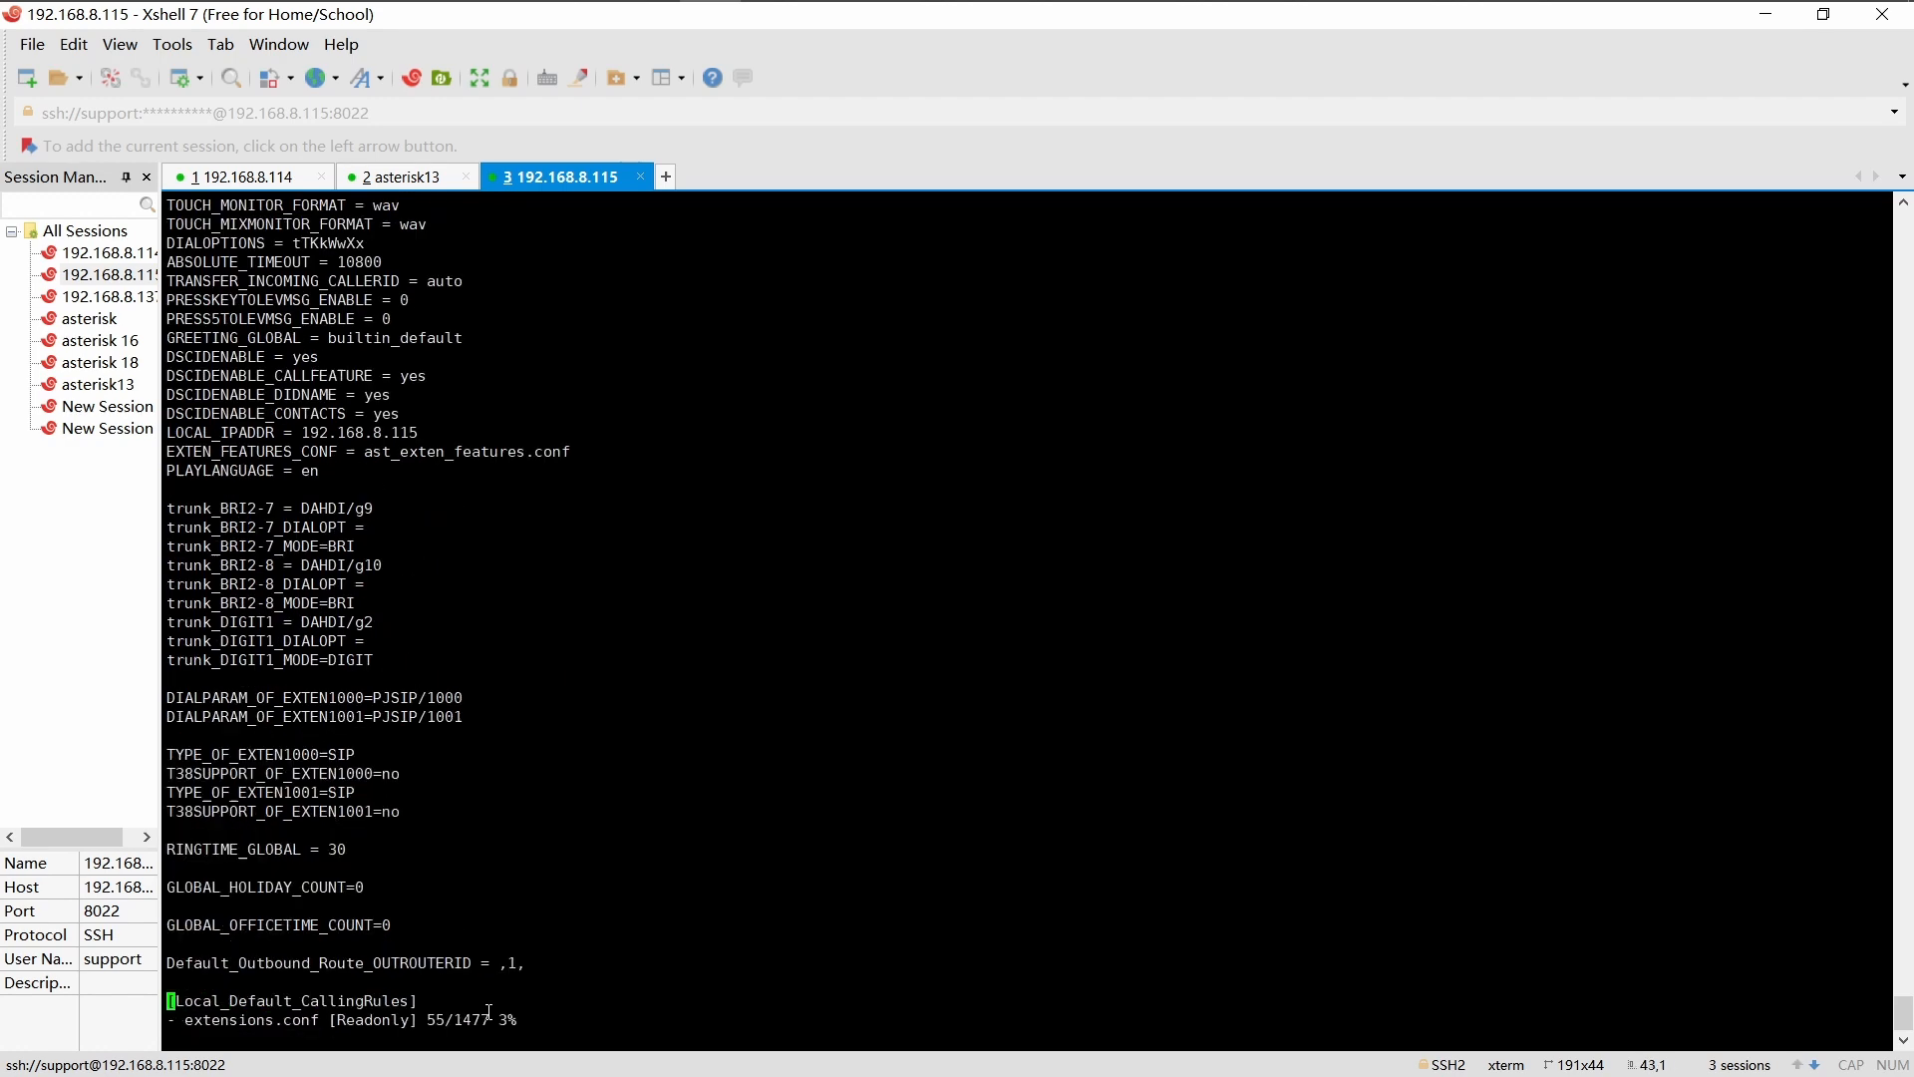
scroll("down", 3)
type("vi ex")
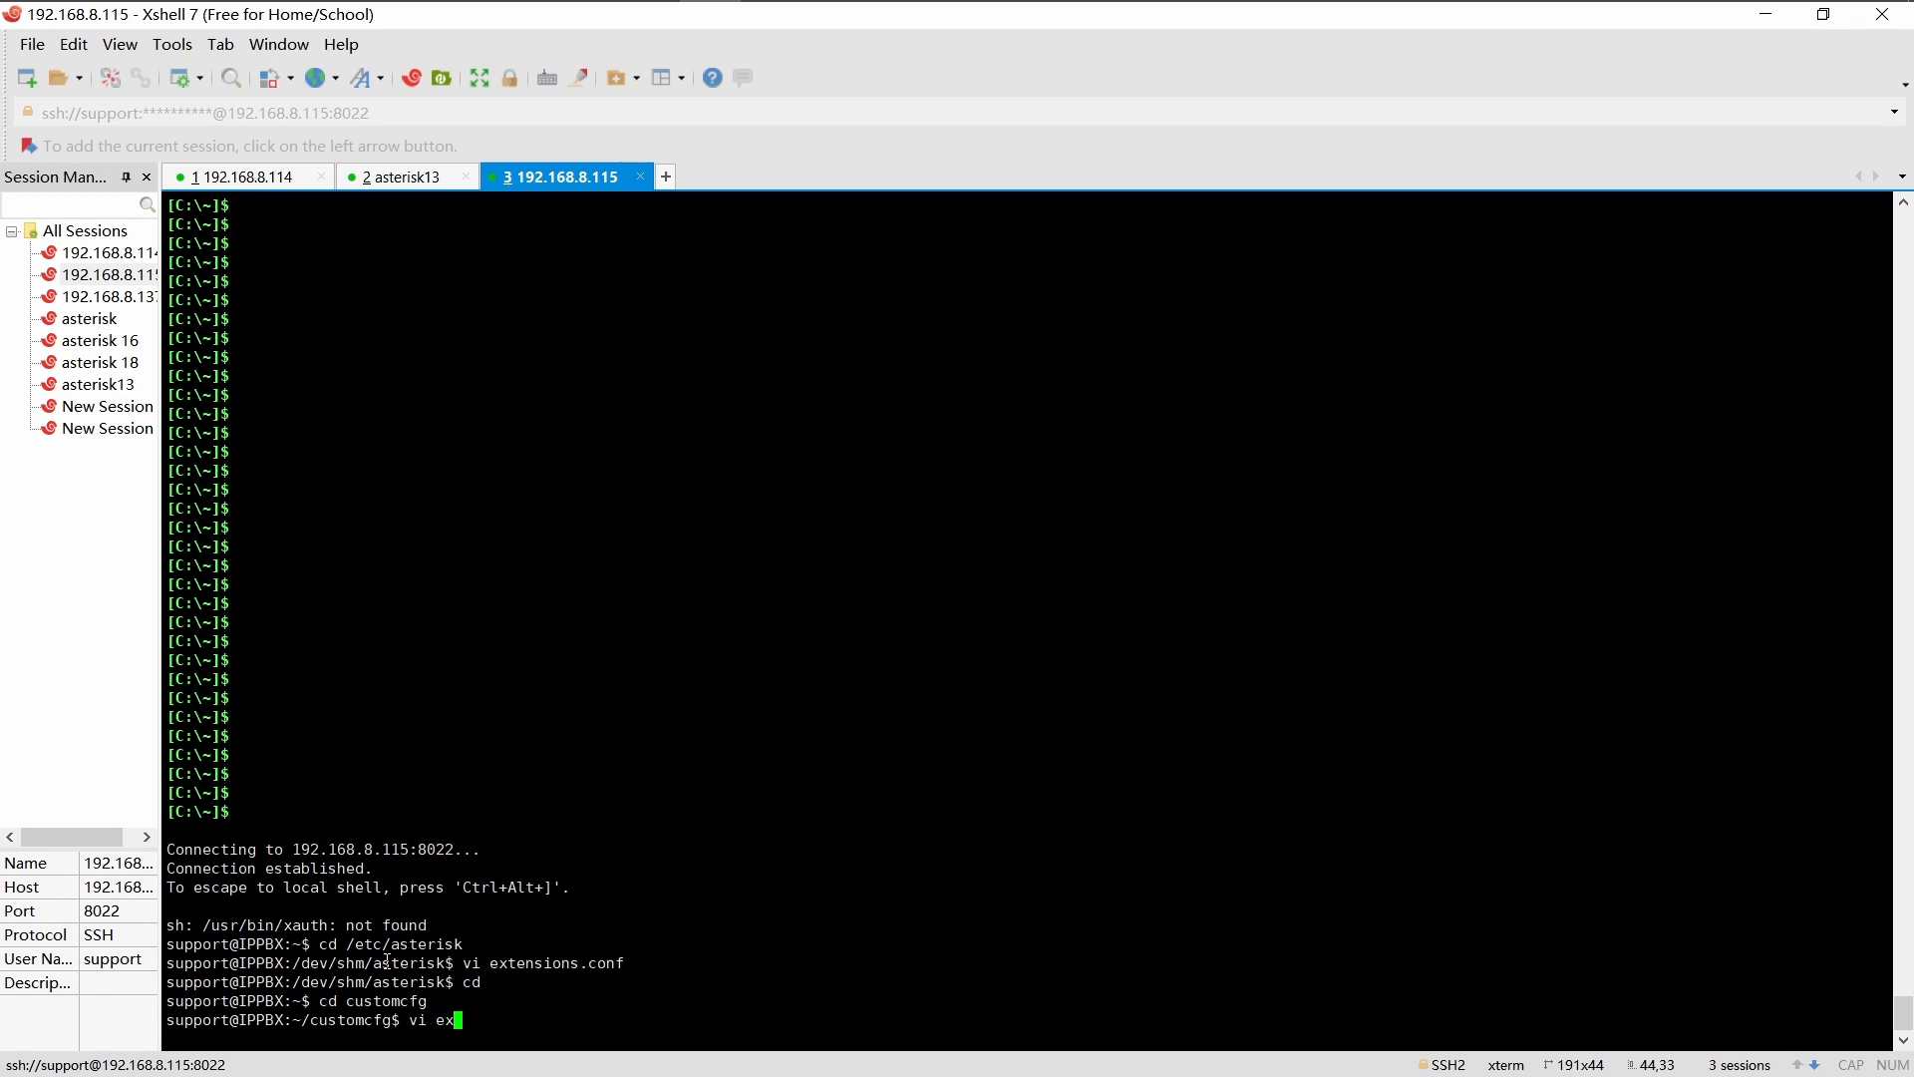
Insert 'include = speeddial_custom' below speeddial in extensions_custom.conf
type("ensio")
type("include = spee")
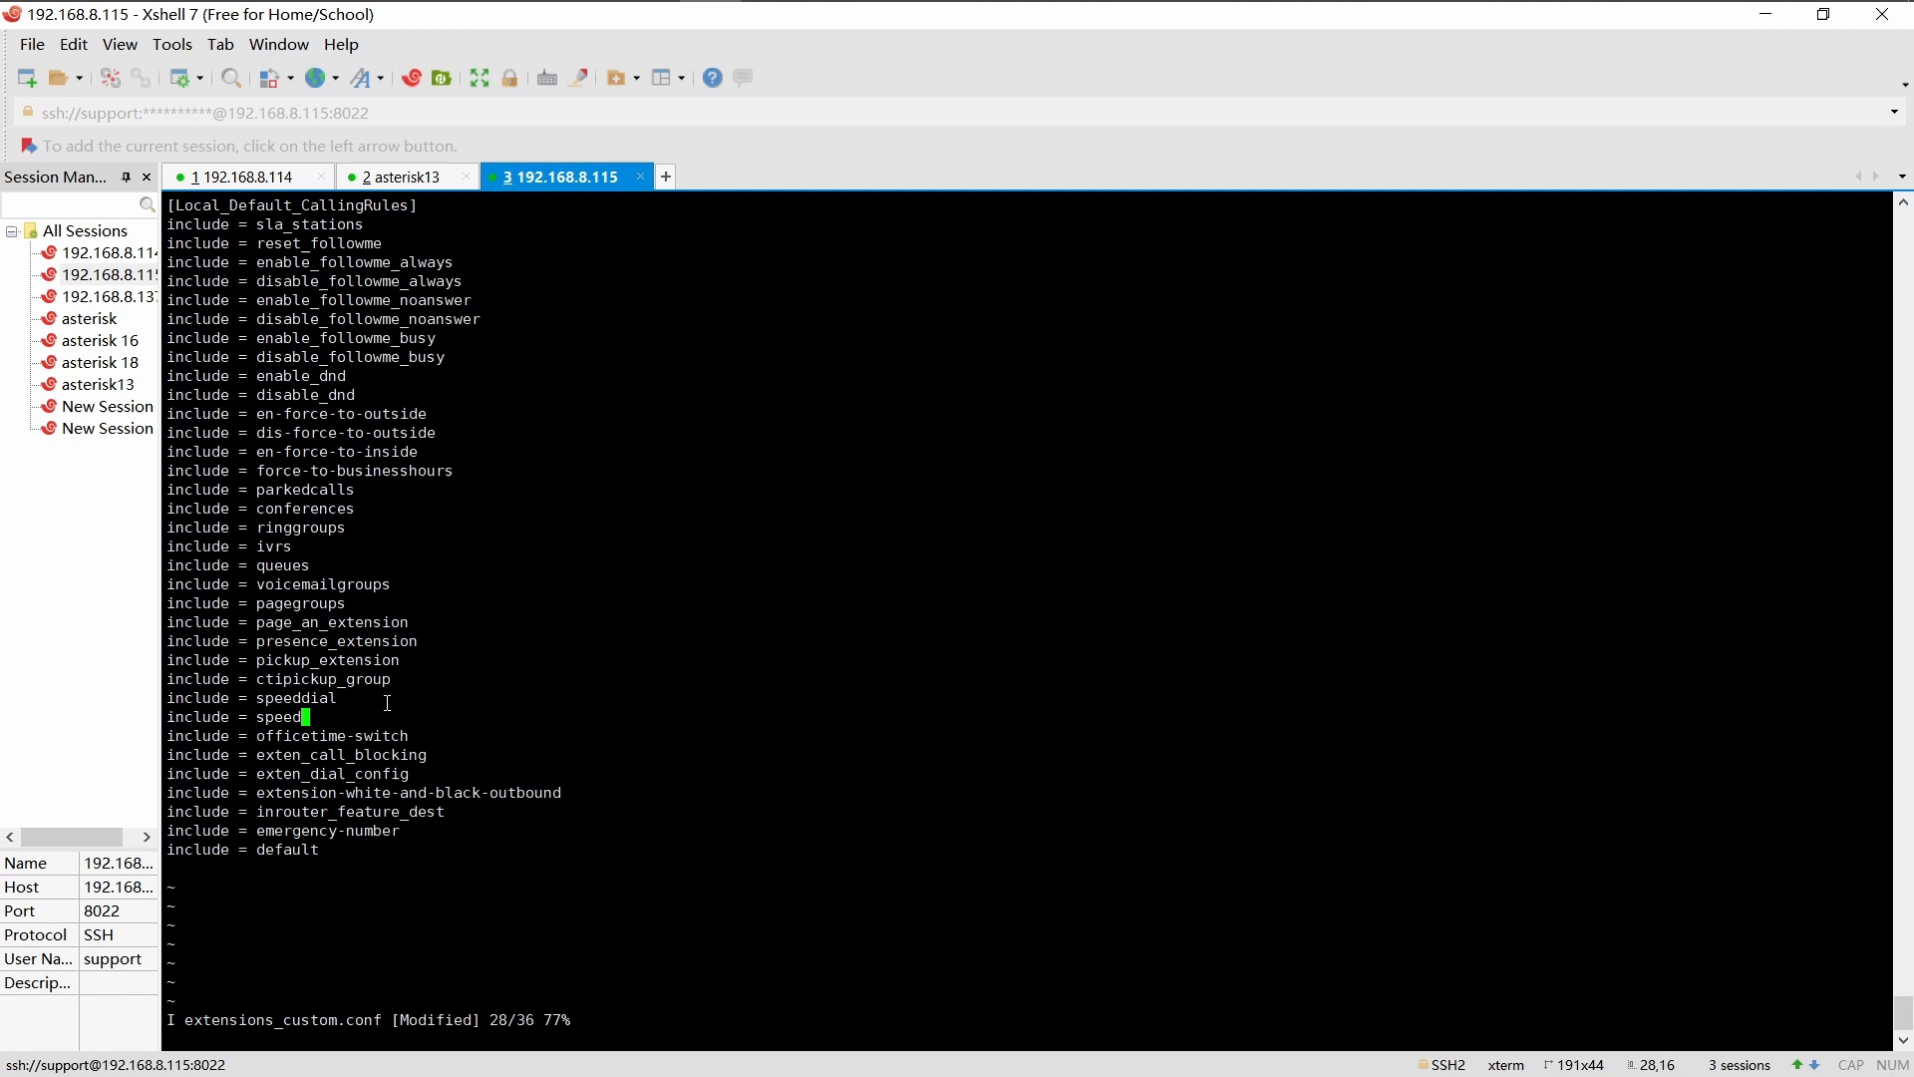
type("dial_custom")
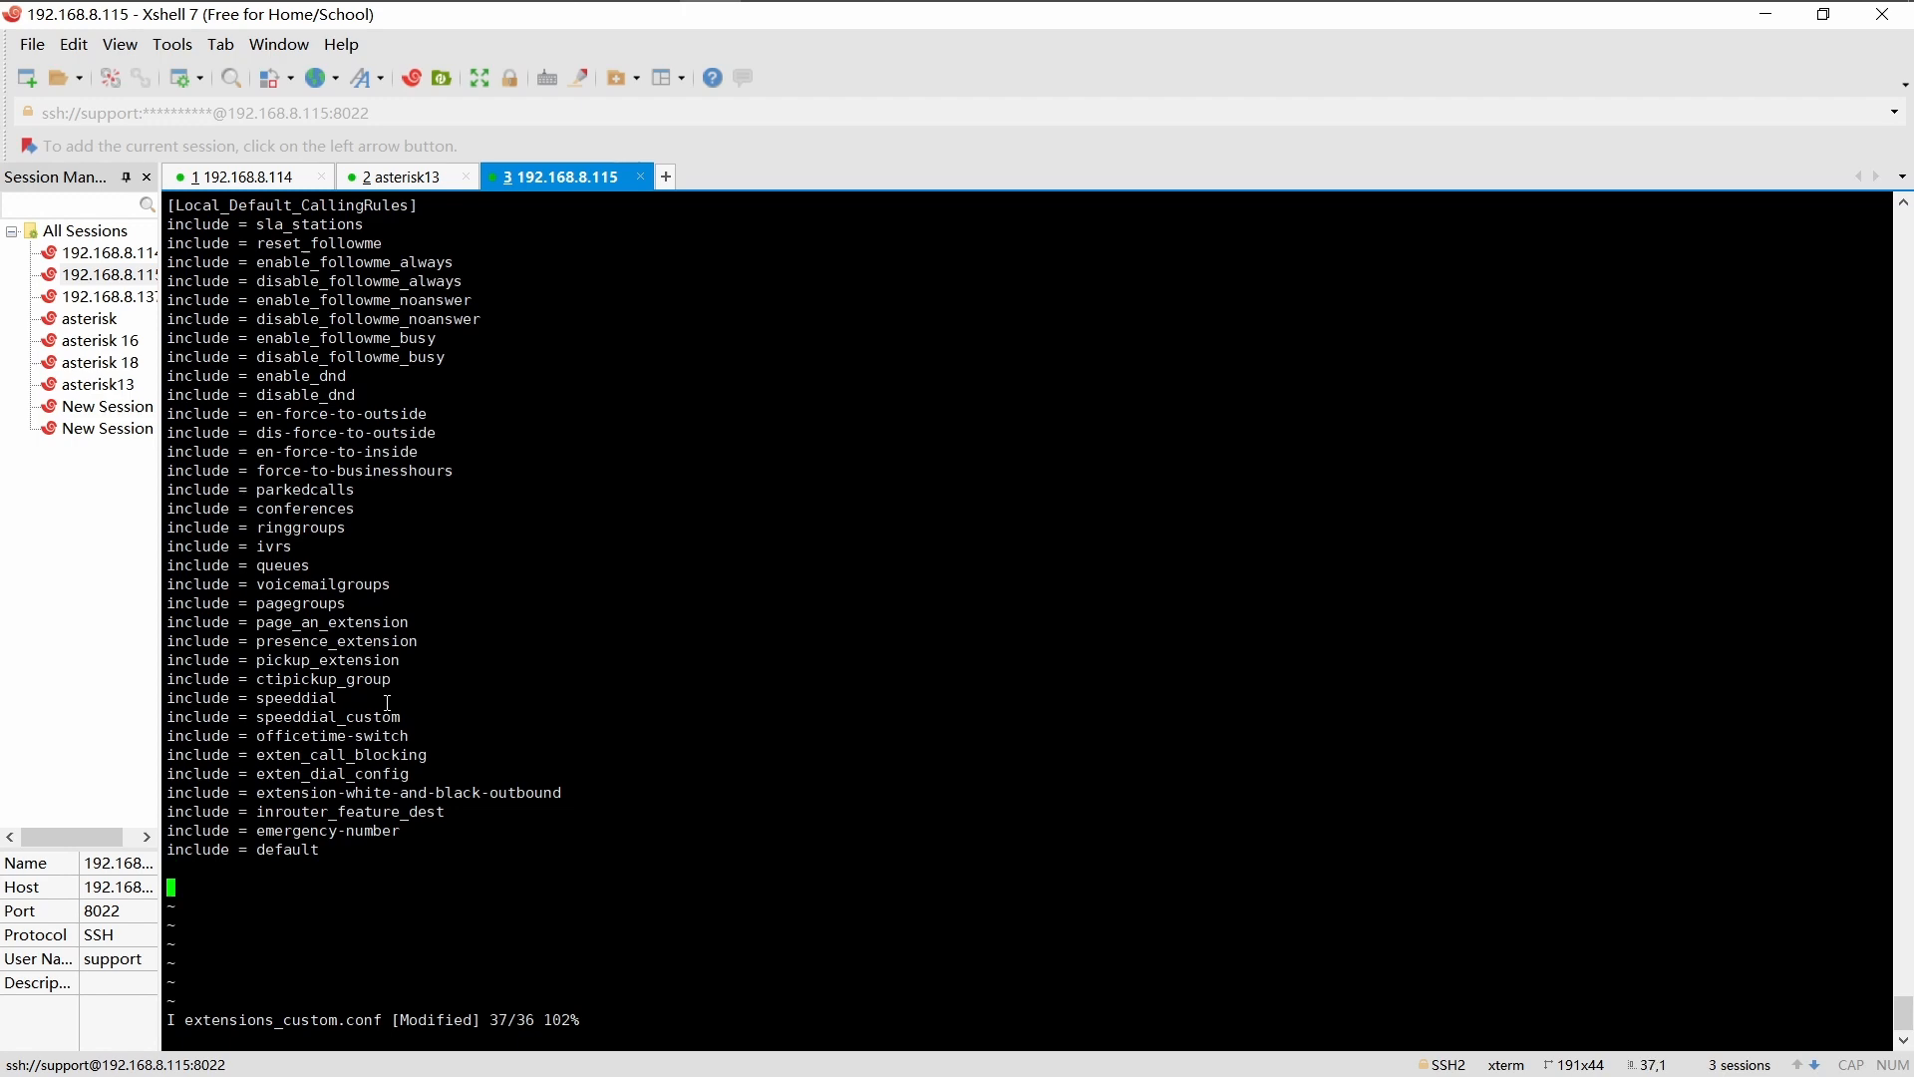
key("i")
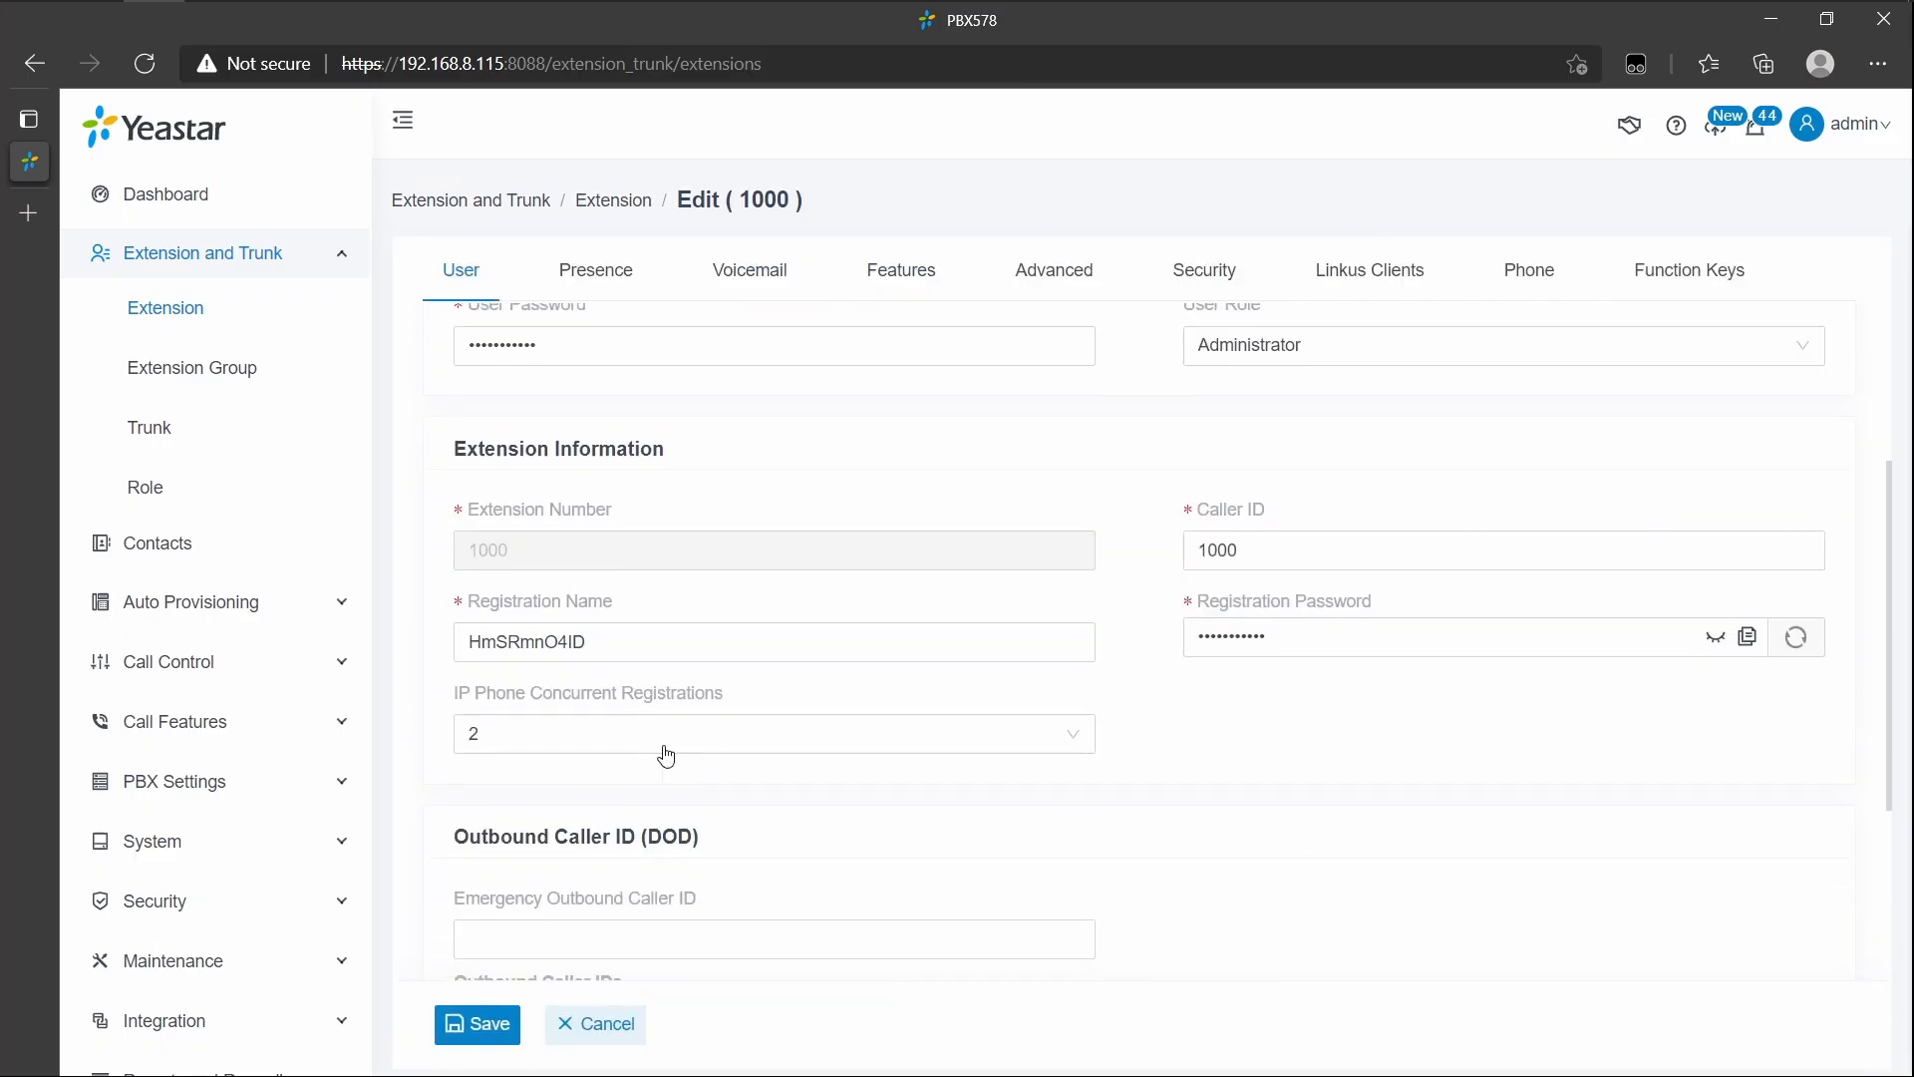
Allow 3 concurrent IP phone registrations on extension 1000, save, and apply the configuration
left_click(773, 732)
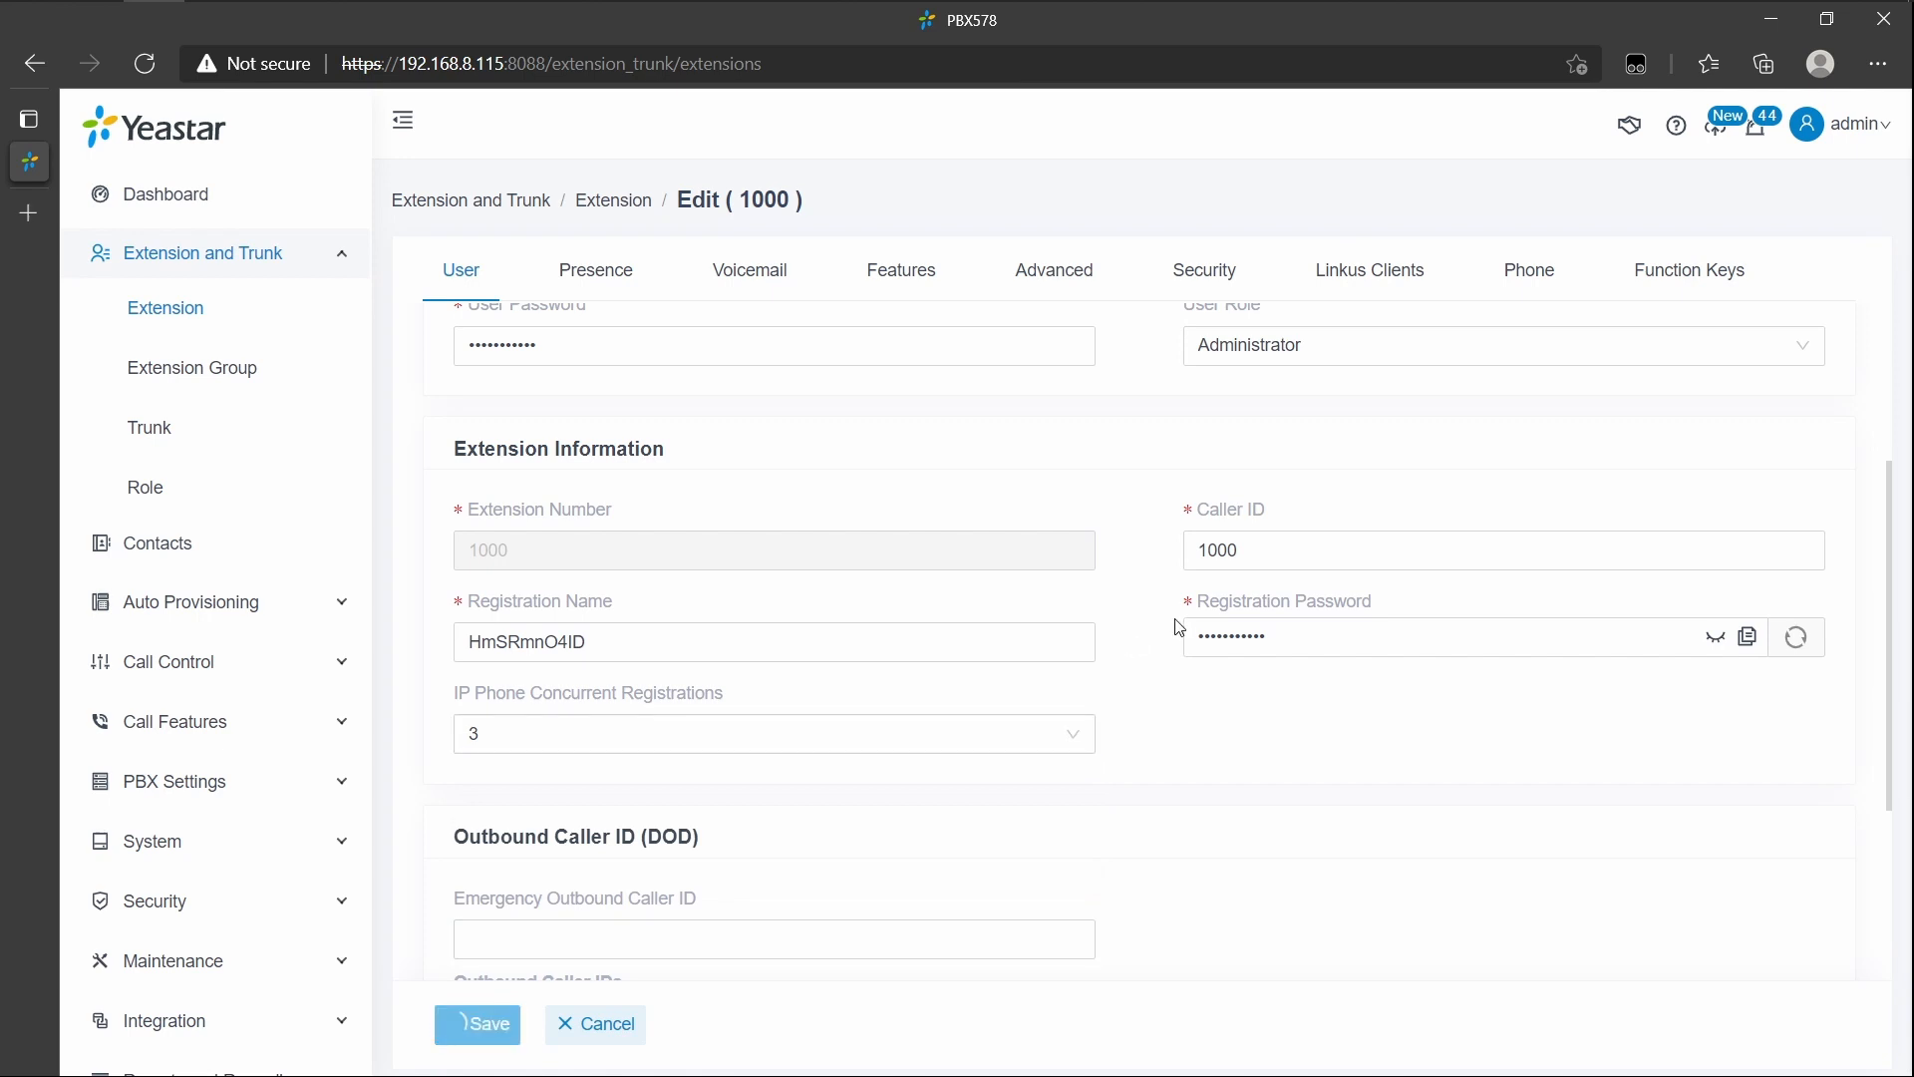
left_click(477, 1023)
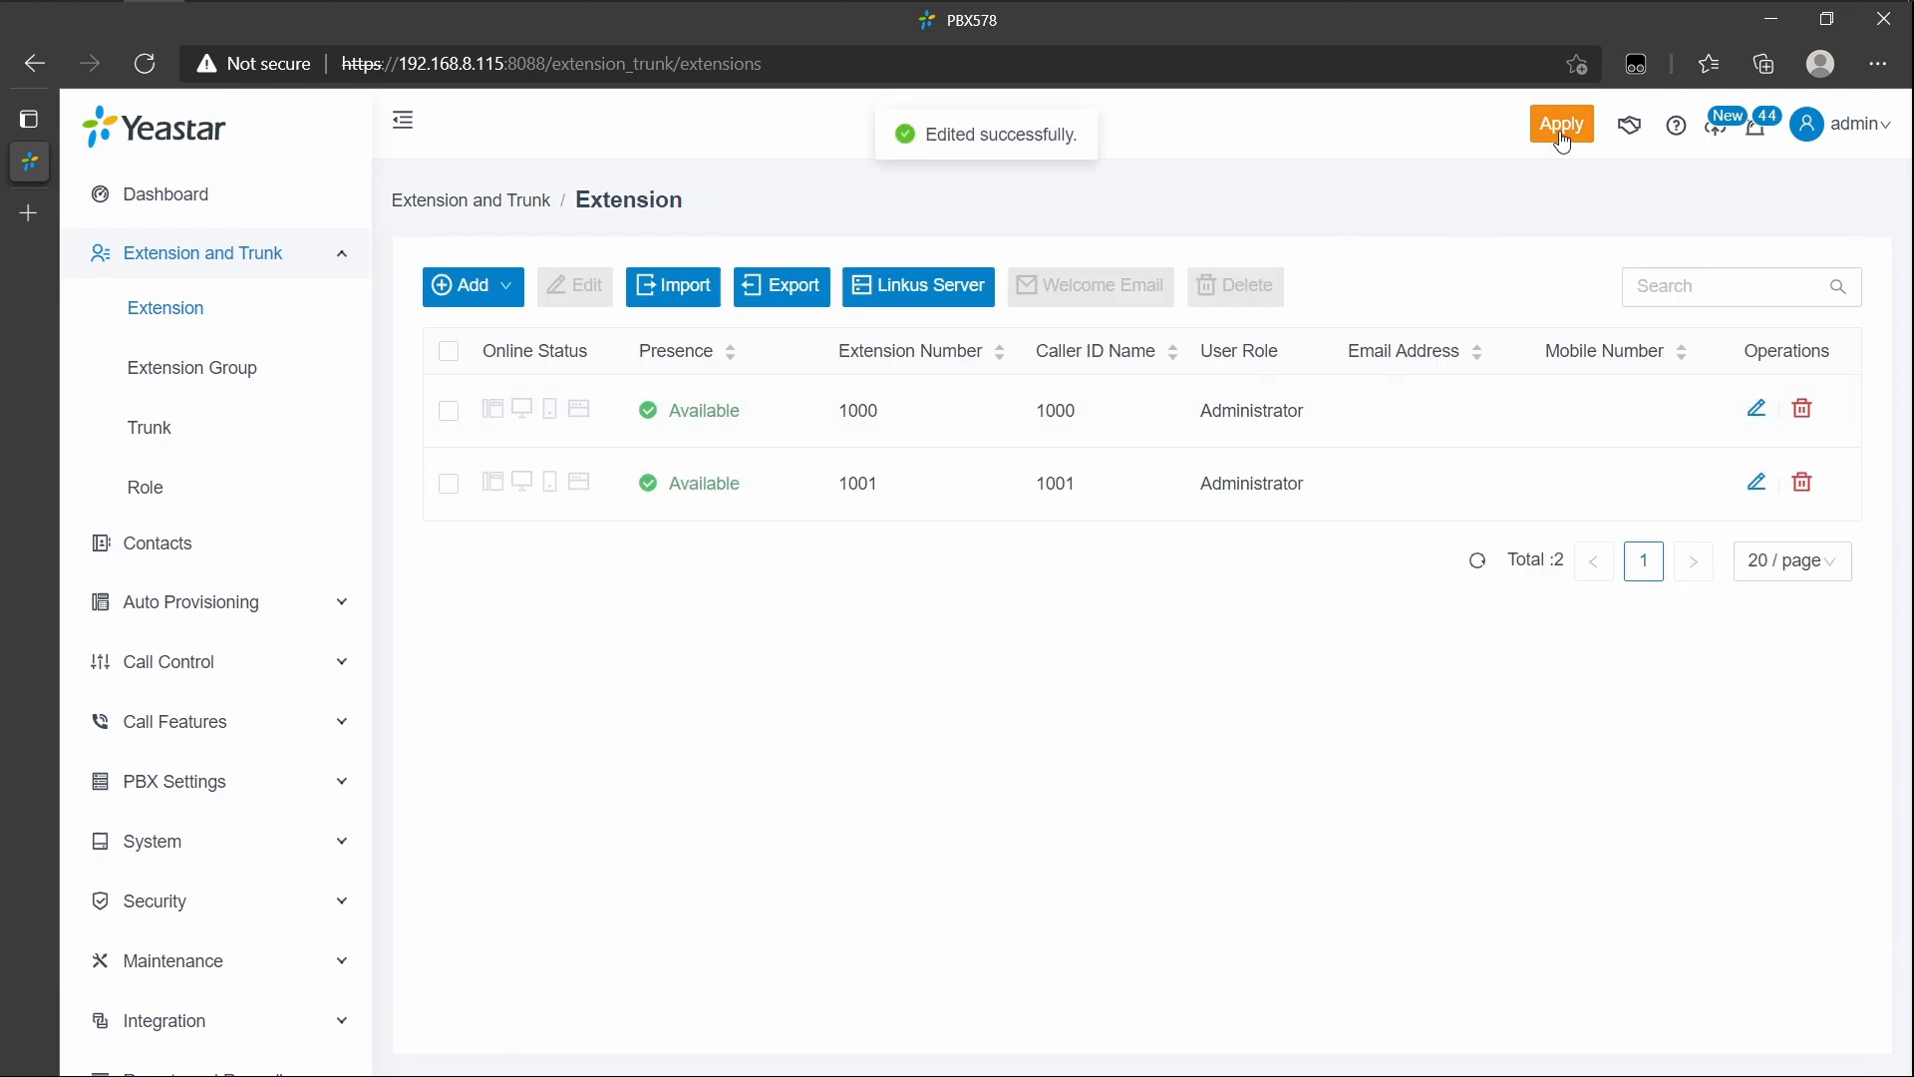
left_click(1561, 121)
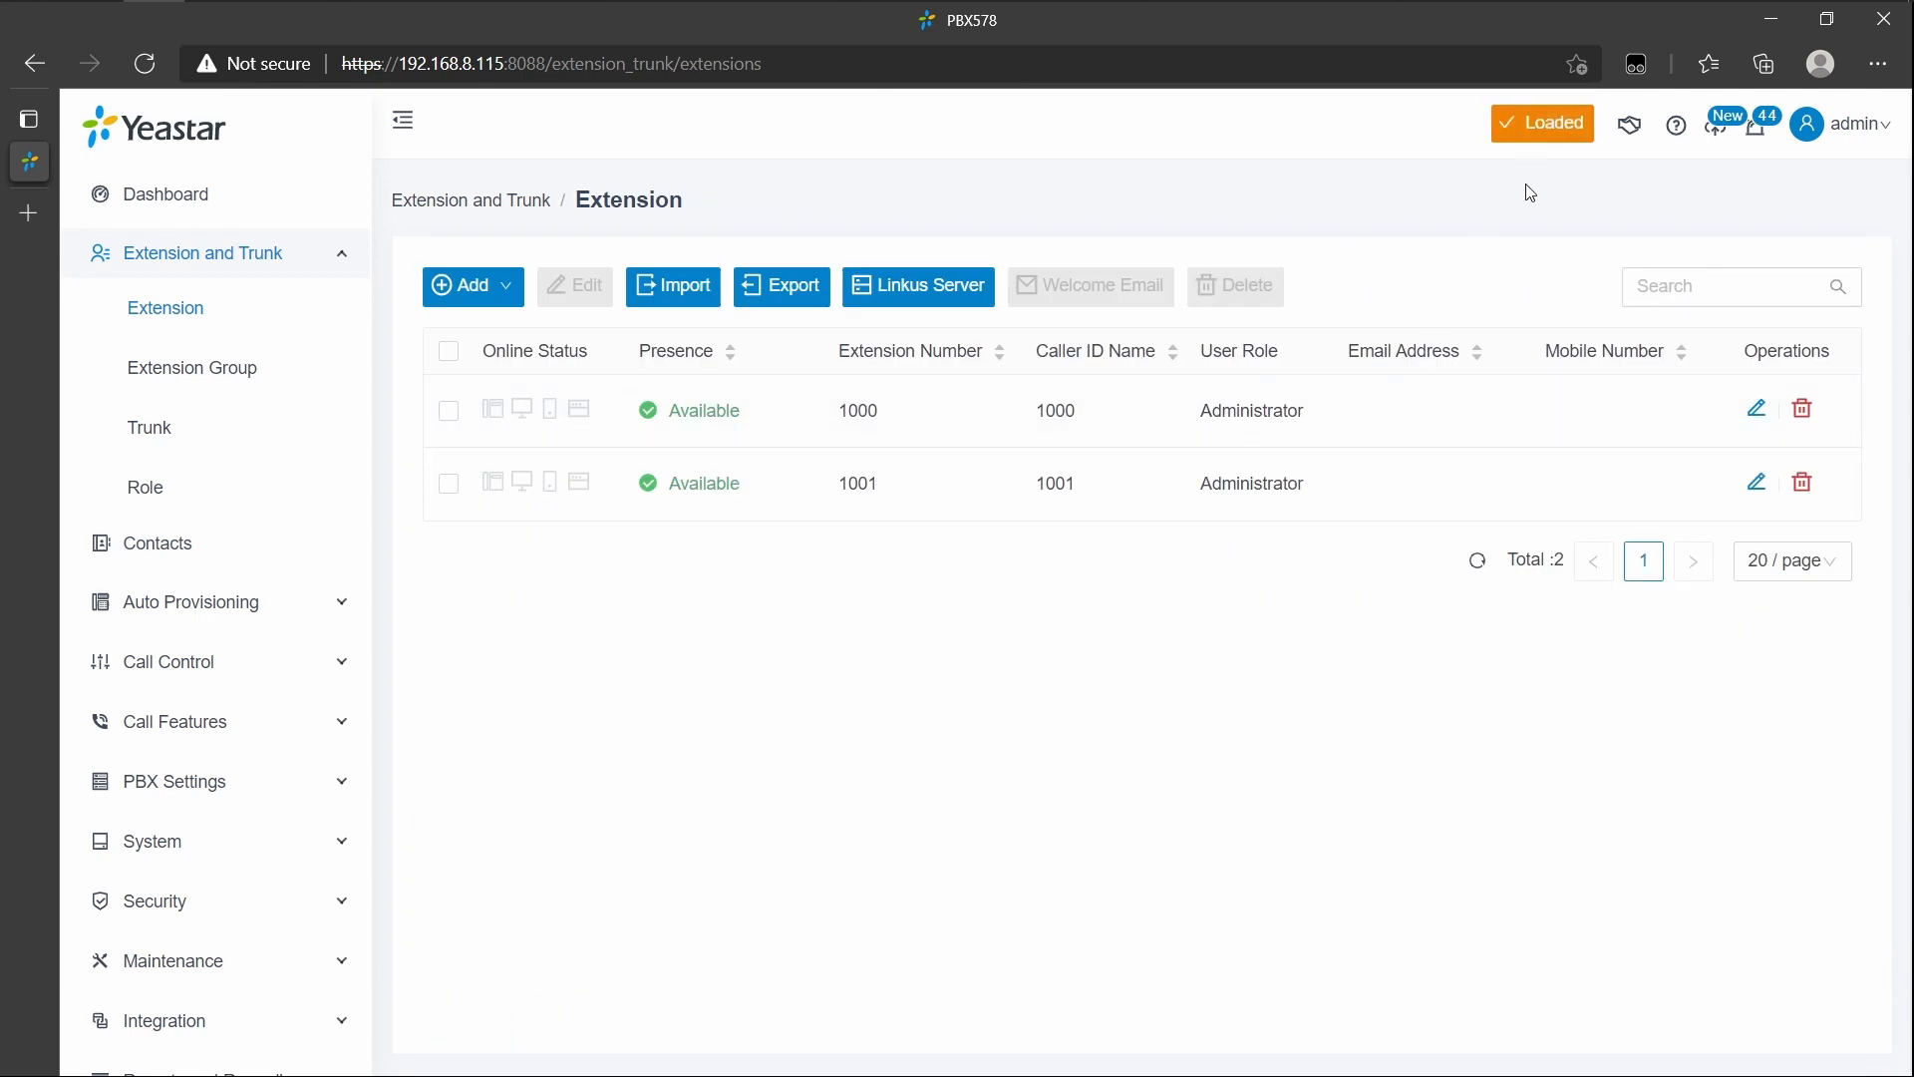